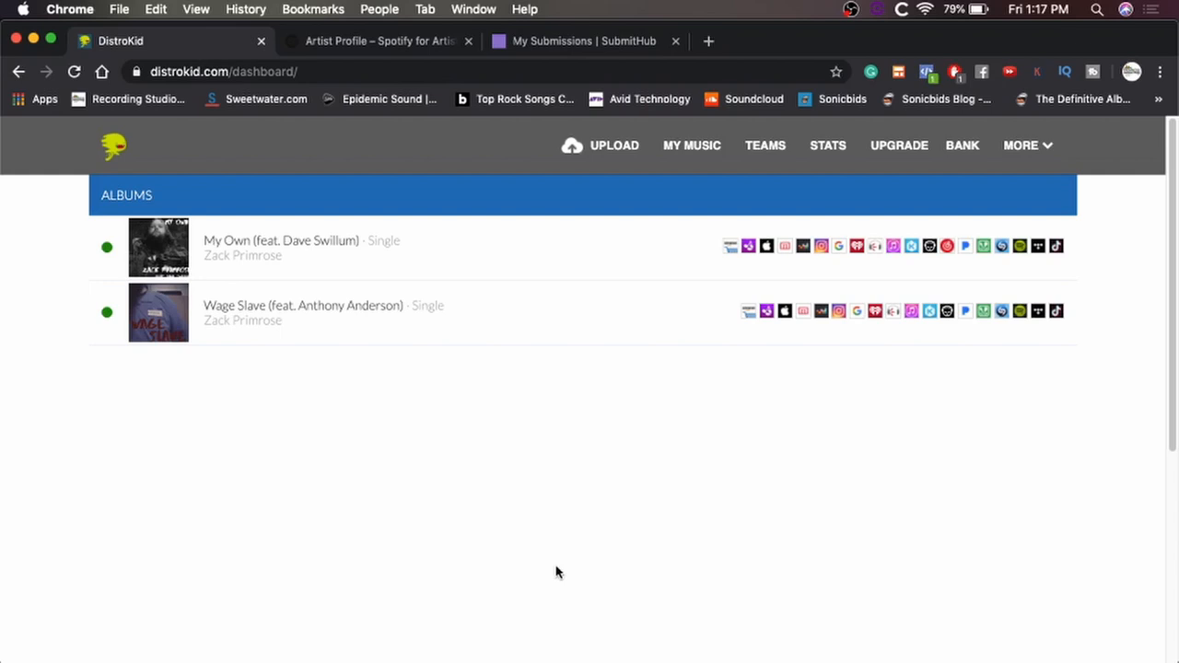
mouse_move(411, 247)
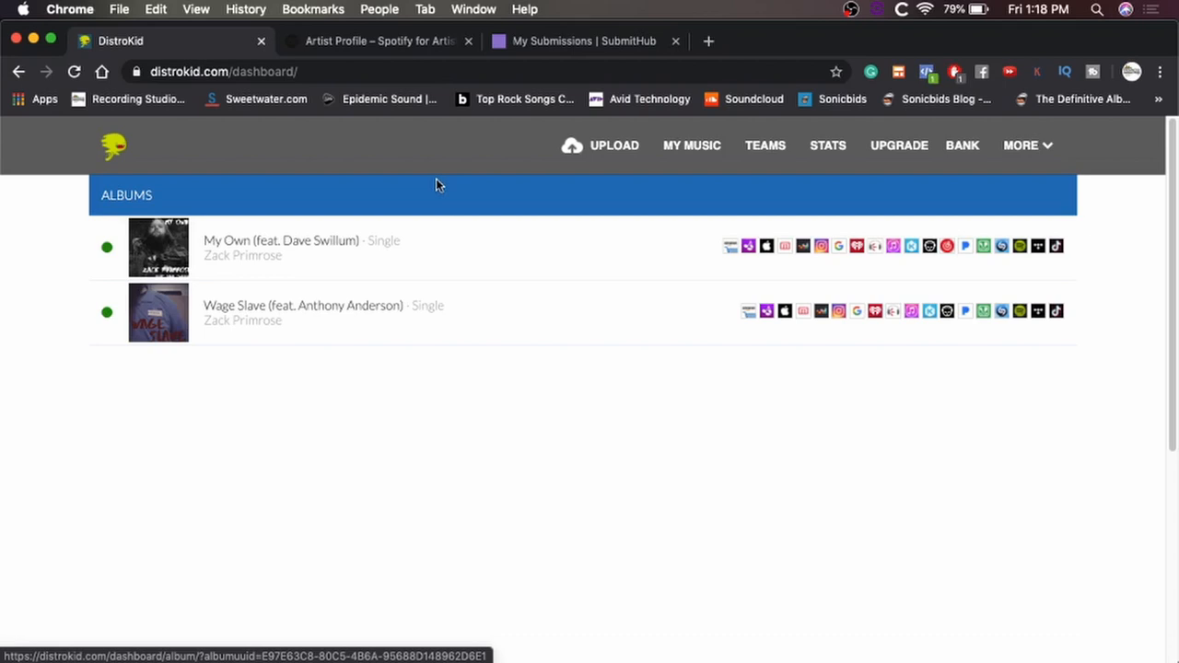
Step: Switch to the Spotify for Artists profile overview showing Wage Slave as latest release
left_click(378, 41)
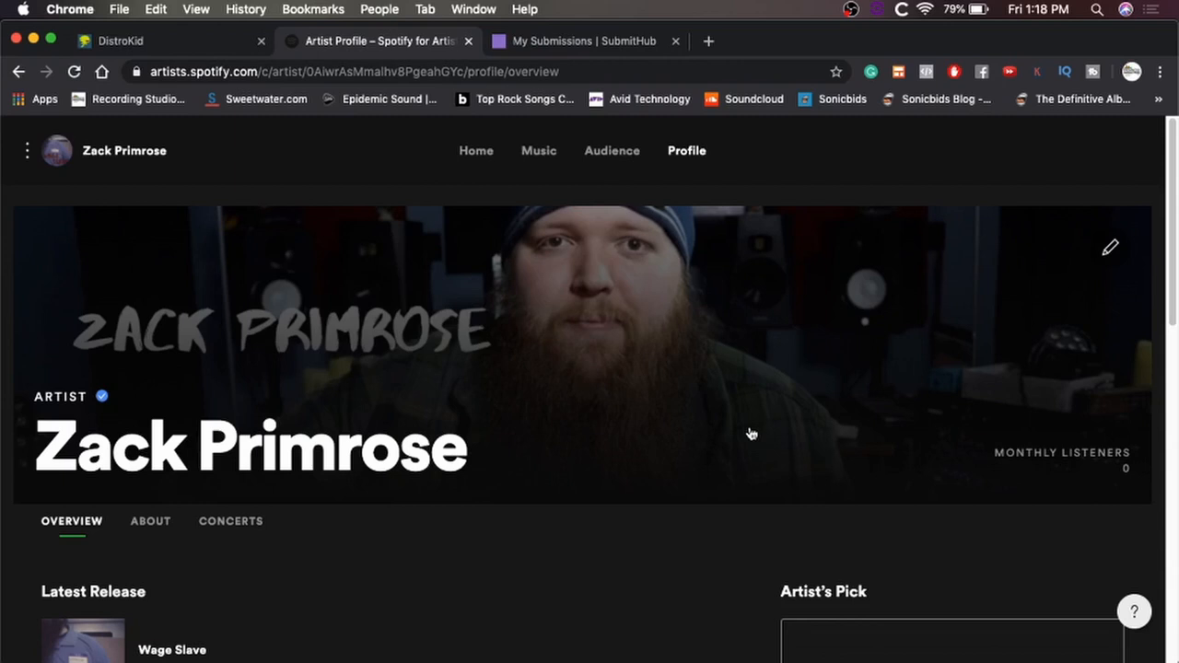
mouse_move(867, 420)
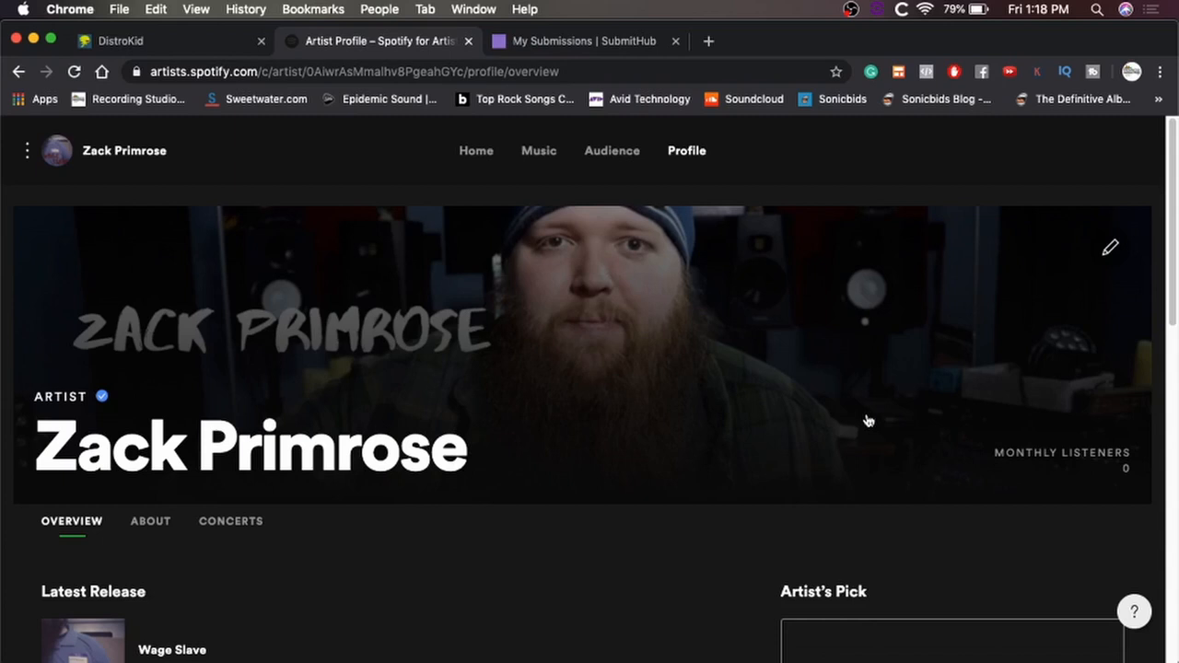
scroll("down", 3)
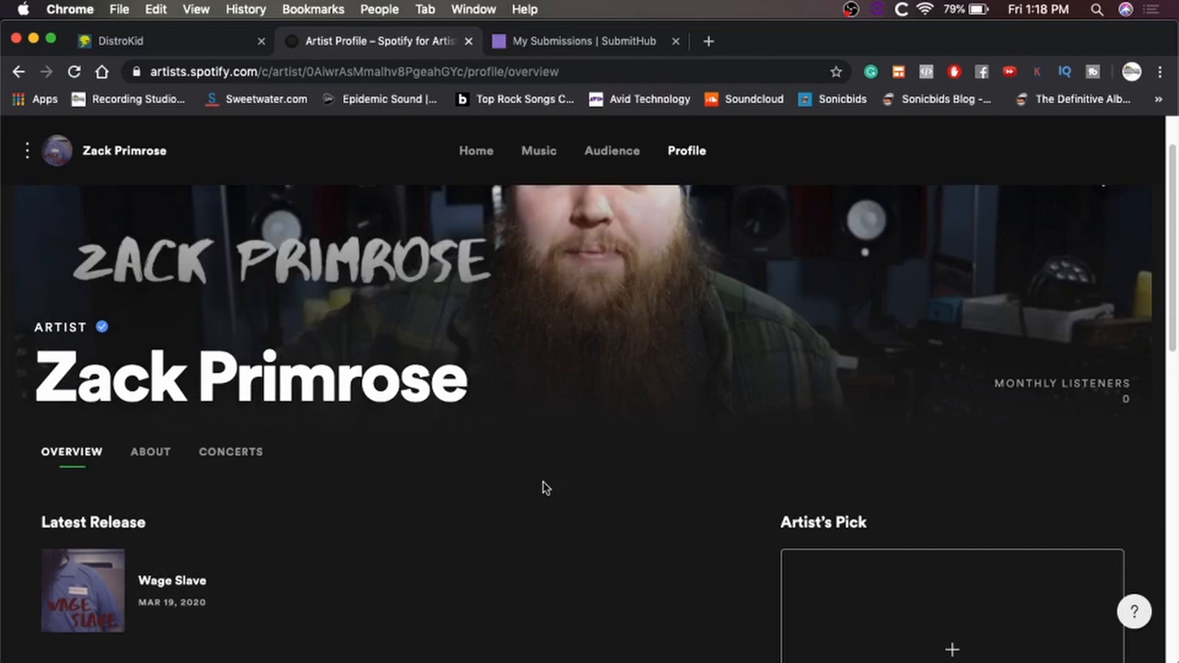
mouse_move(476, 521)
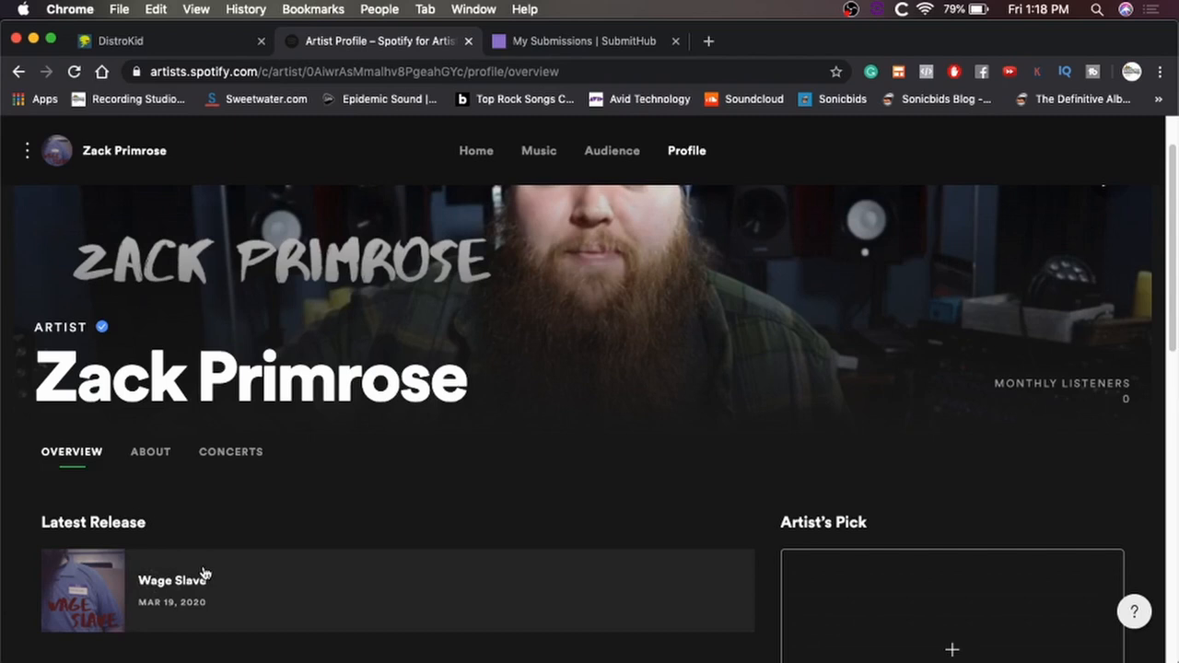
mouse_move(273, 546)
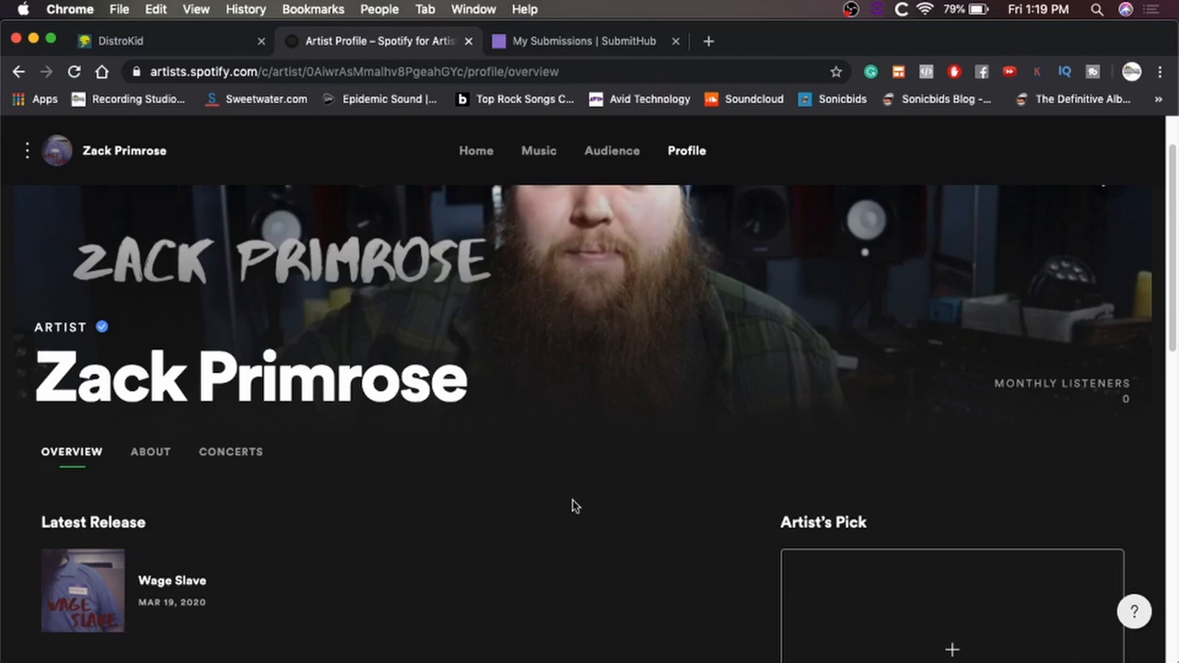
mouse_move(582, 512)
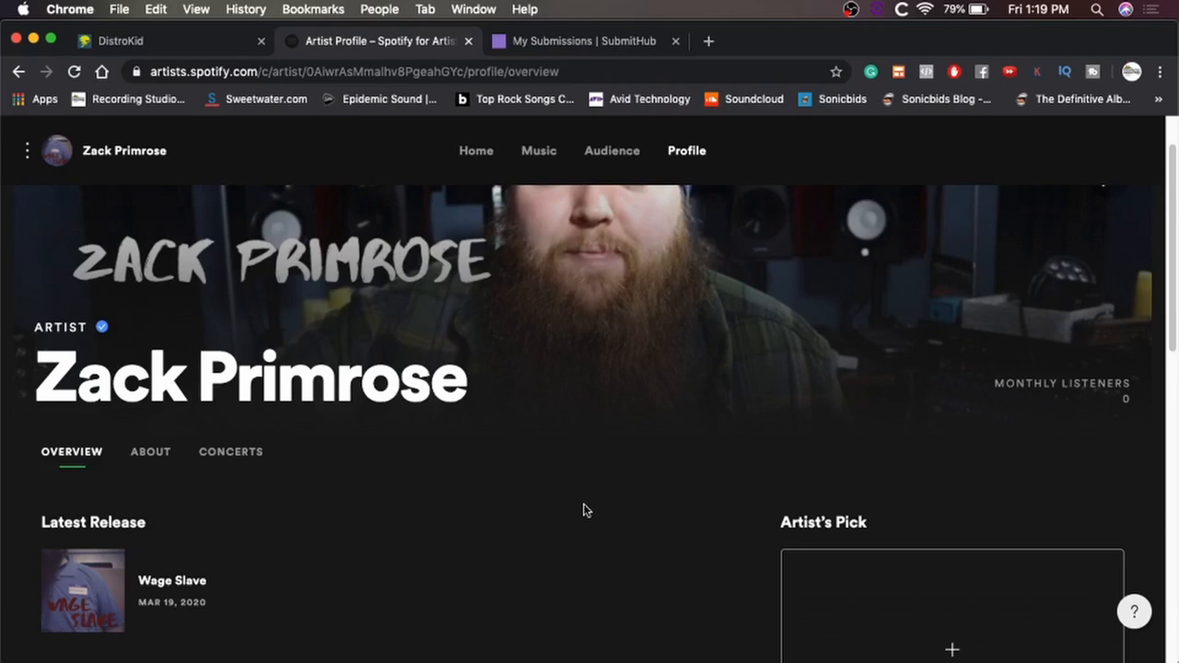
mouse_move(581, 477)
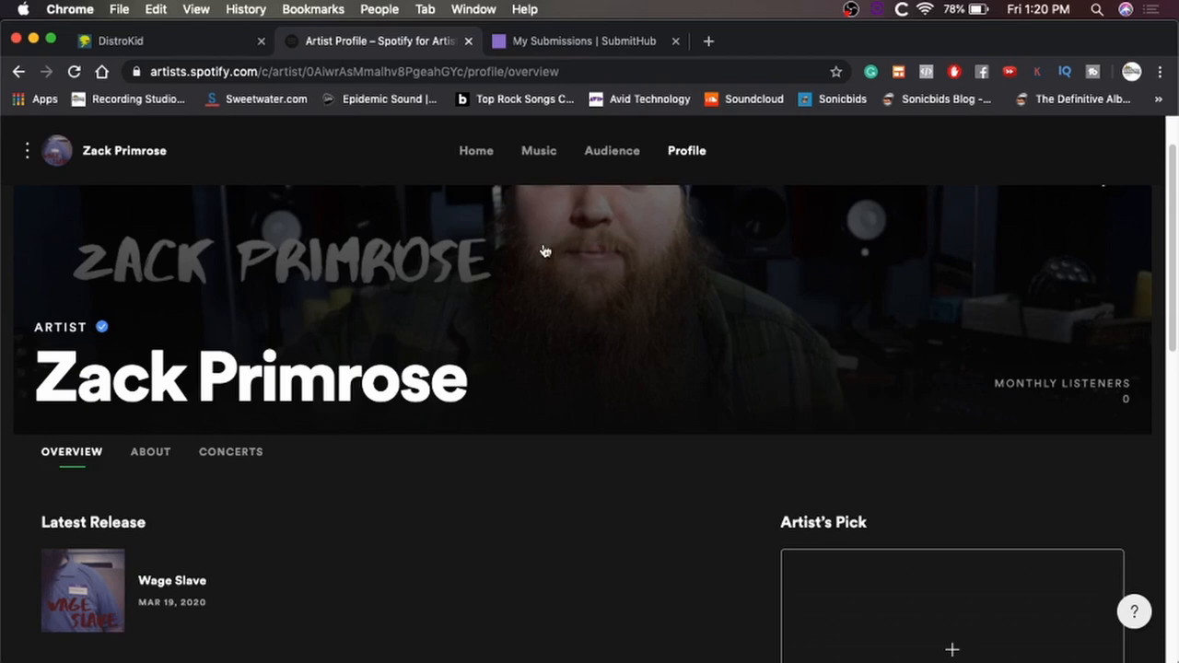
mouse_move(538, 152)
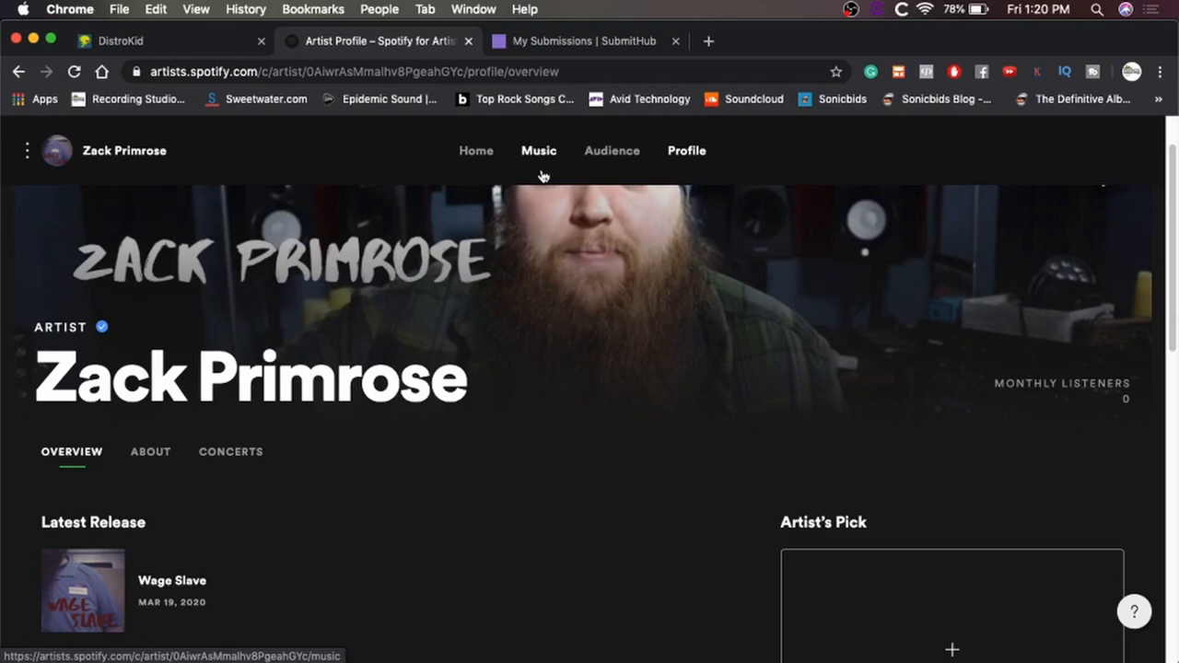
Step: Show the Music section's Upcoming releases, listing My Own for 29 May 2020
left_click(539, 151)
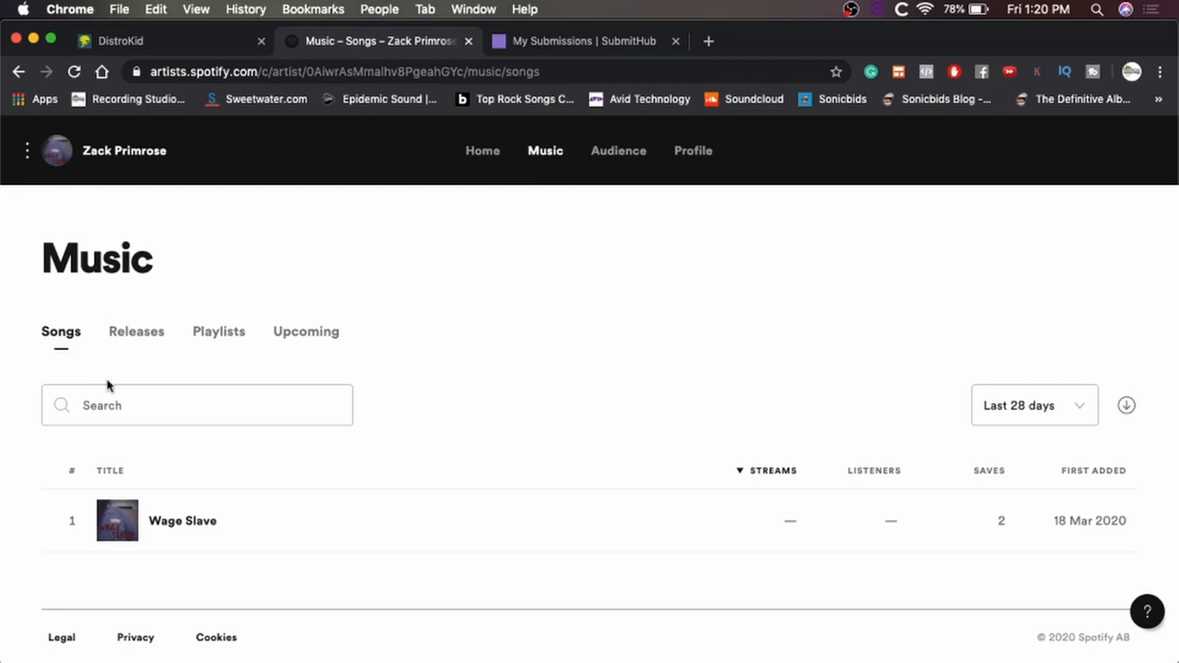
left_click(306, 332)
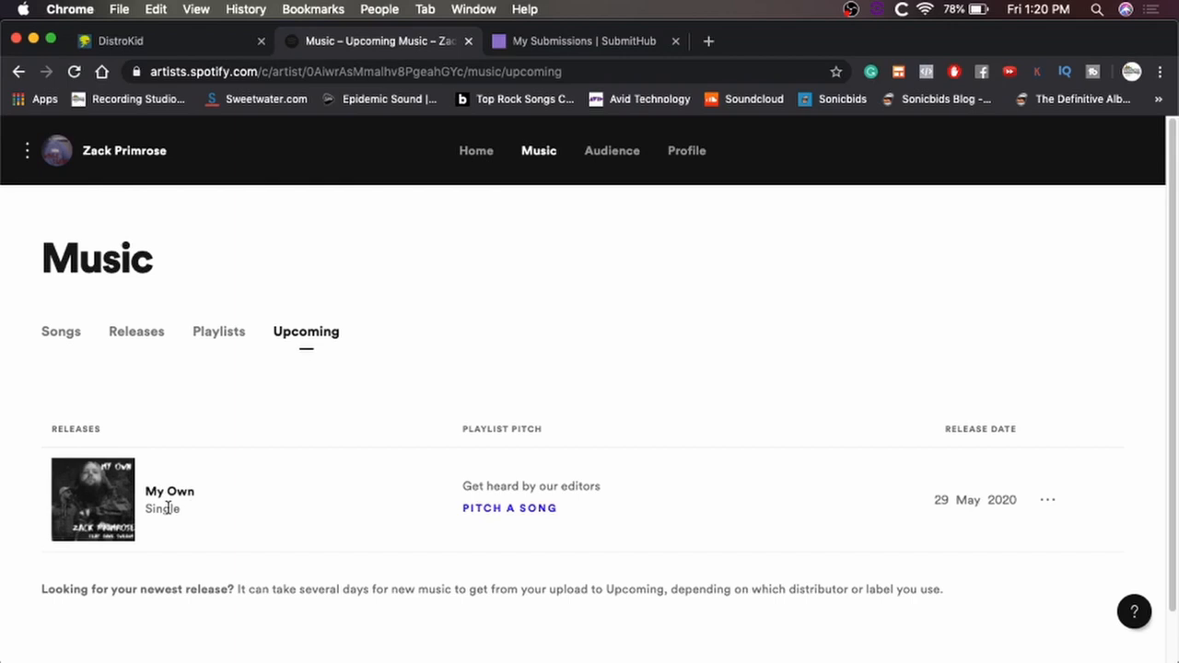
mouse_move(837, 543)
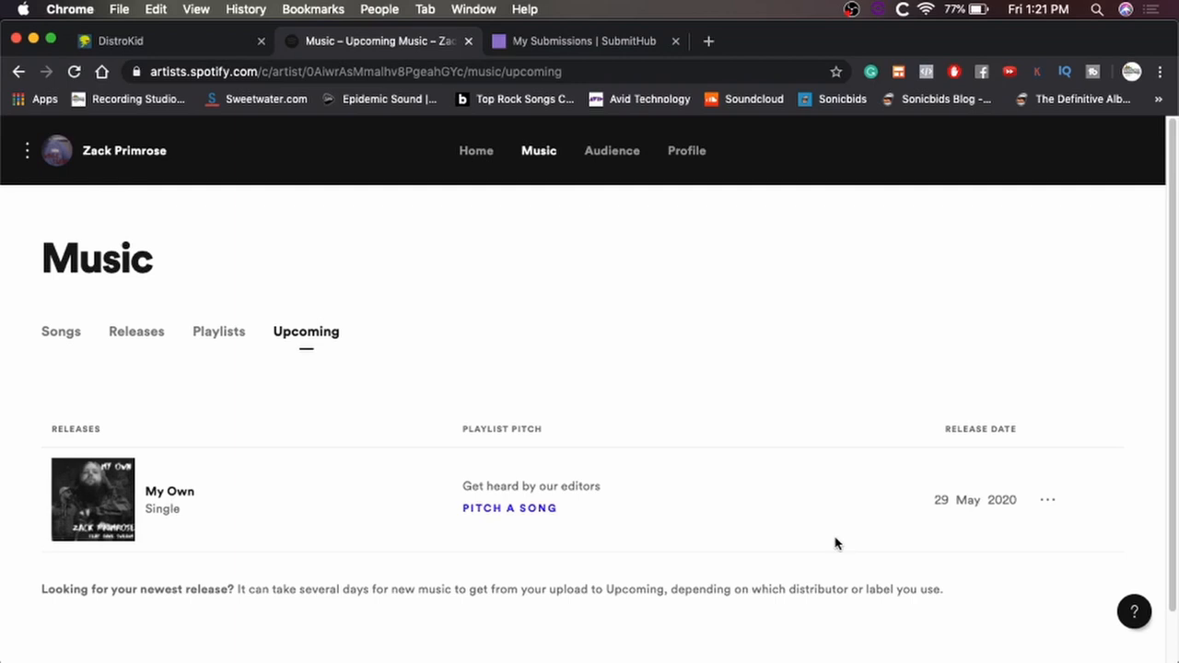
mouse_move(605, 485)
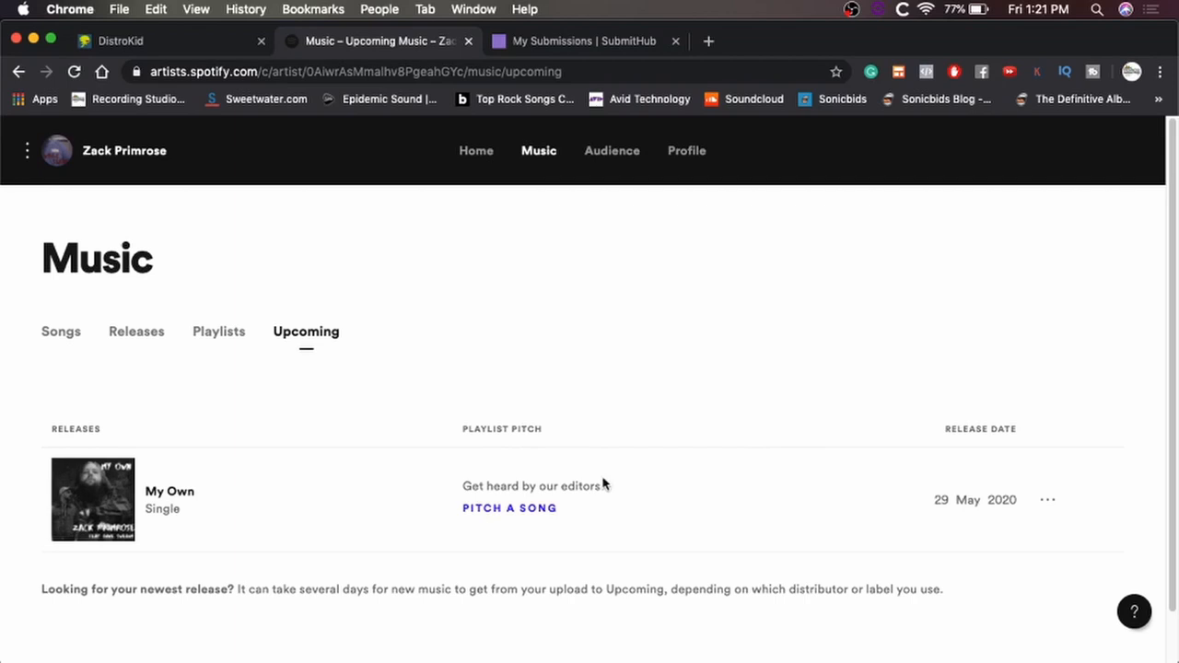
mouse_move(509, 512)
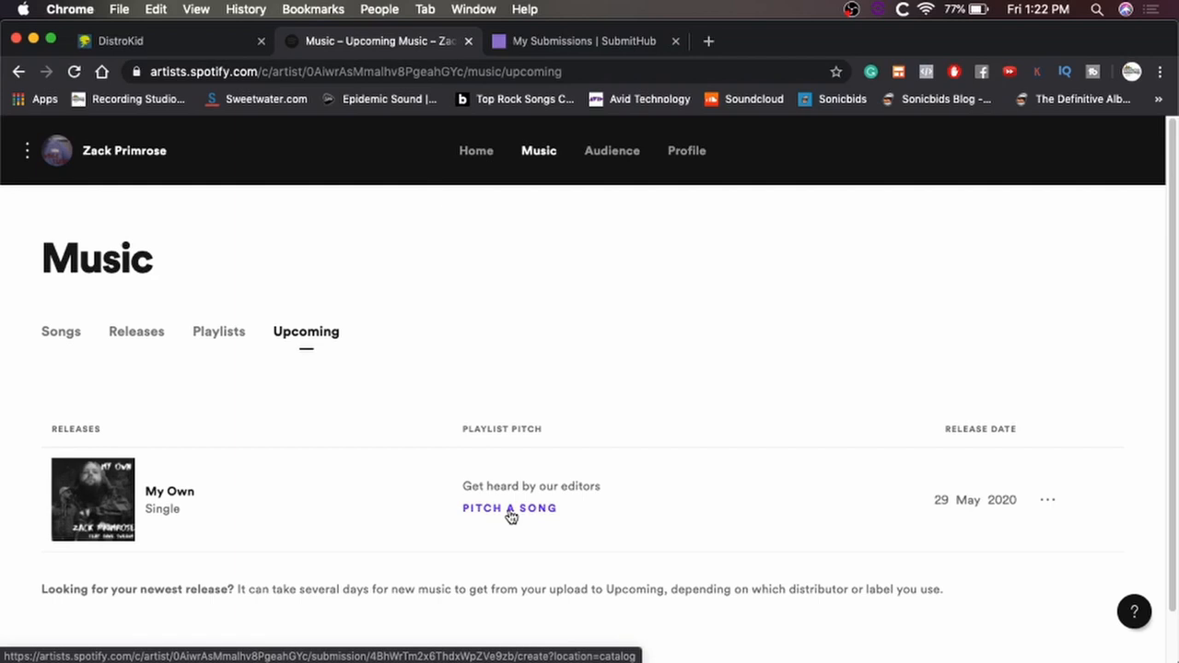
Step: Begin a playlist pitch for My Own, reaching the main-genre question
left_click(508, 509)
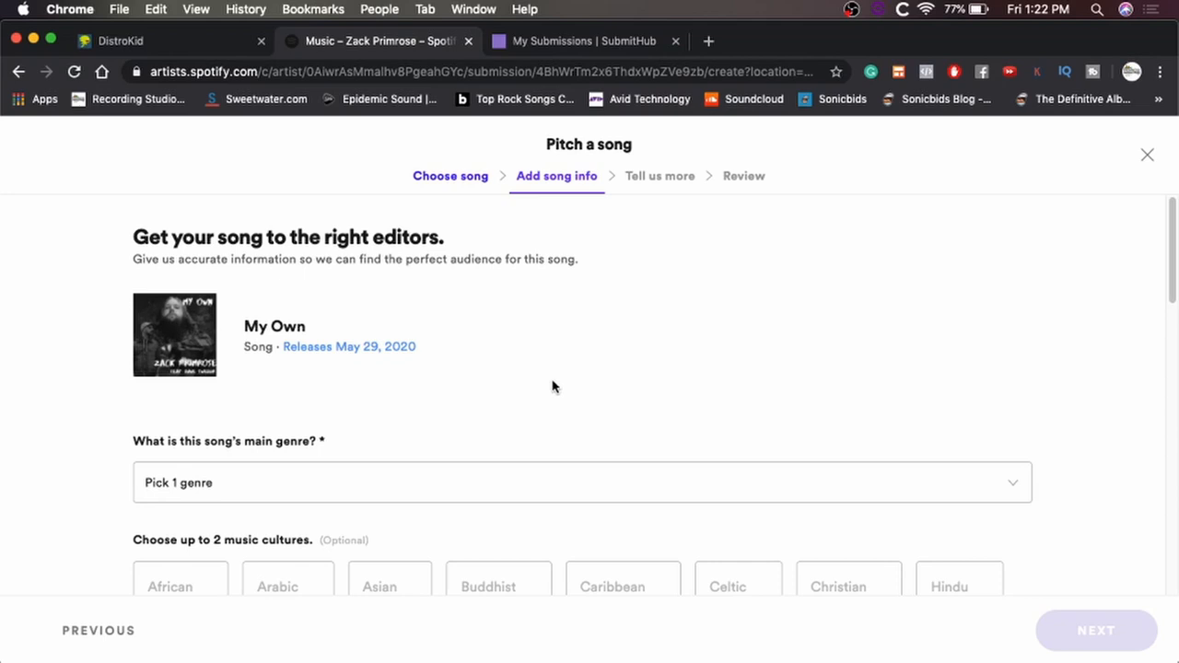
mouse_move(465, 383)
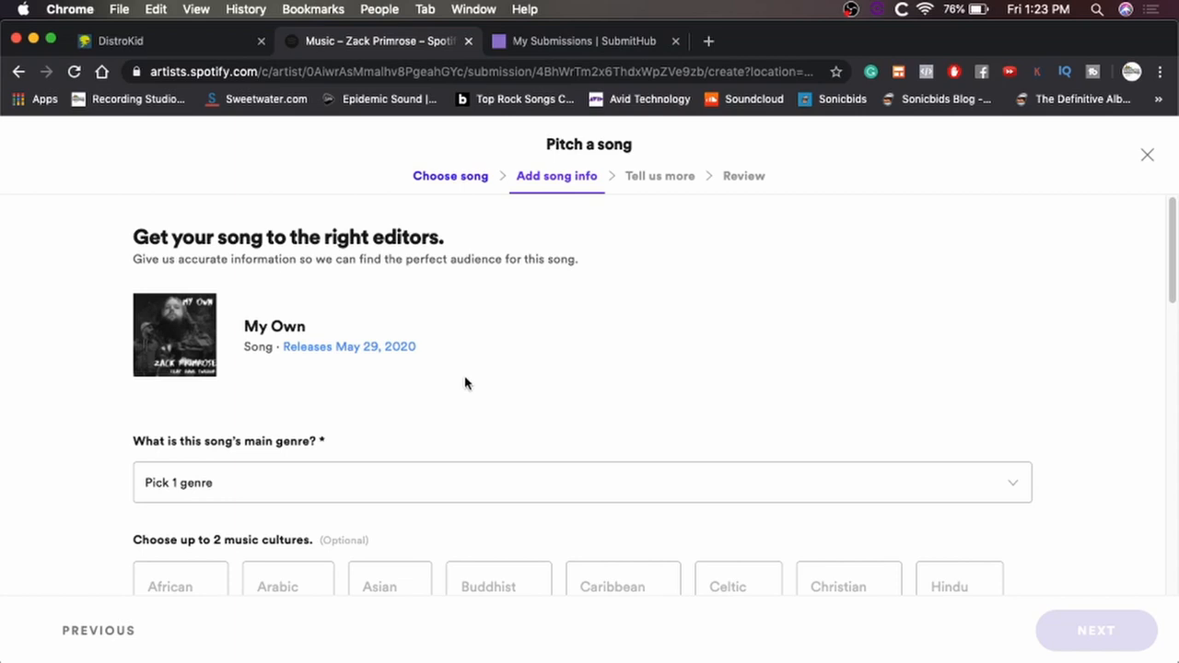
mouse_move(464, 390)
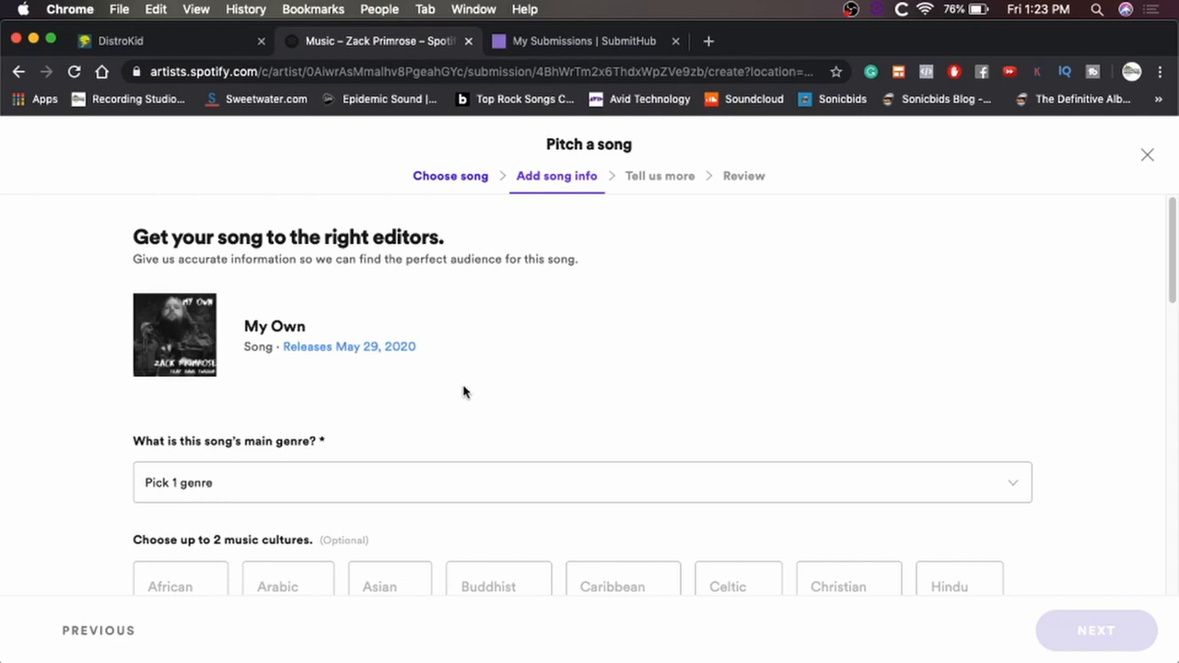
mouse_move(294, 372)
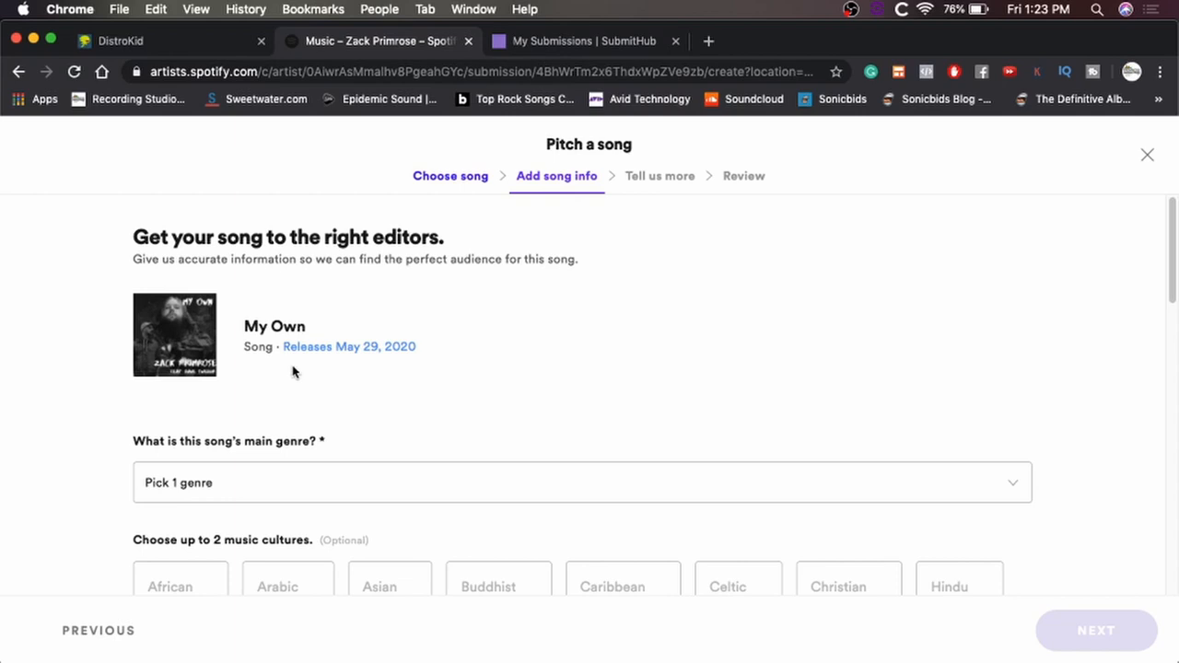
scroll("down", 3)
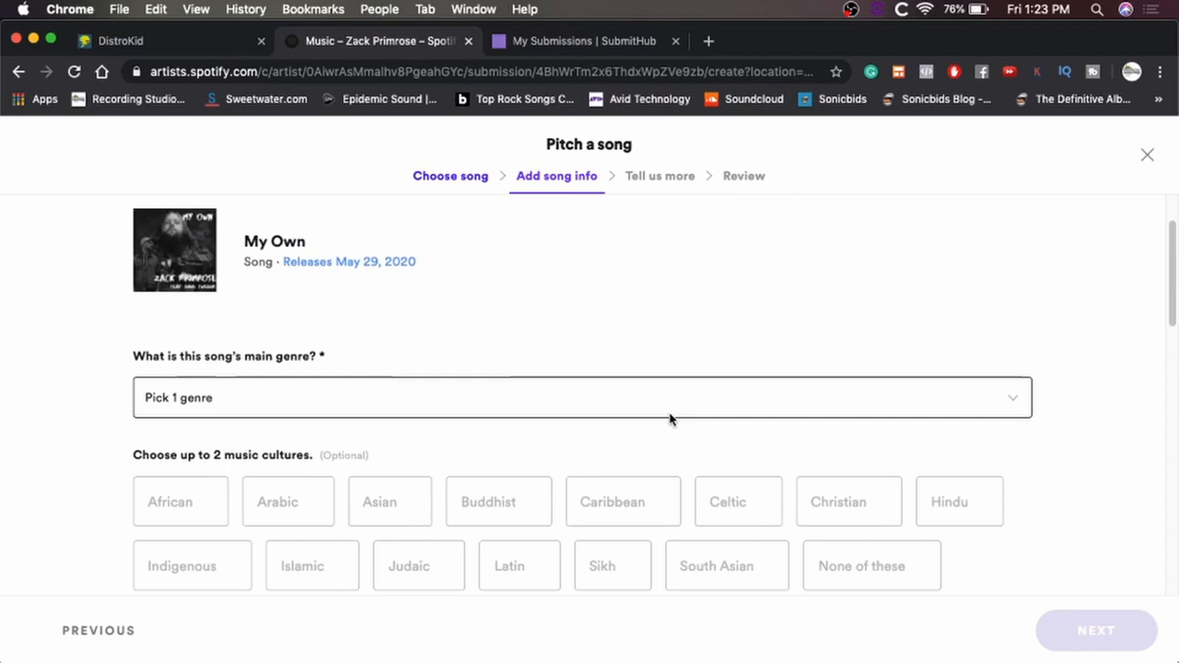
Step: Set main genre Metal with subgenres Metalcore, Thrash Metal and Deathcore
left_click(583, 398)
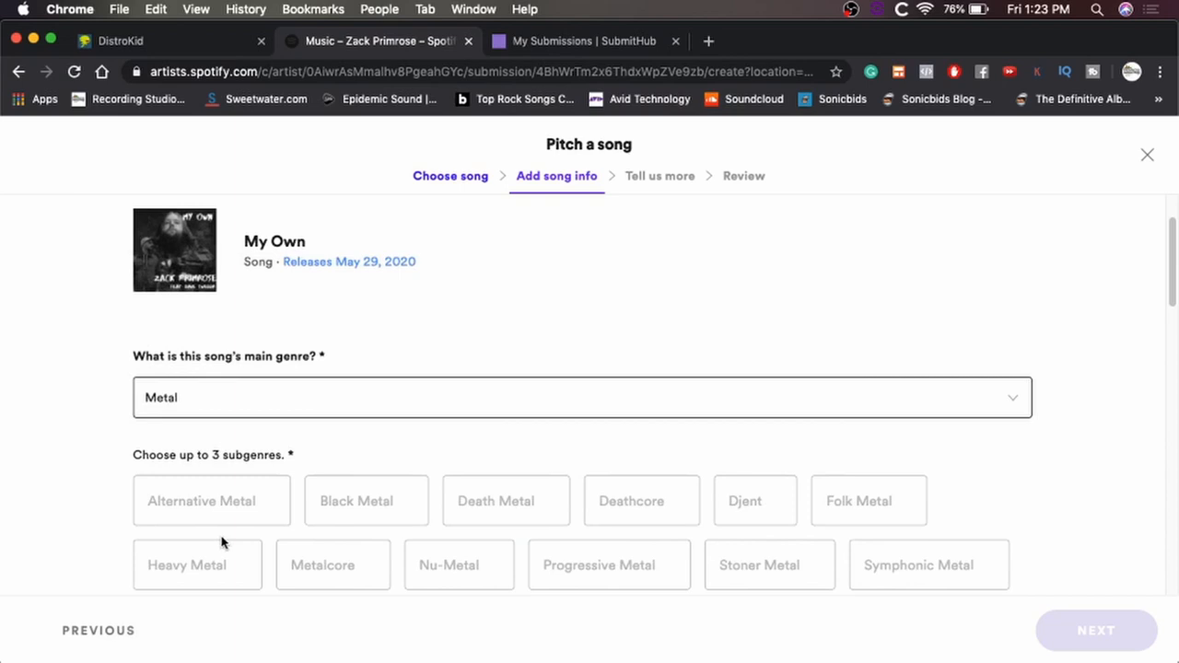
scroll("down", 3)
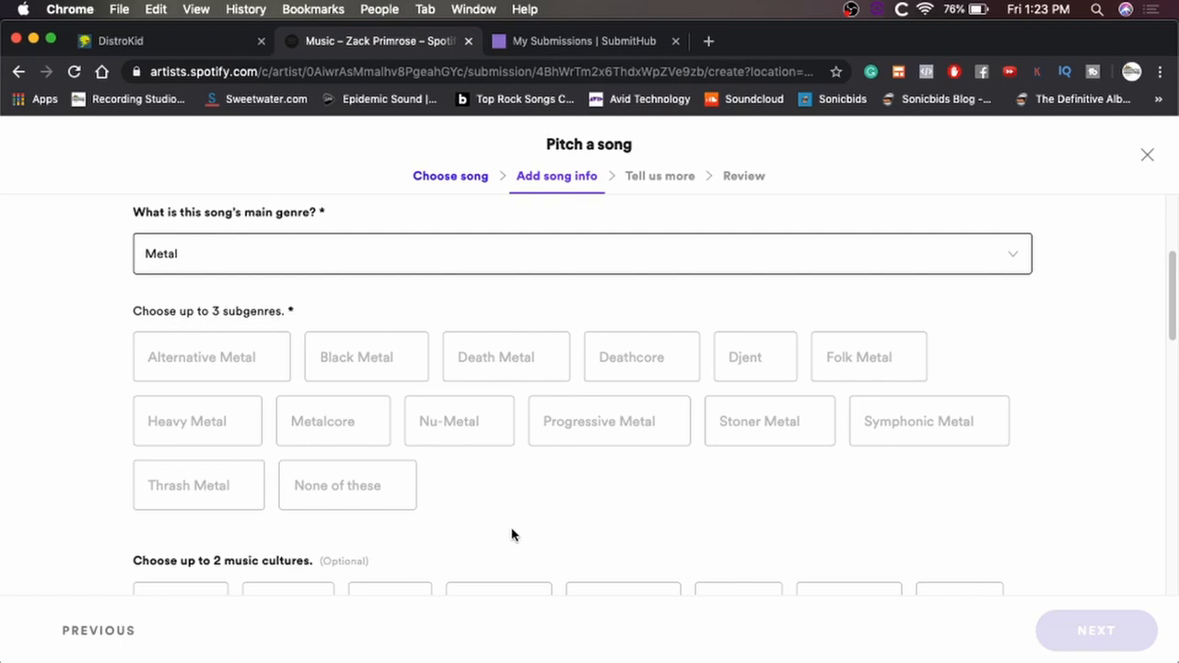
left_click(332, 420)
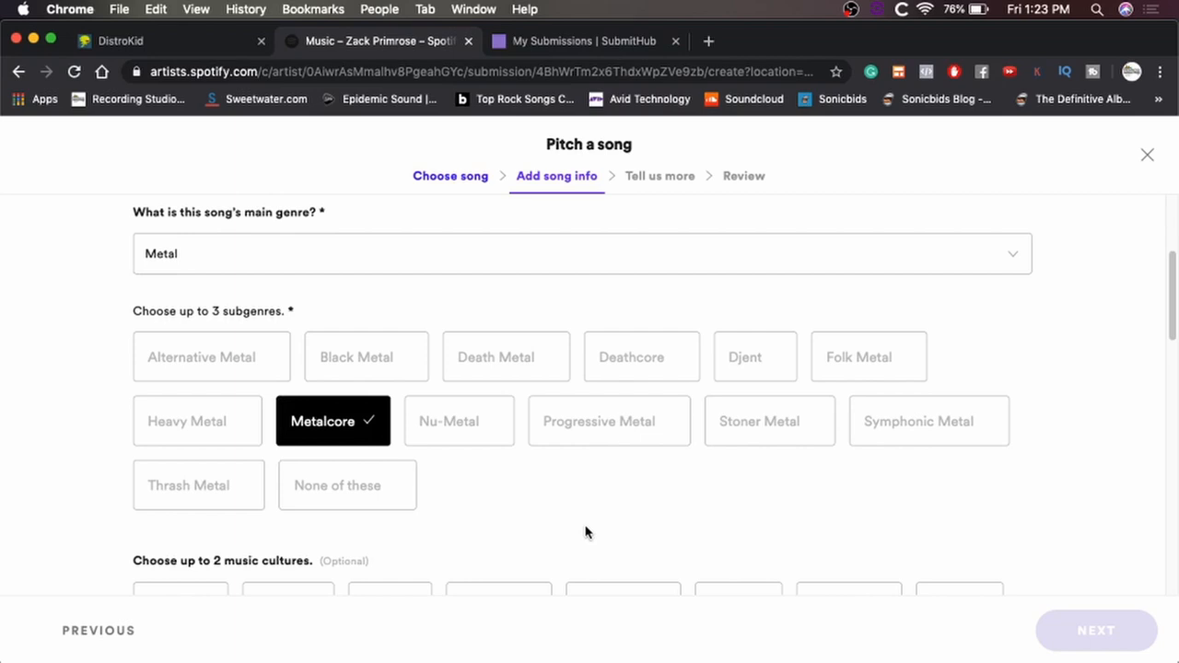
left_click(199, 487)
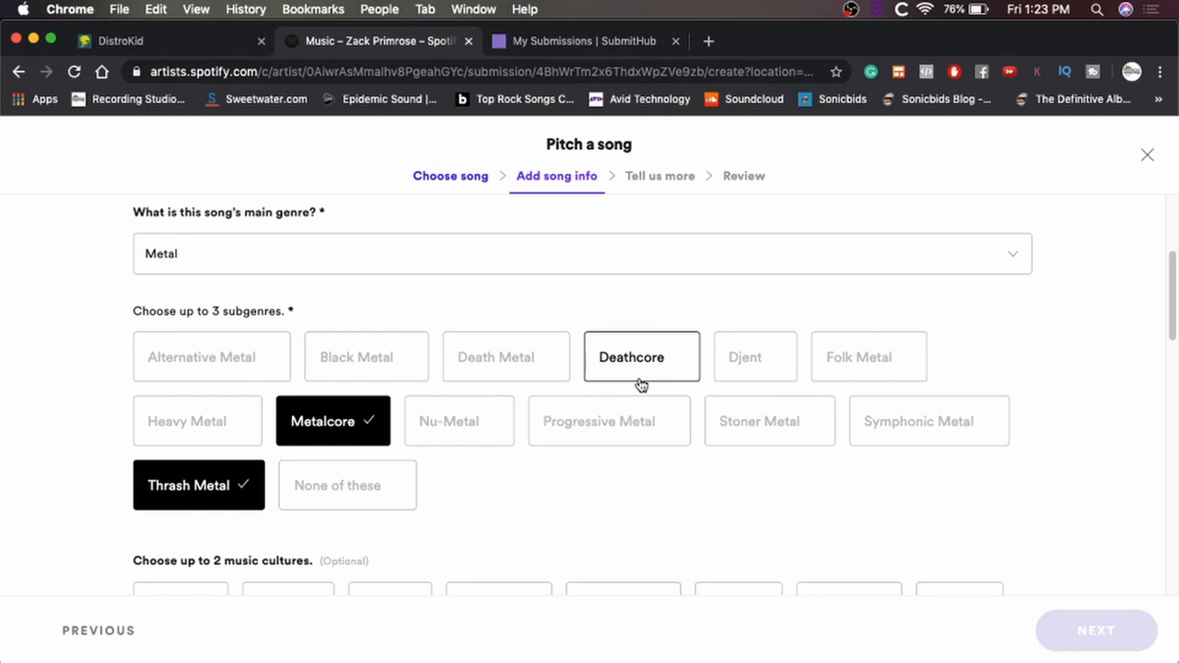
left_click(642, 357)
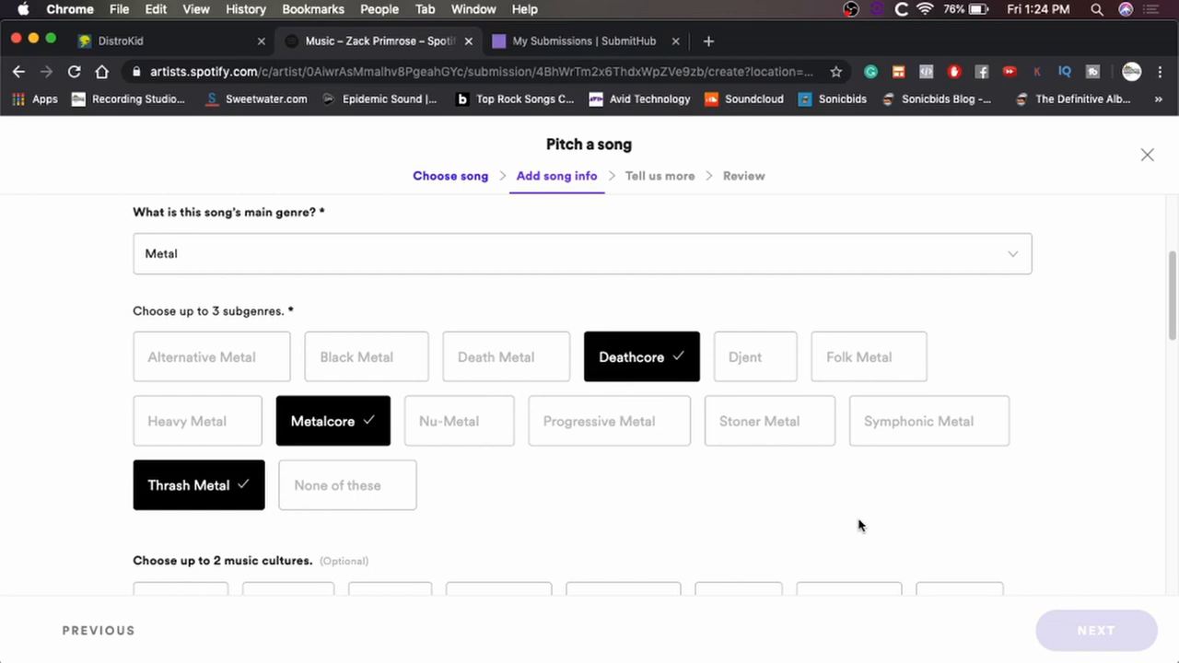
scroll("down", 3)
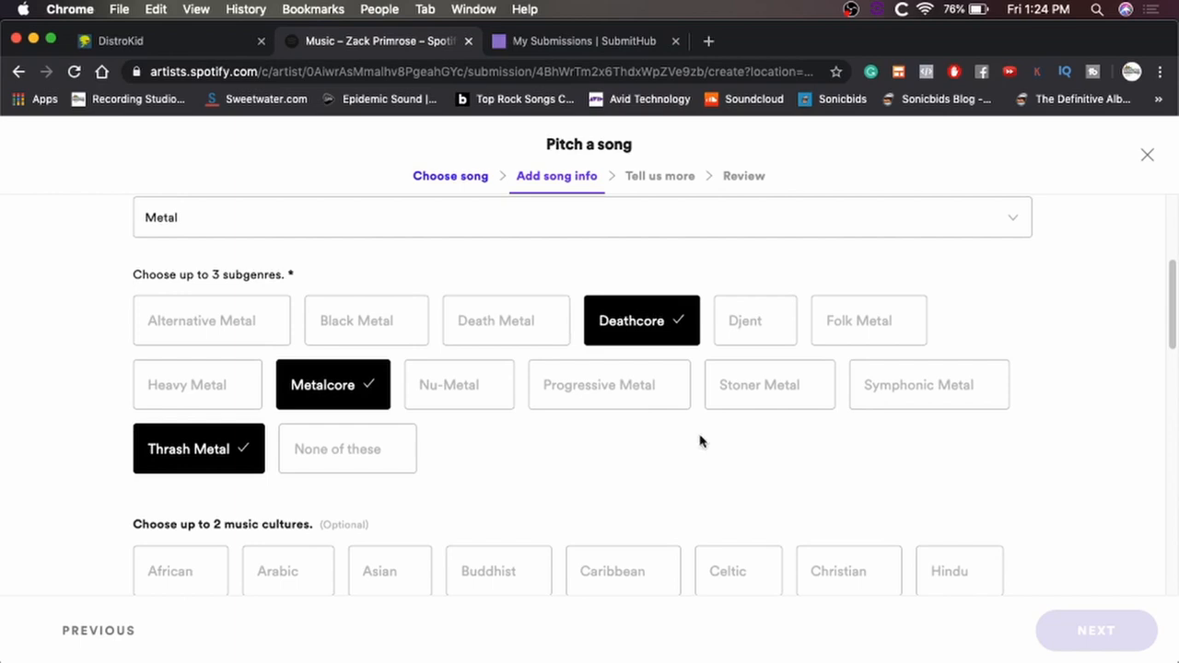
mouse_move(557, 446)
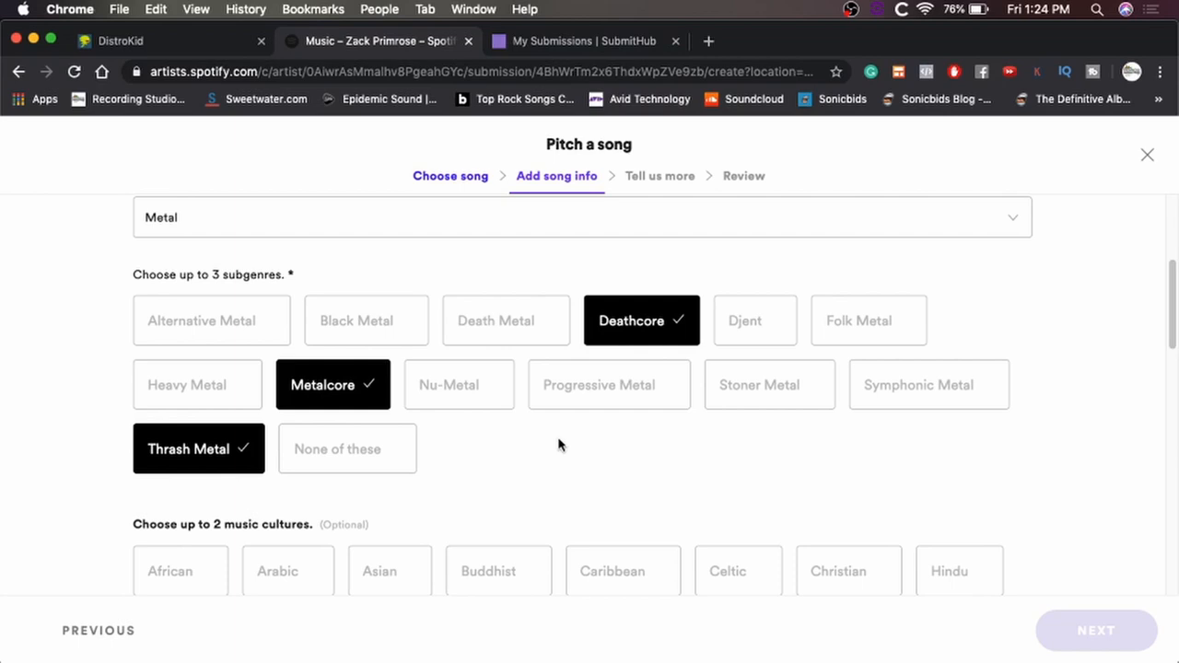
Step: Tag the song with no music culture and Energetic and Fierce moods, continuing down the form
scroll("down", 3)
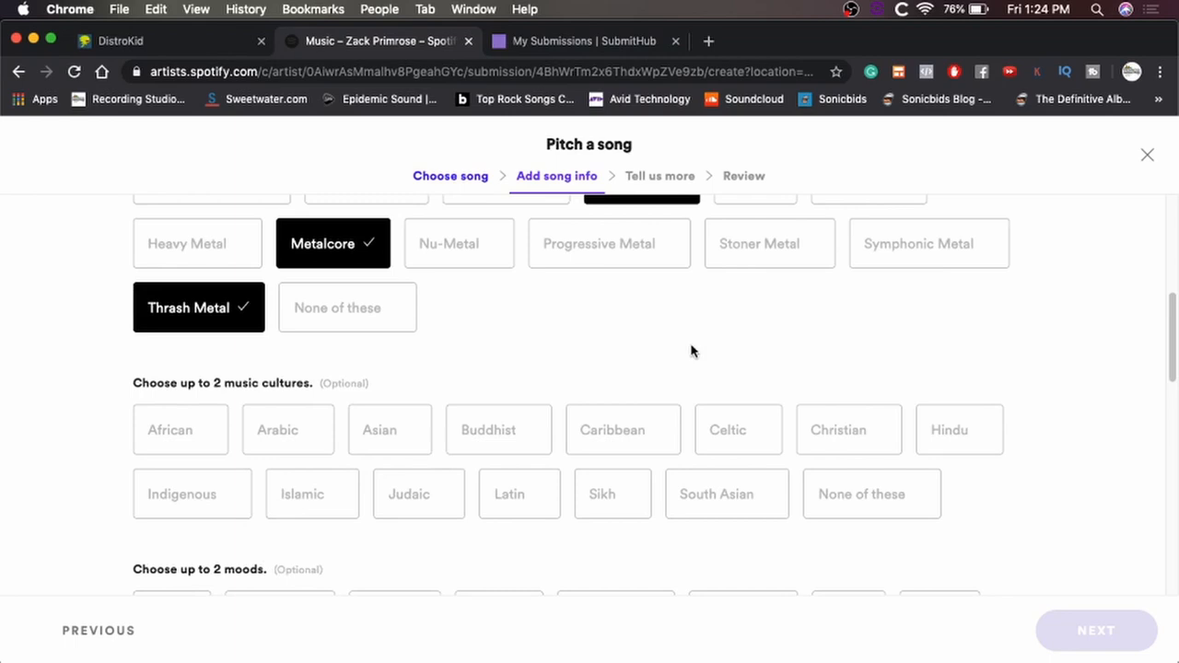
scroll("down", 3)
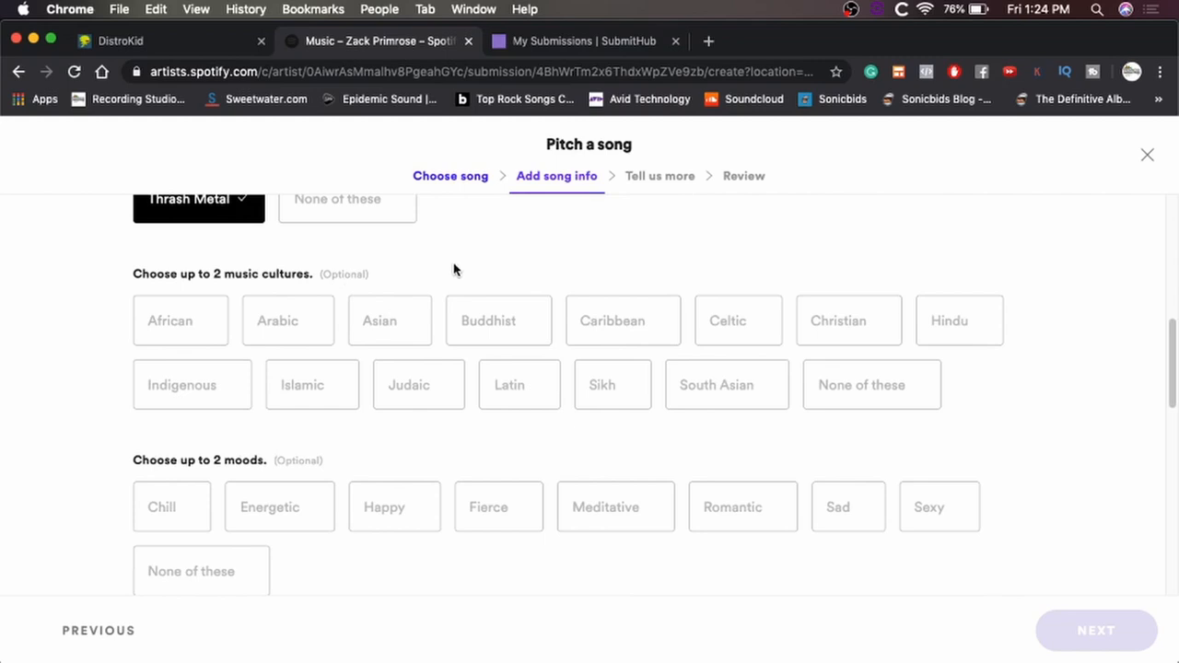
mouse_move(594, 265)
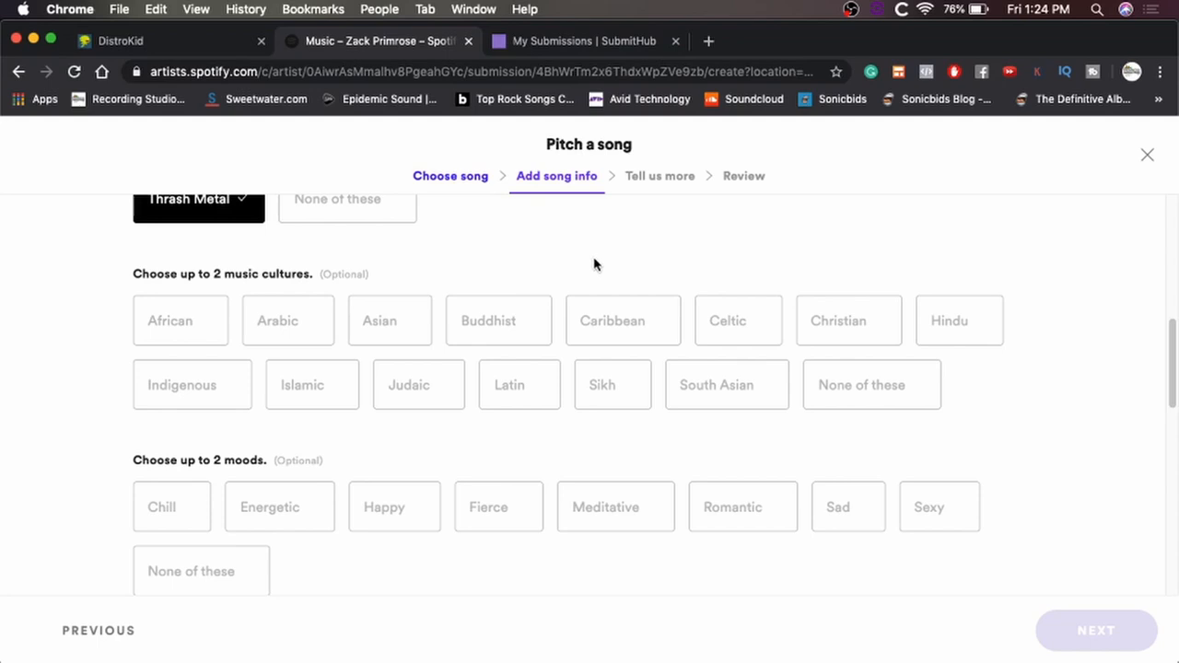
left_click(870, 386)
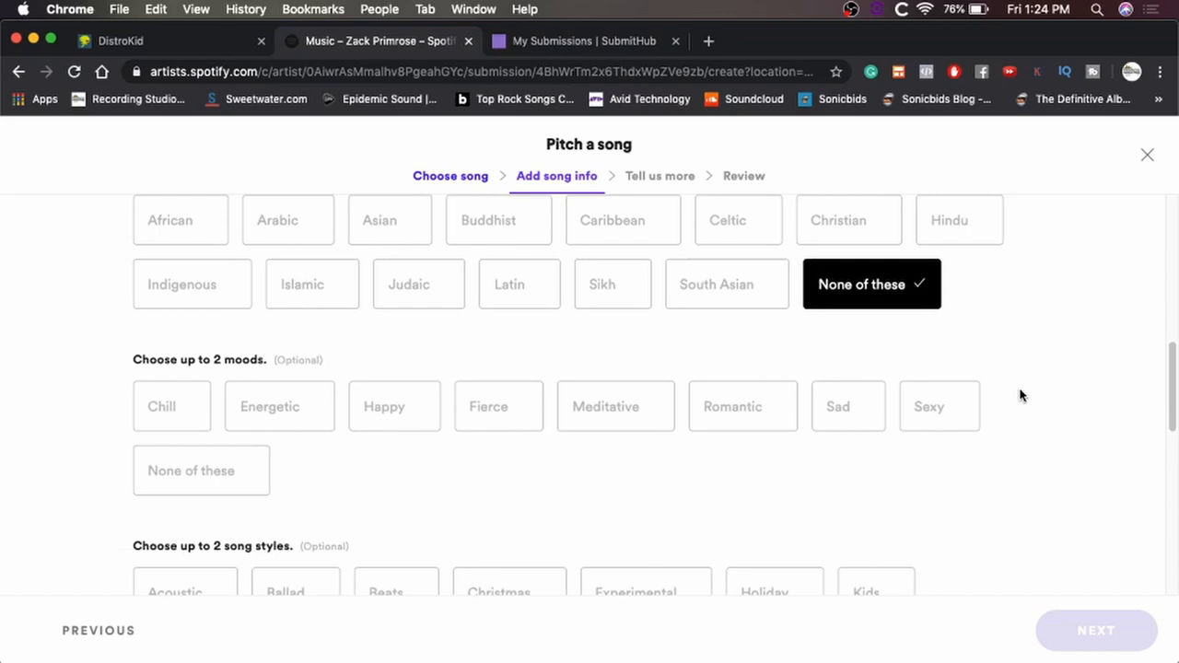
mouse_move(693, 479)
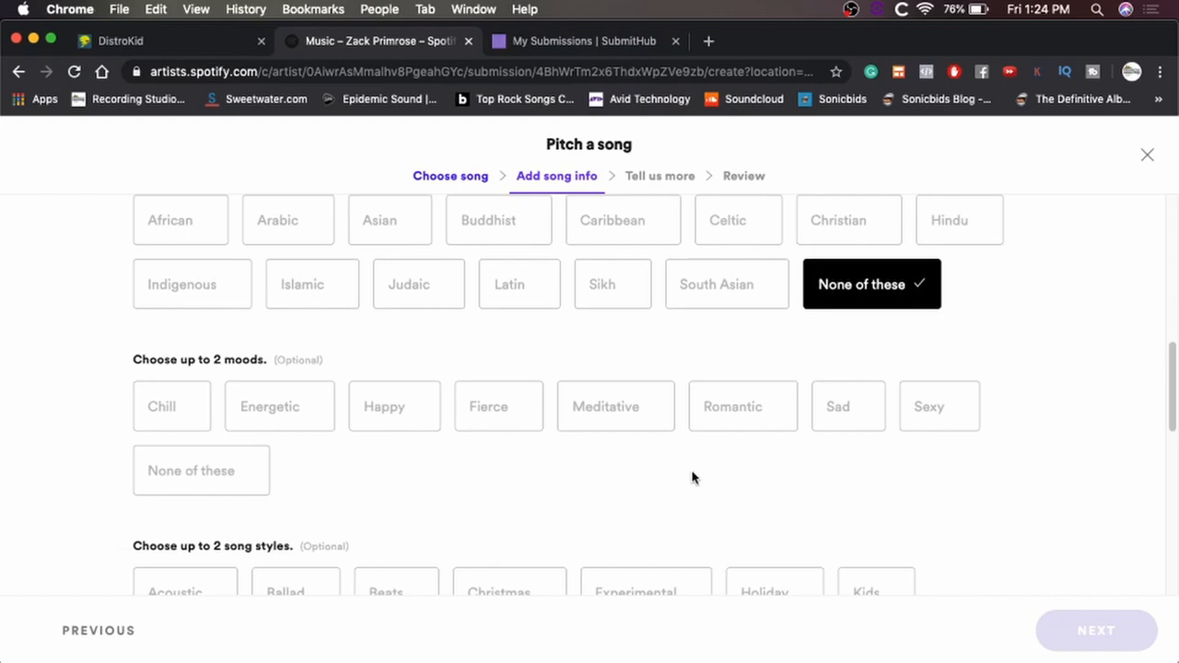
left_click(498, 407)
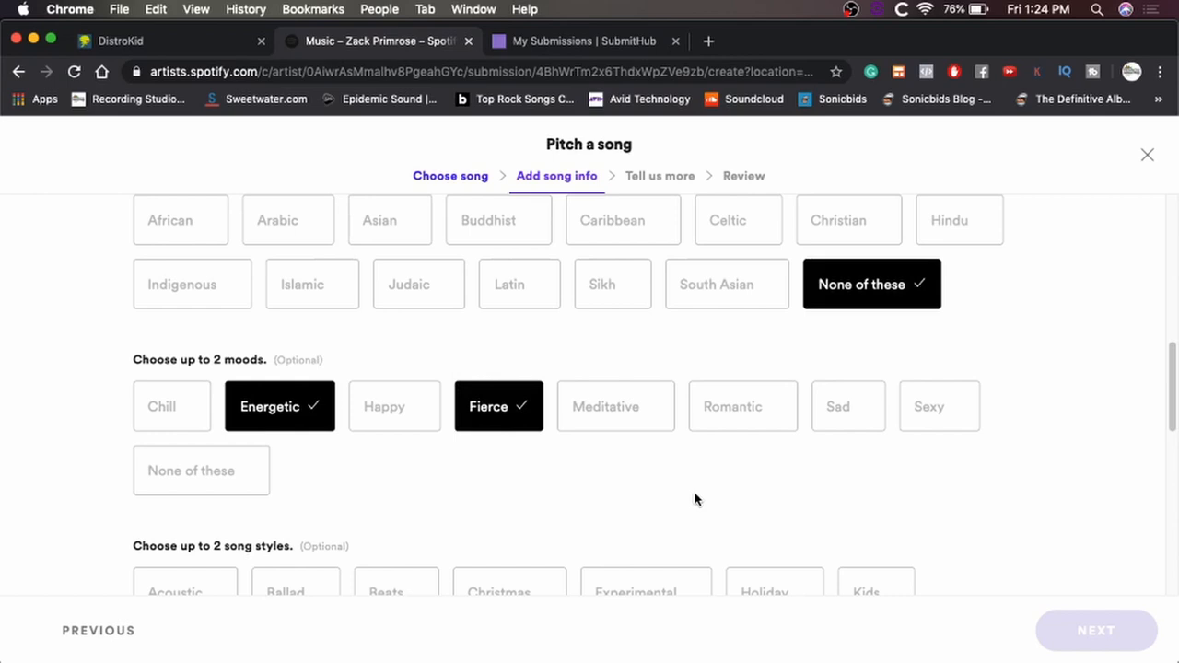
mouse_move(490, 494)
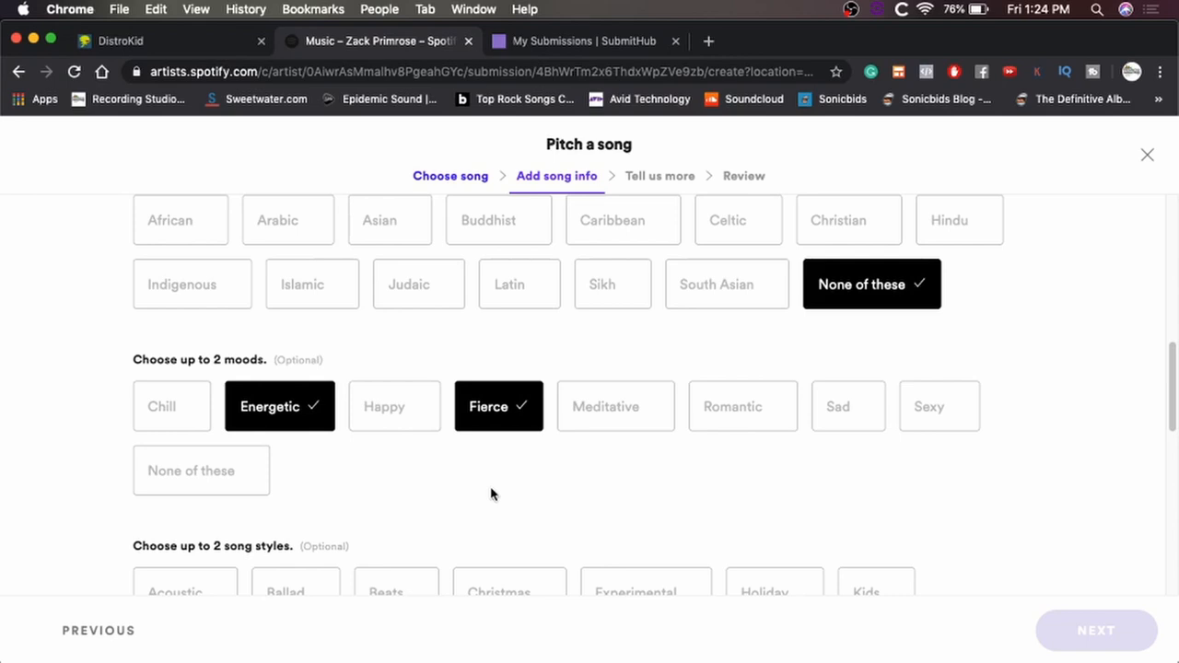
scroll("down", 3)
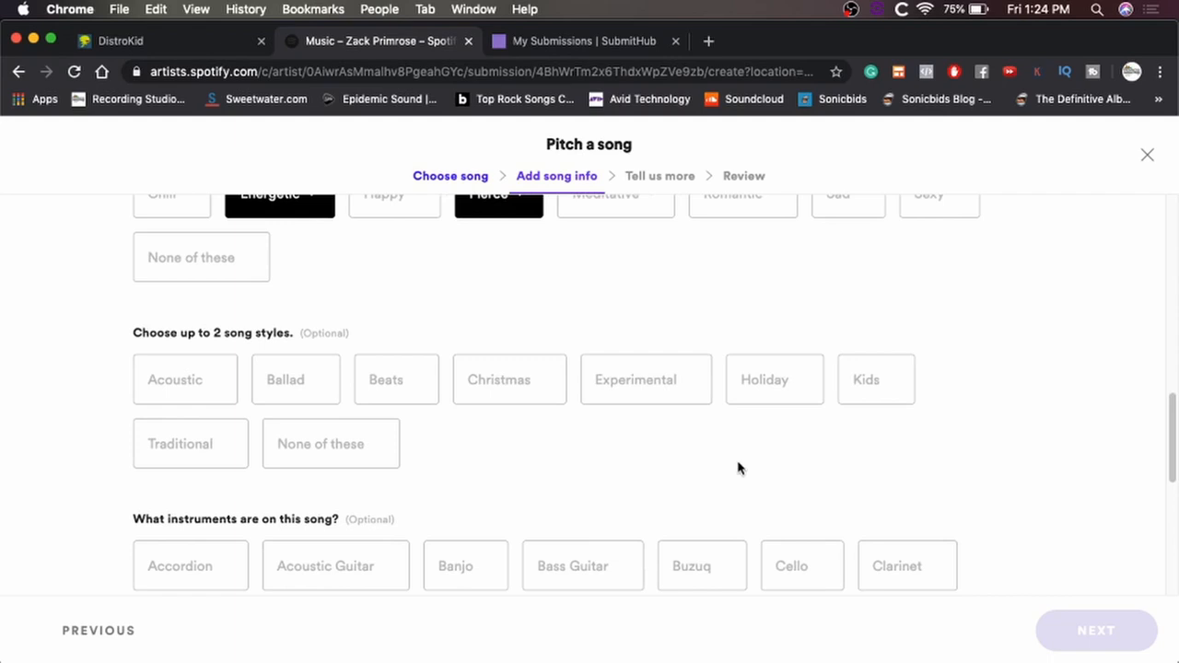
mouse_move(711, 470)
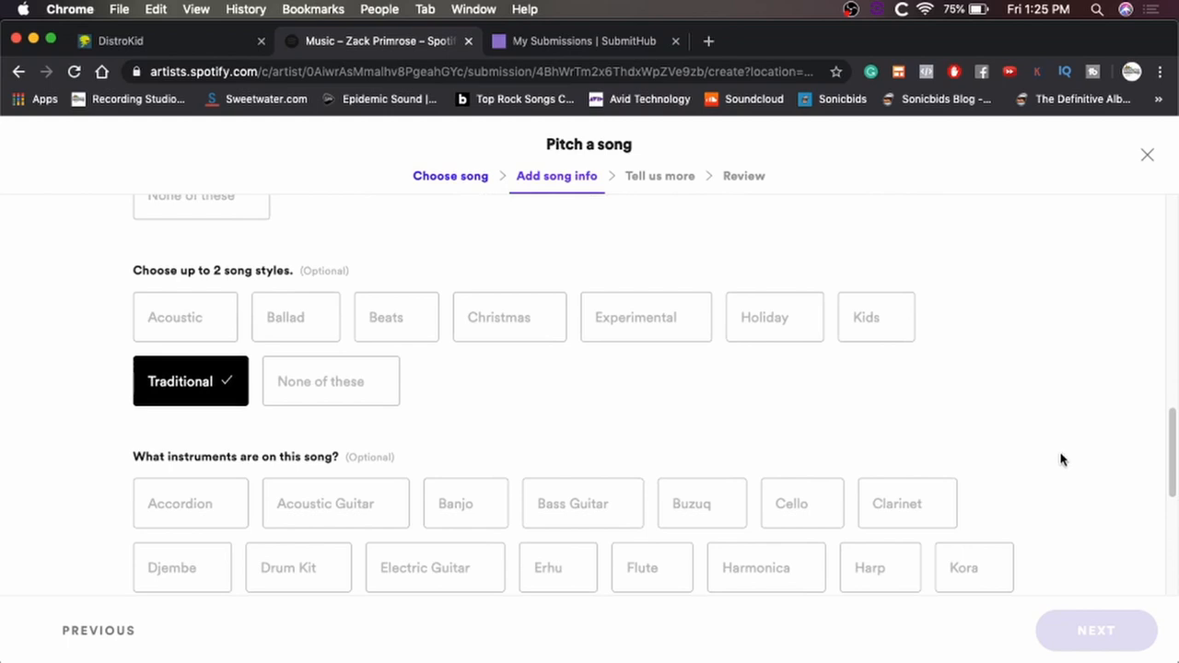
scroll("down", 3)
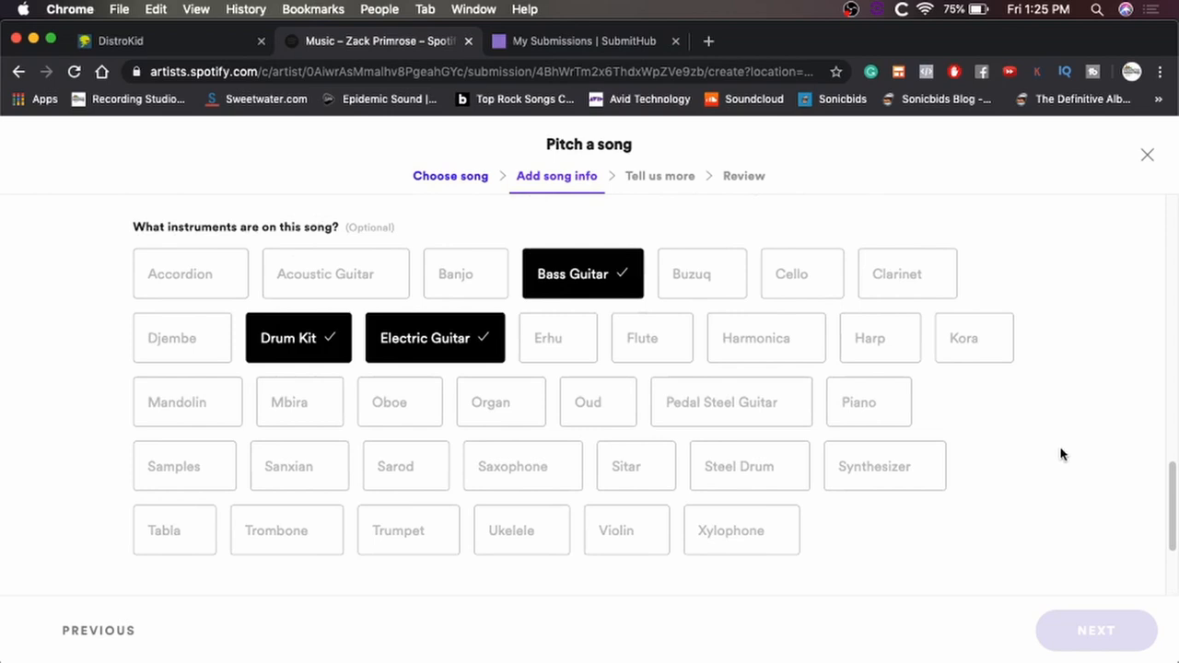
scroll("down", 3)
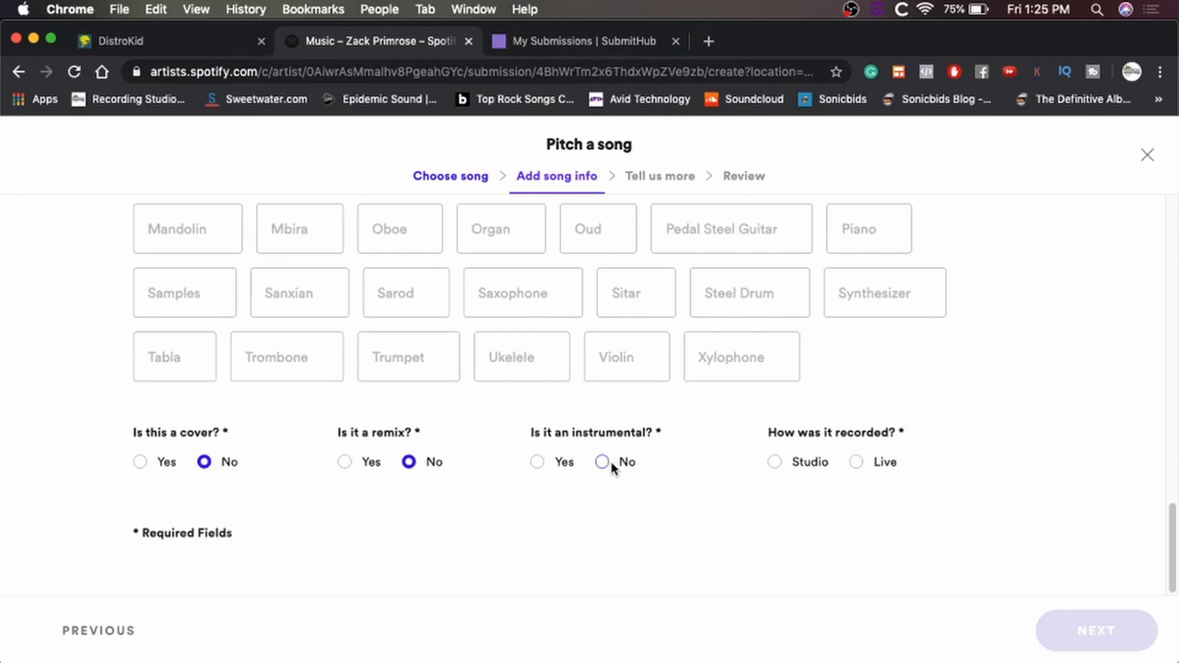
Step: Mark the song non-instrumental with English lyrics and advance to Tell us more
left_click(603, 461)
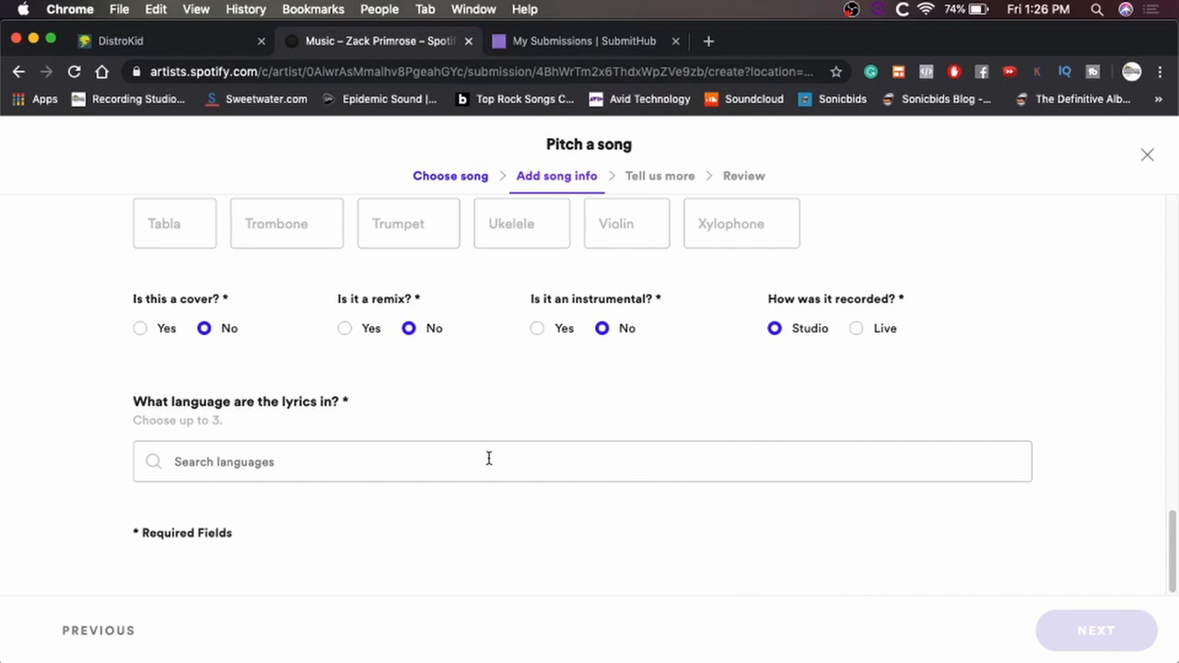
type("Engli")
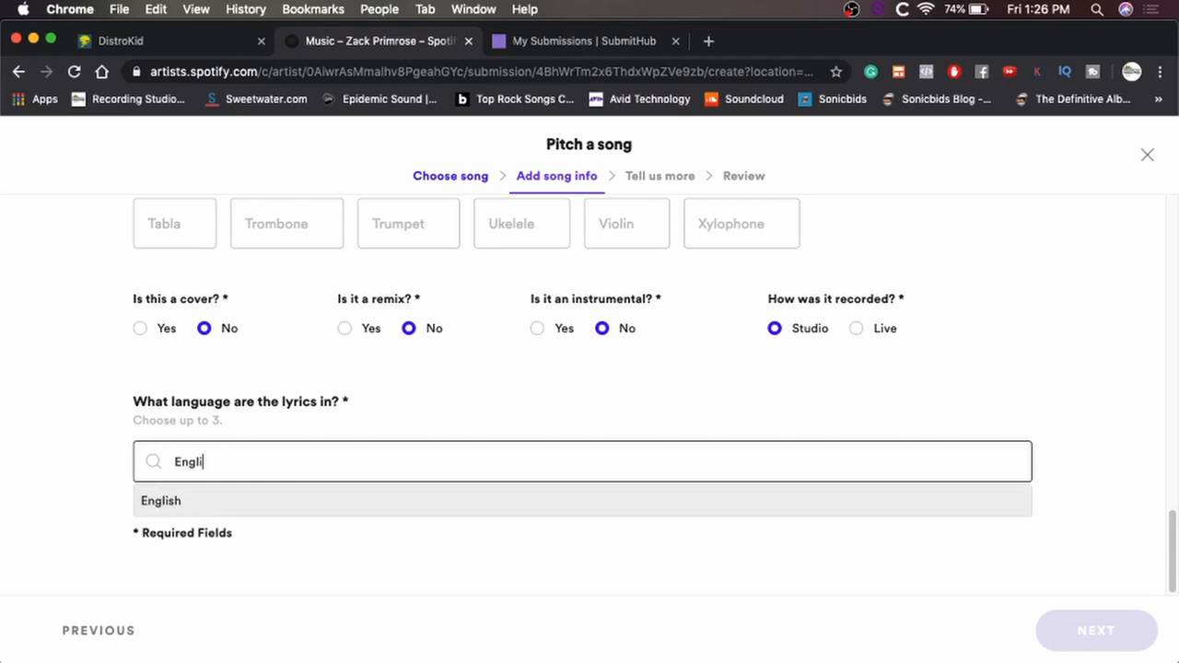
left_click(161, 502)
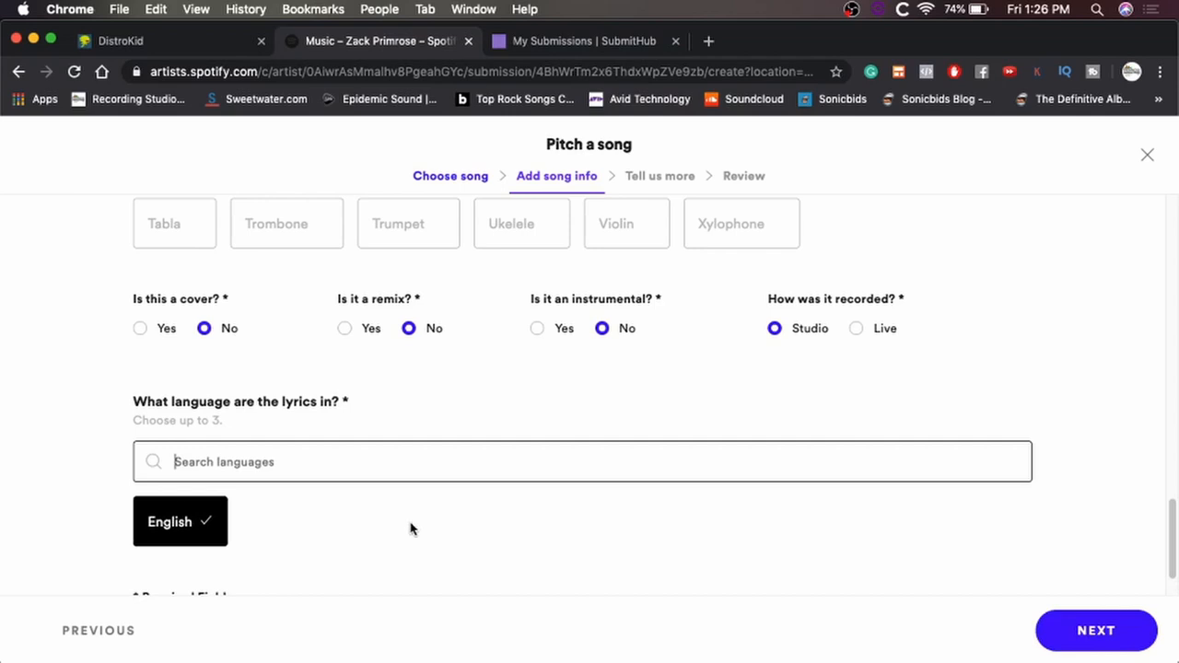
scroll("down", 3)
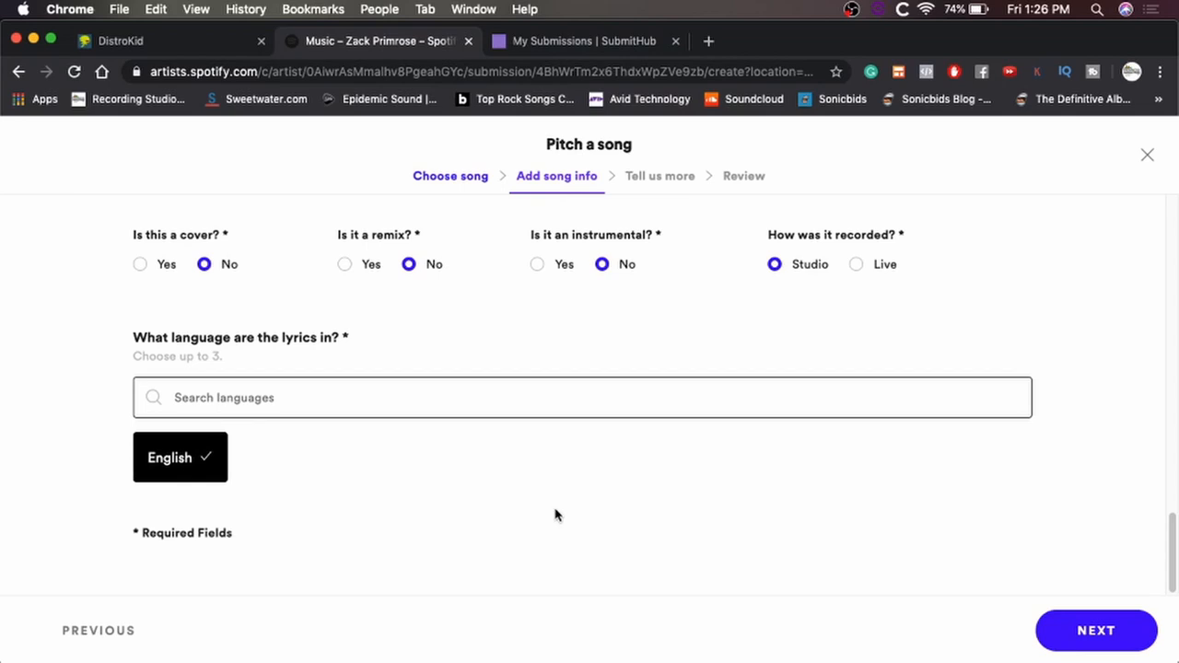
left_click(1095, 630)
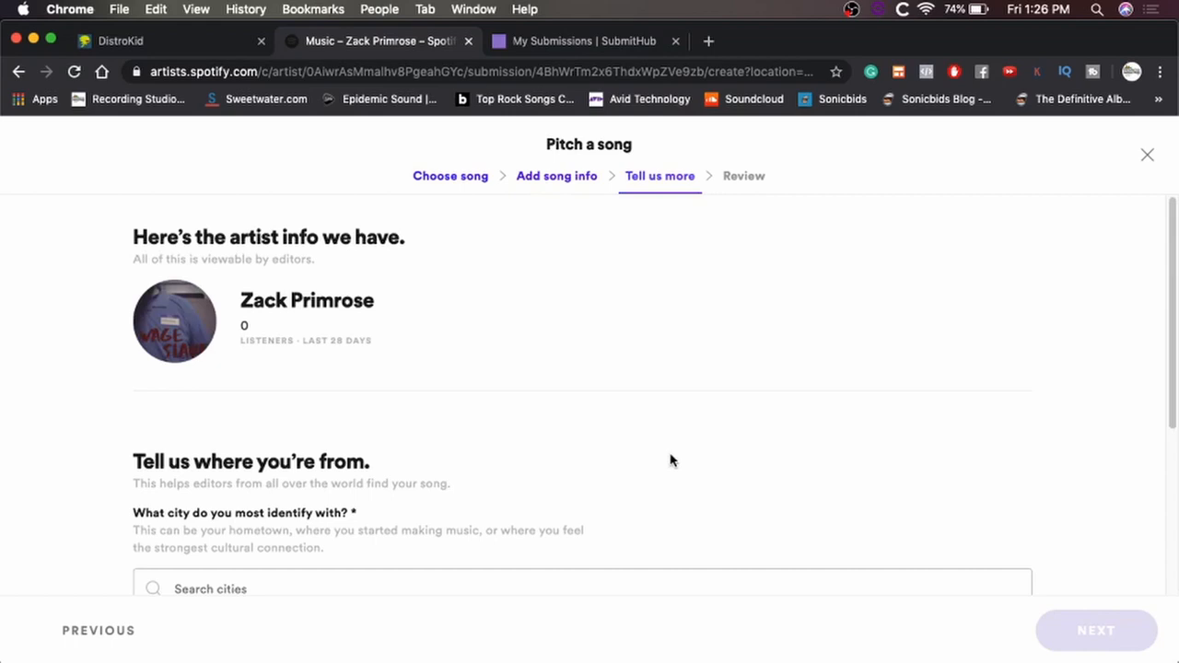
mouse_move(217, 328)
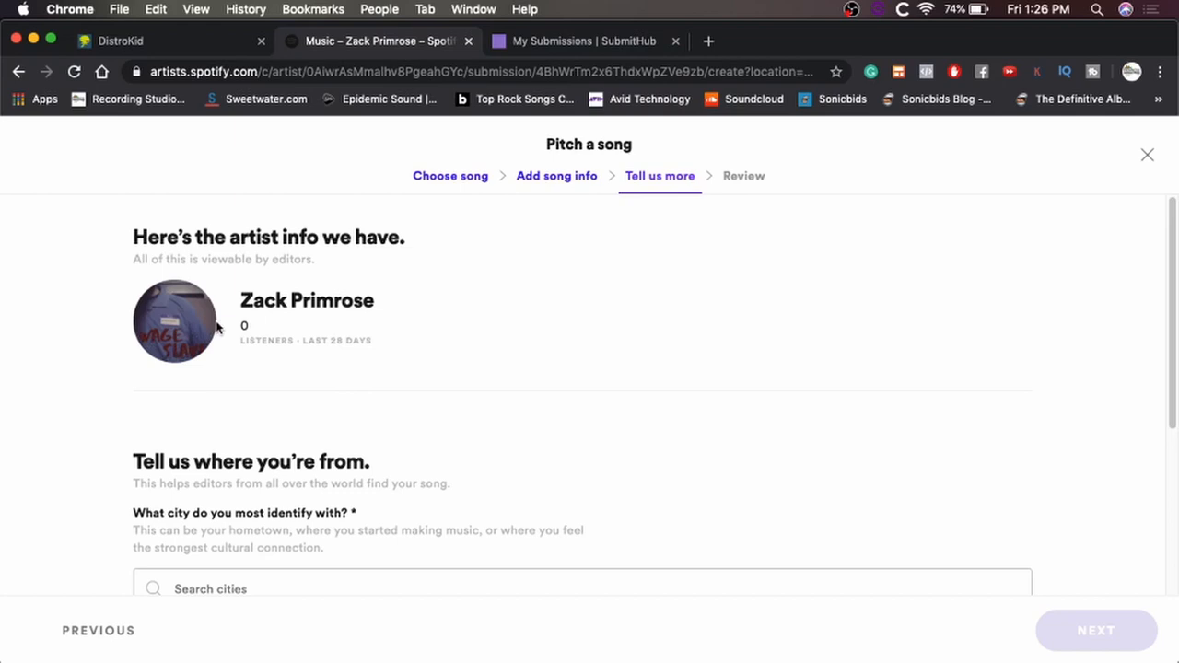
mouse_move(402, 352)
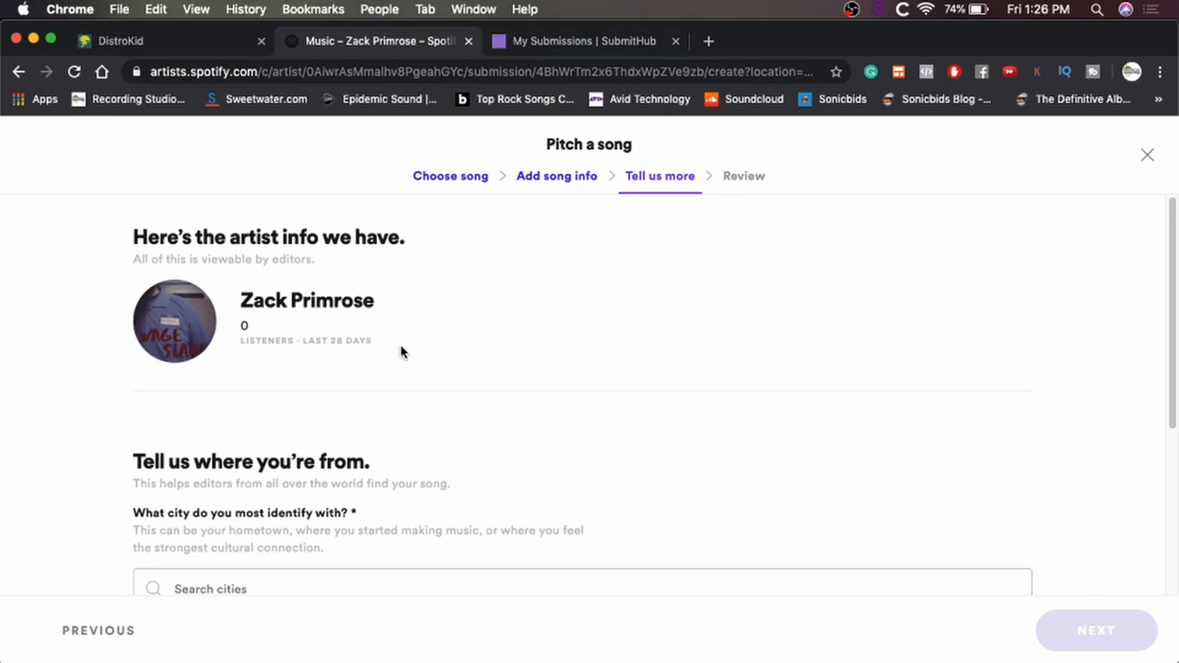
mouse_move(324, 309)
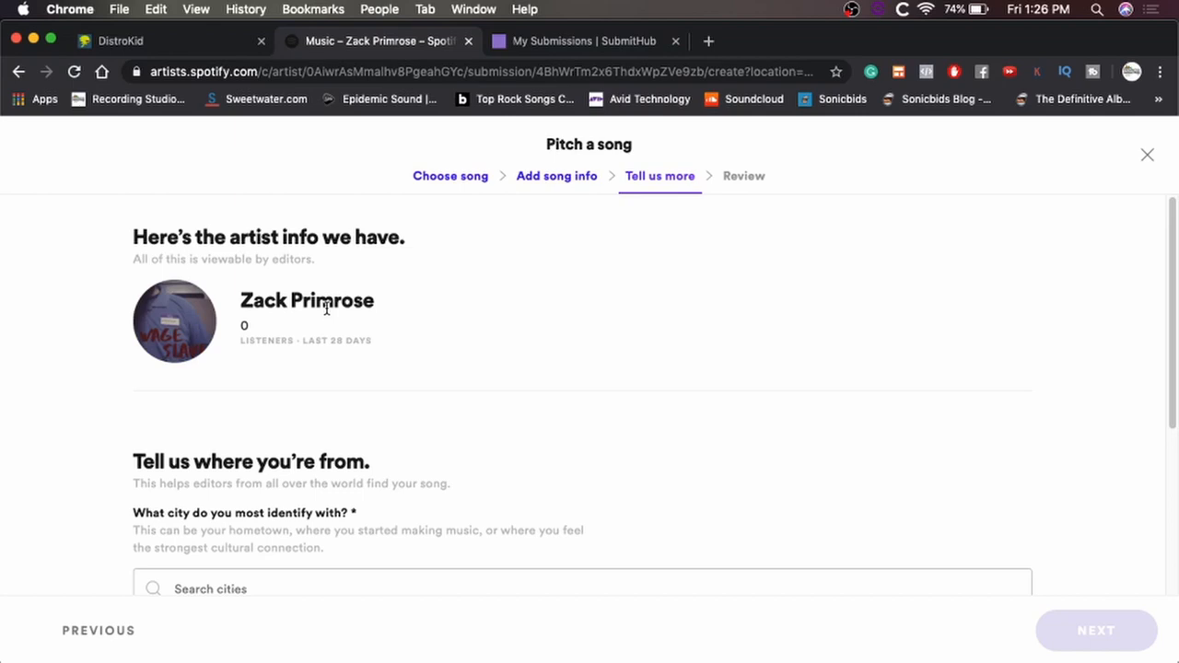
scroll("down", 3)
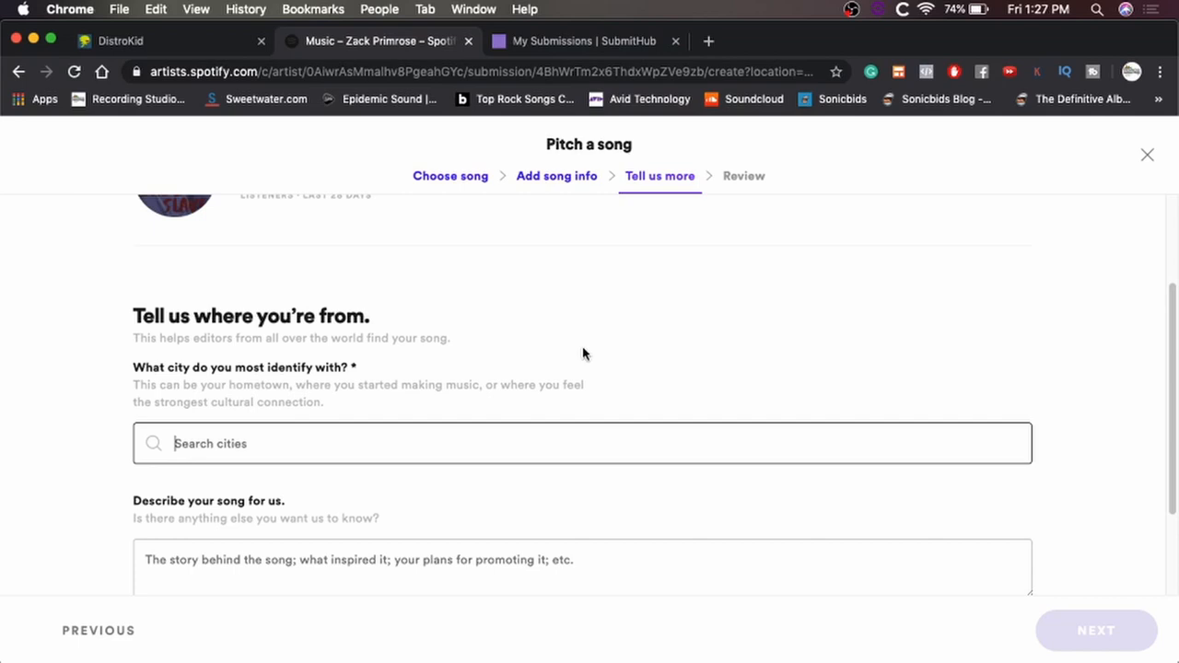
Step: Set the artist's city to New York, New York, US
type("New York")
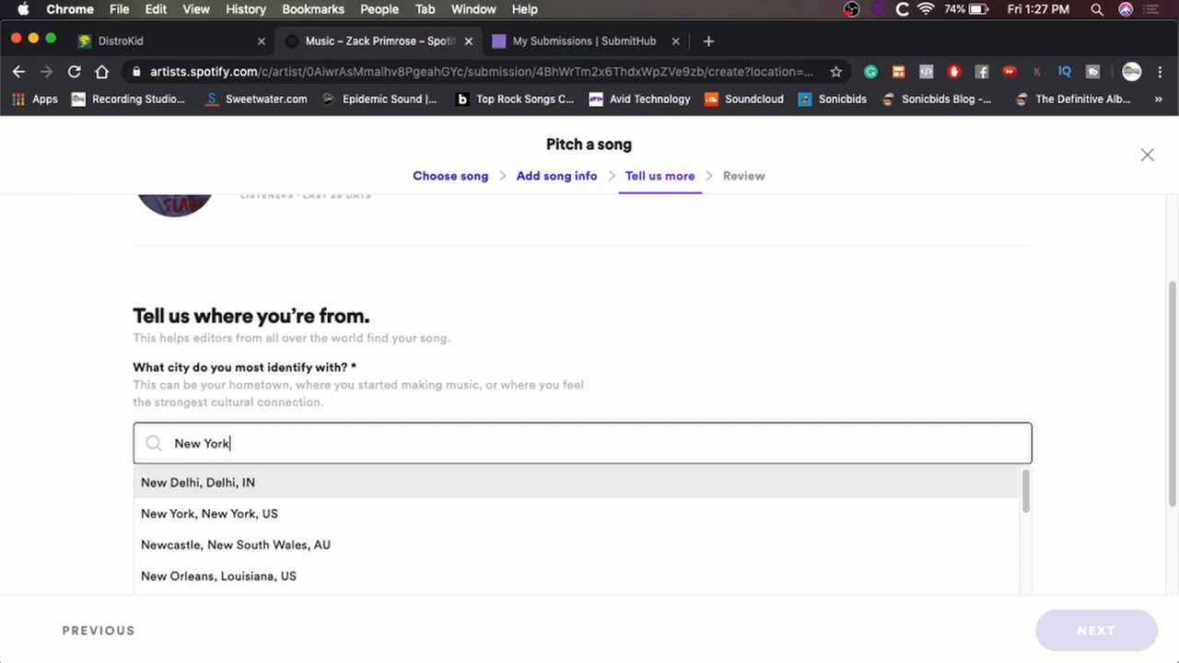
left_click(210, 512)
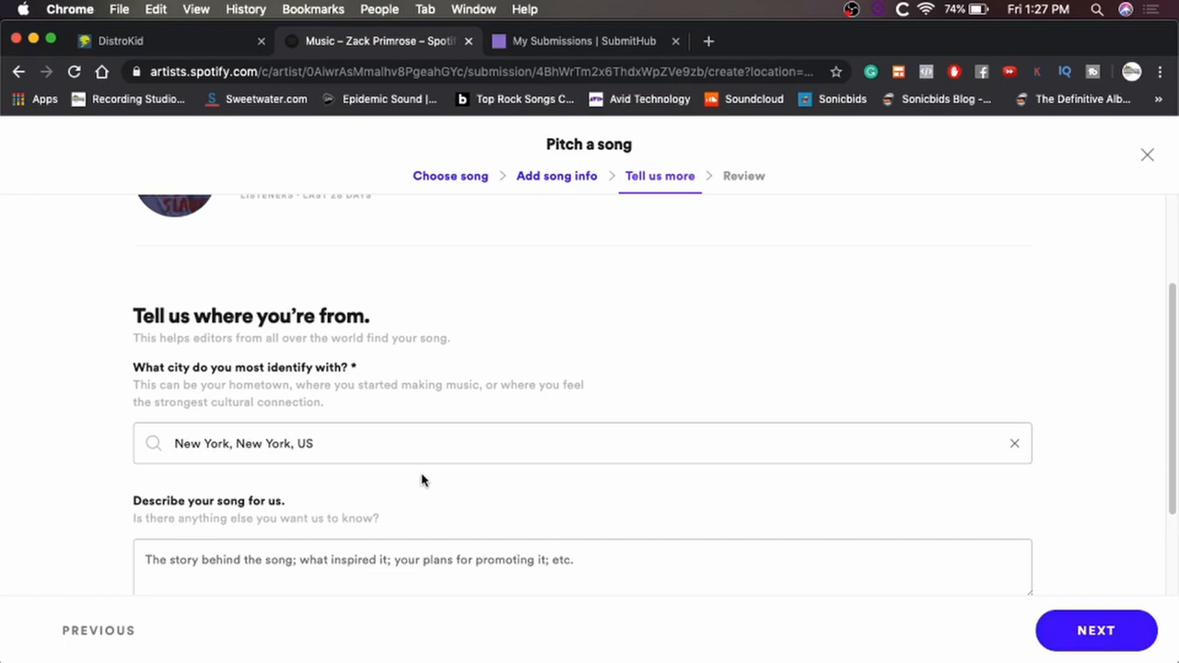
mouse_move(416, 497)
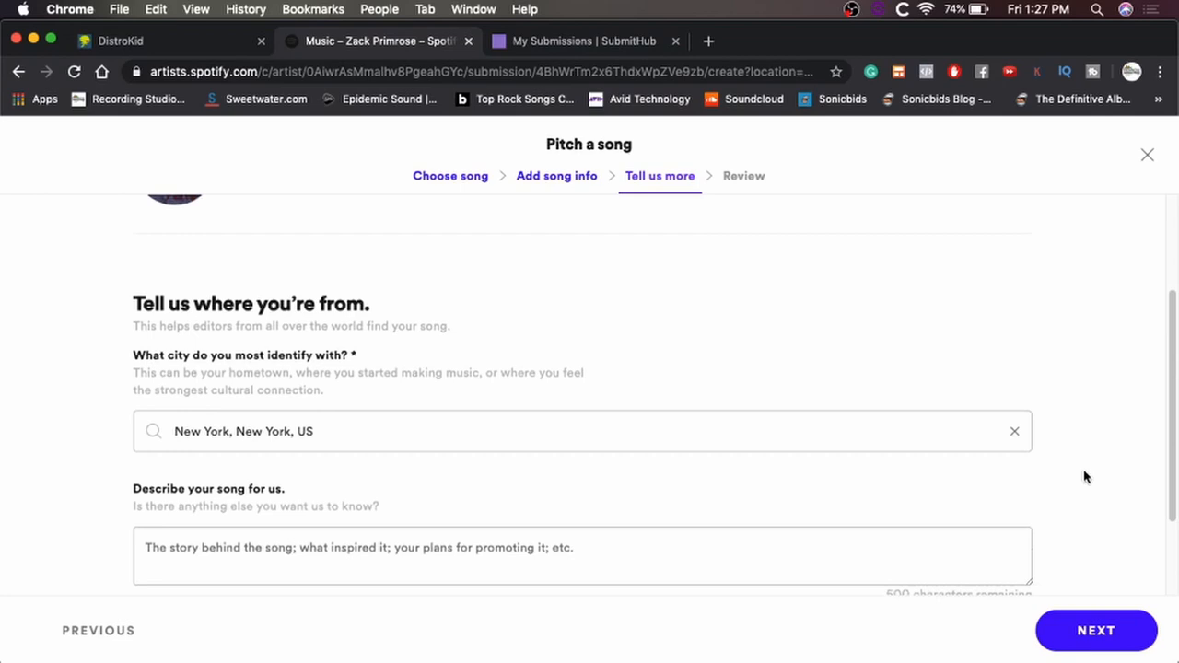
scroll("down", 3)
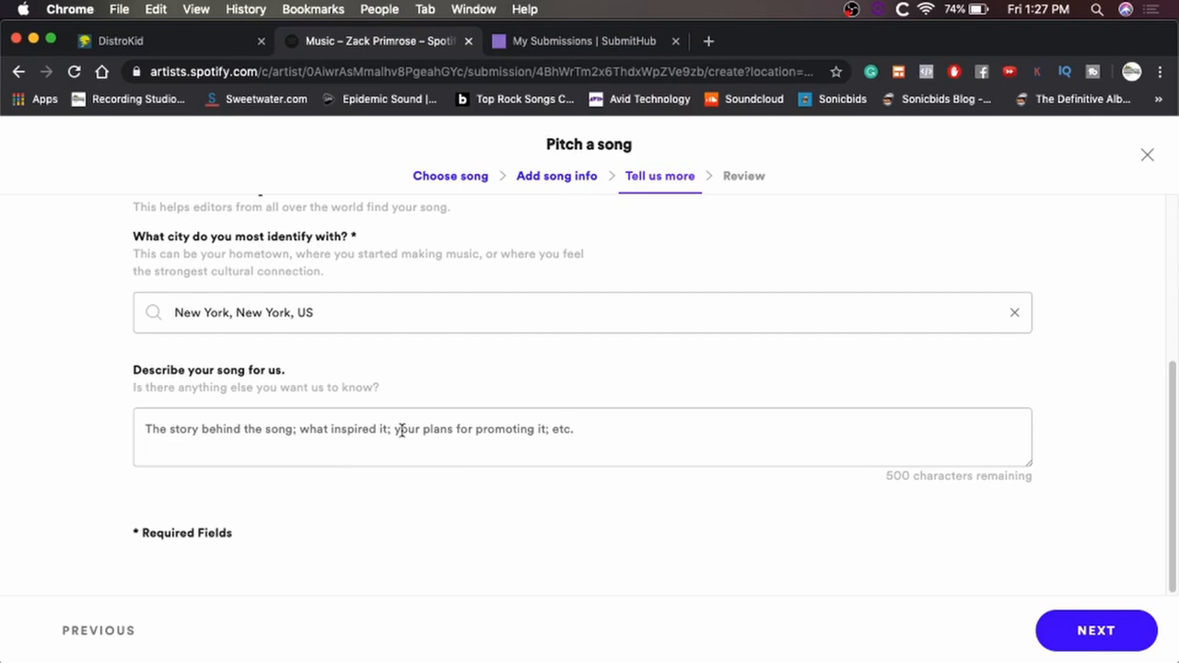
mouse_move(398, 433)
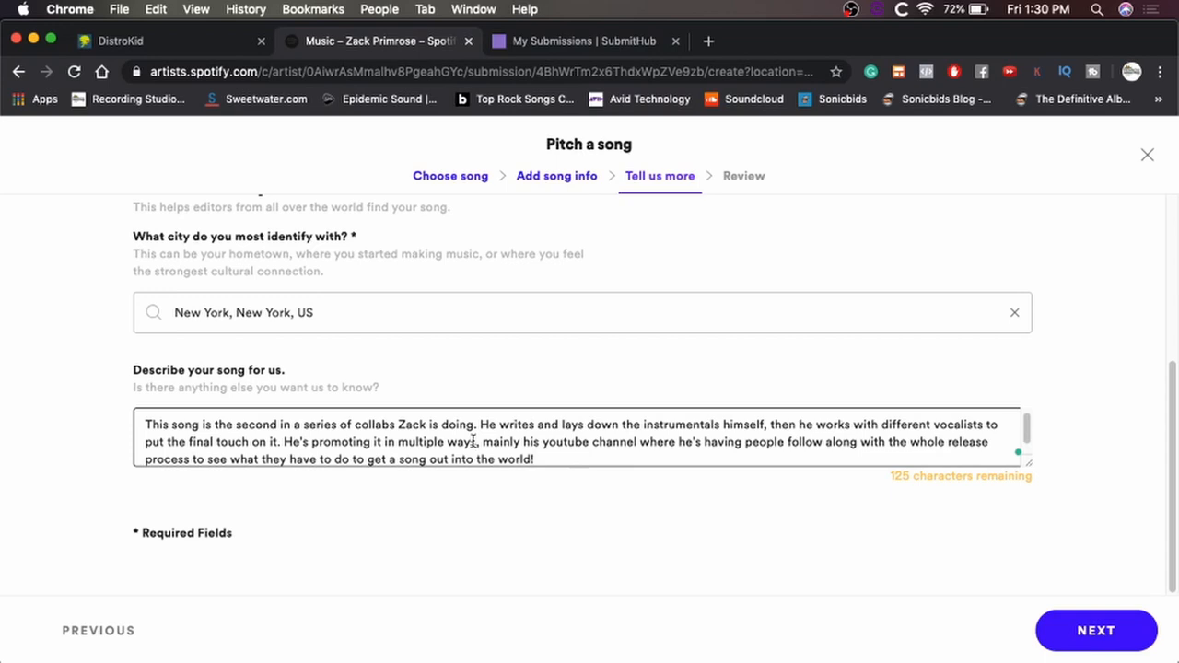
Step: Write the song description mentioning Dave Swillum and the collab series, then reach Review
type("This track he")
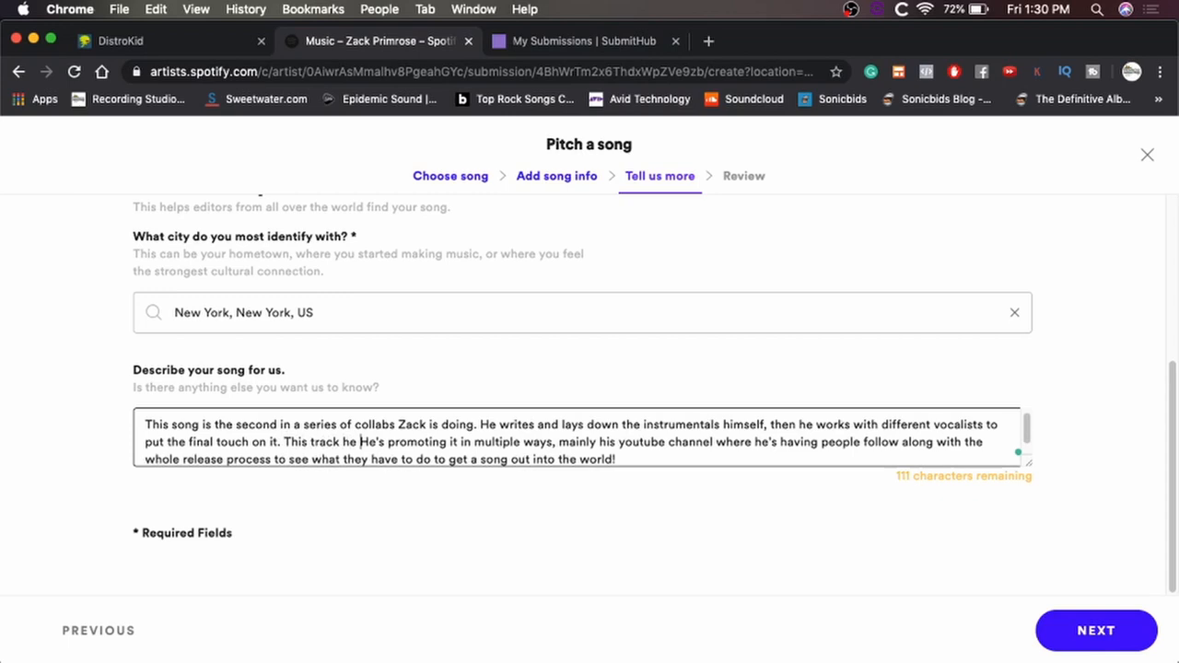
type("worked with Dave Swillum from the band Broadwing.")
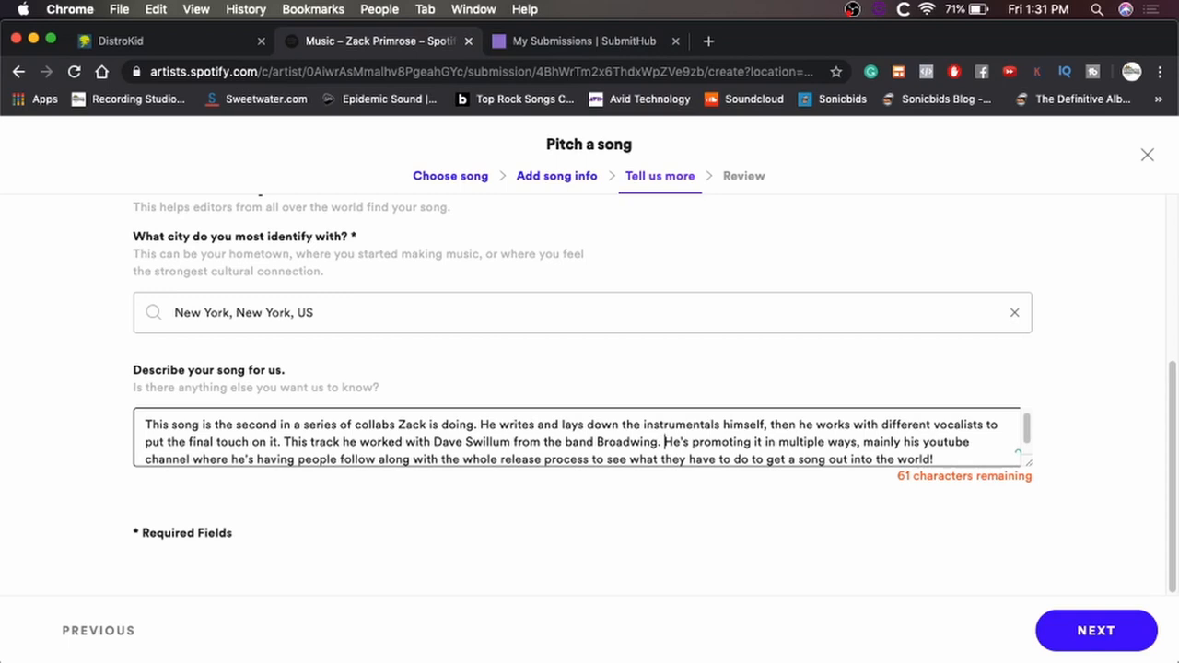
mouse_move(888, 560)
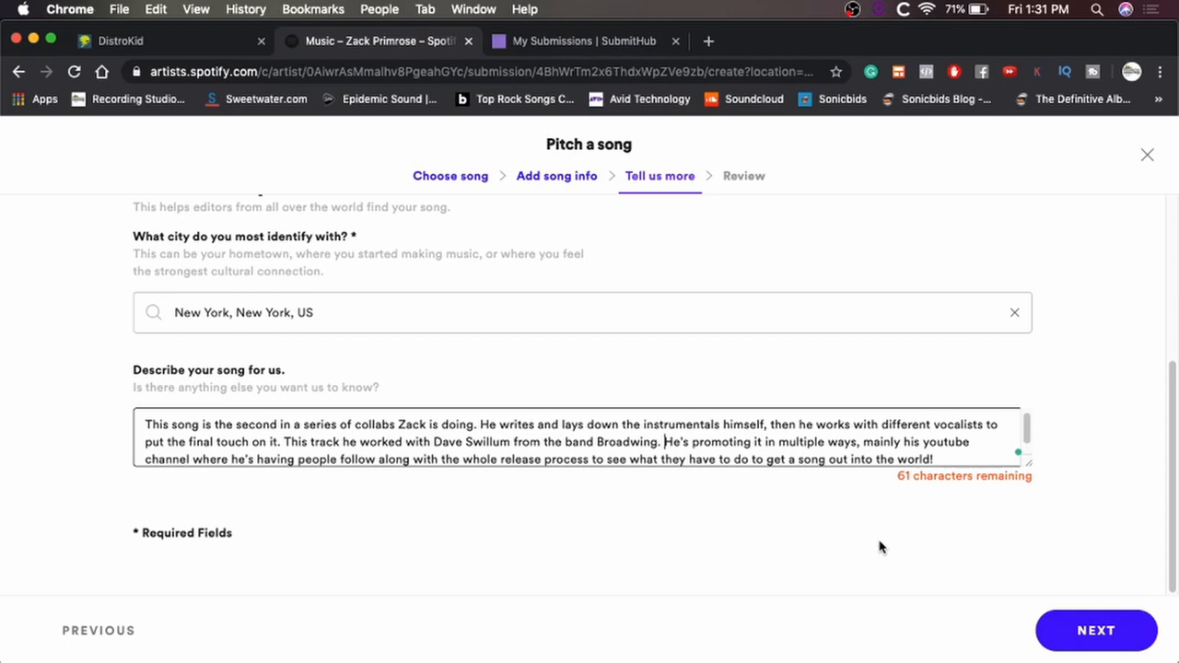
left_click(1095, 630)
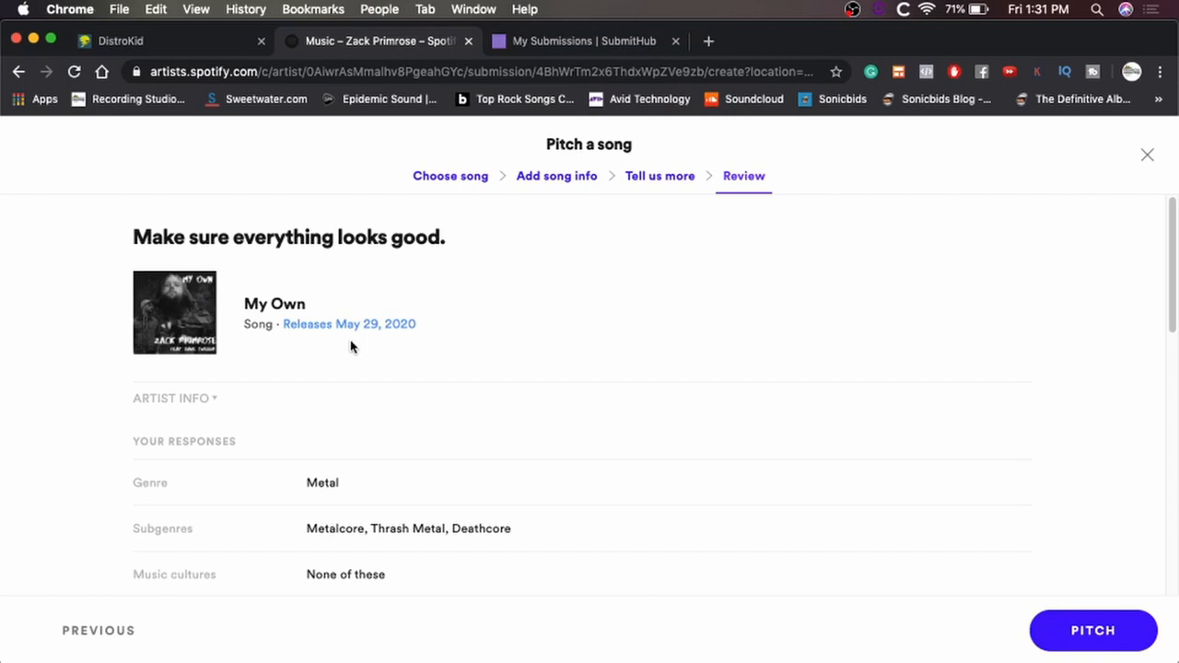
mouse_move(286, 551)
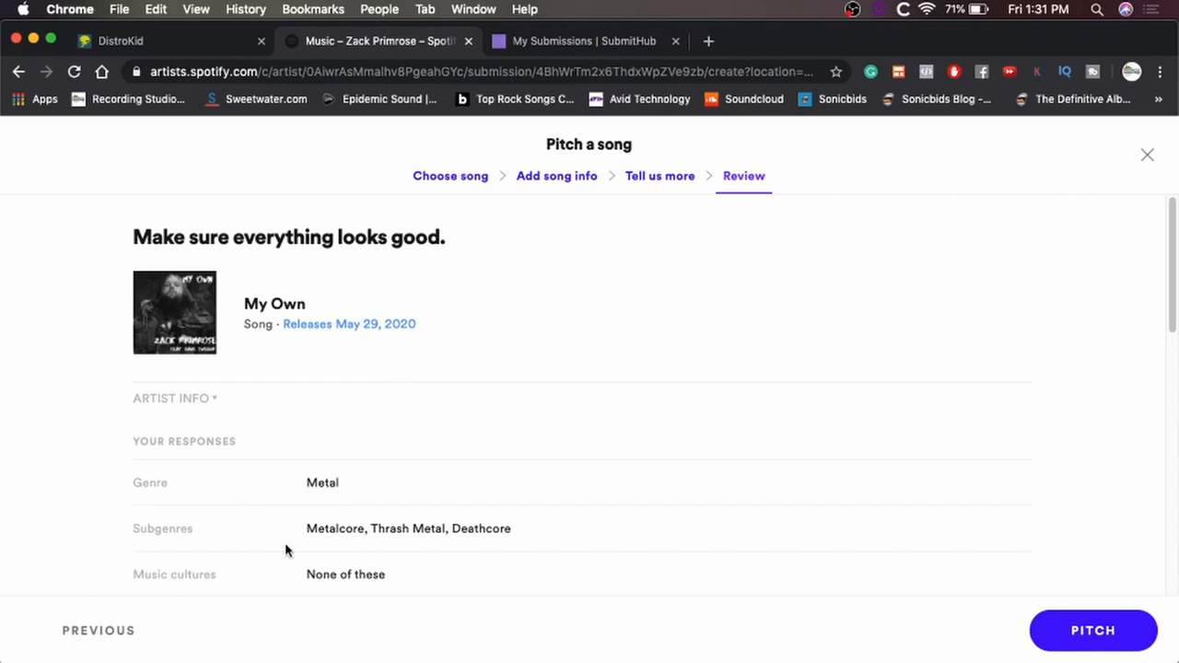
scroll("down", 3)
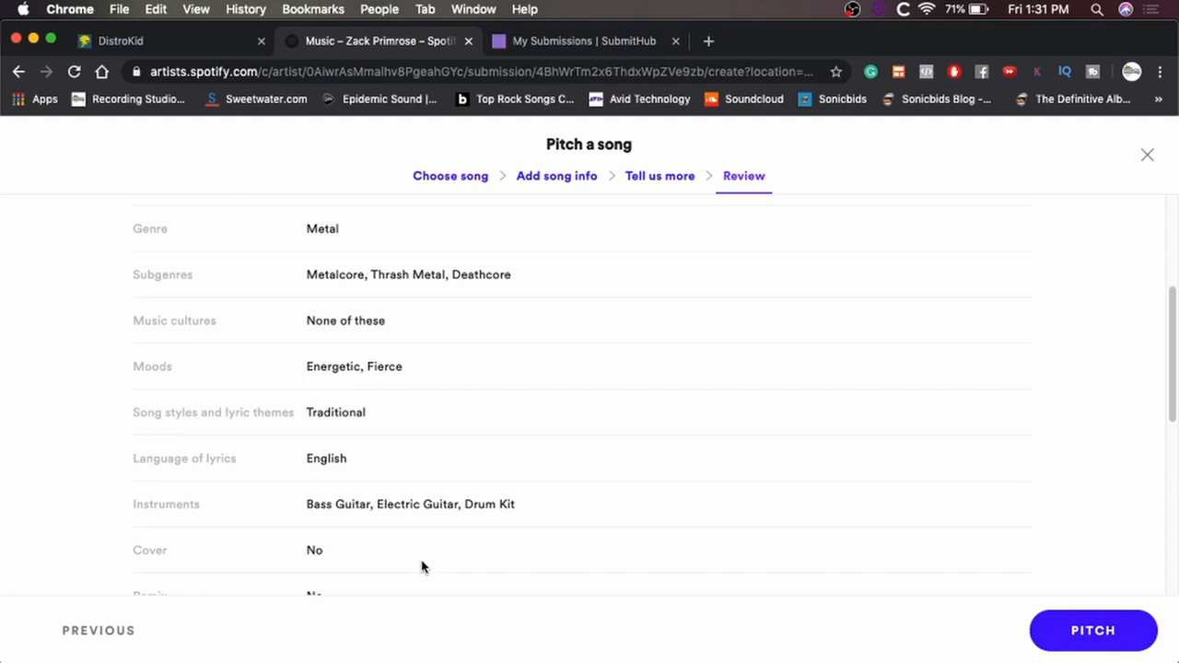
mouse_move(553, 387)
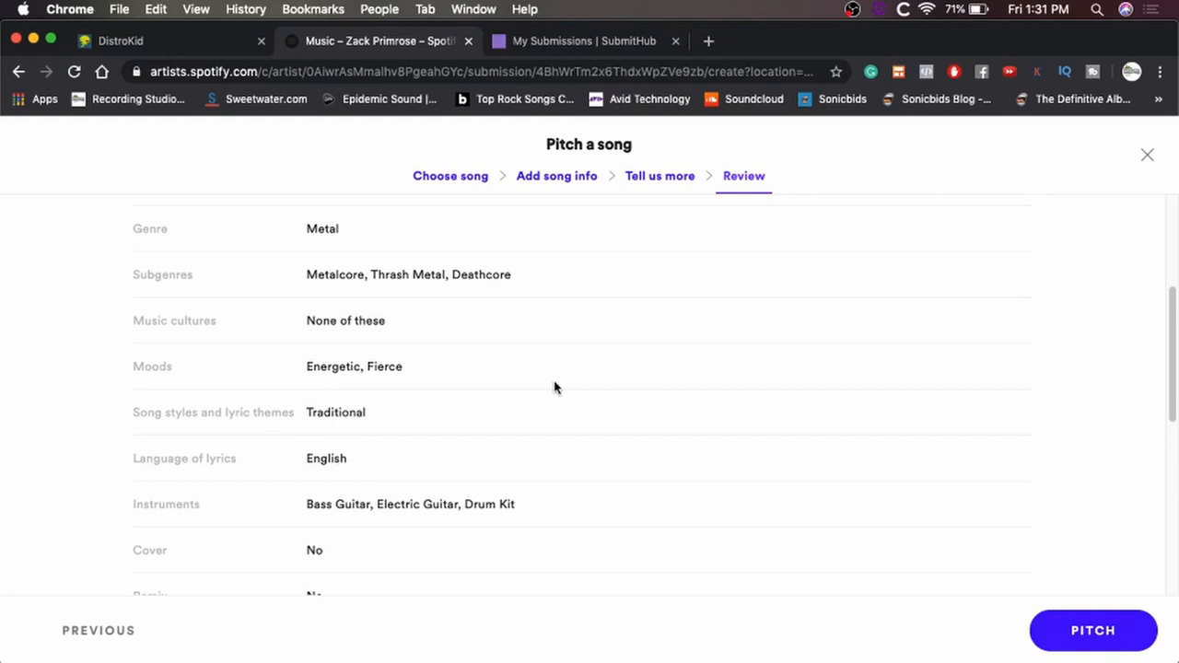
scroll("down", 3)
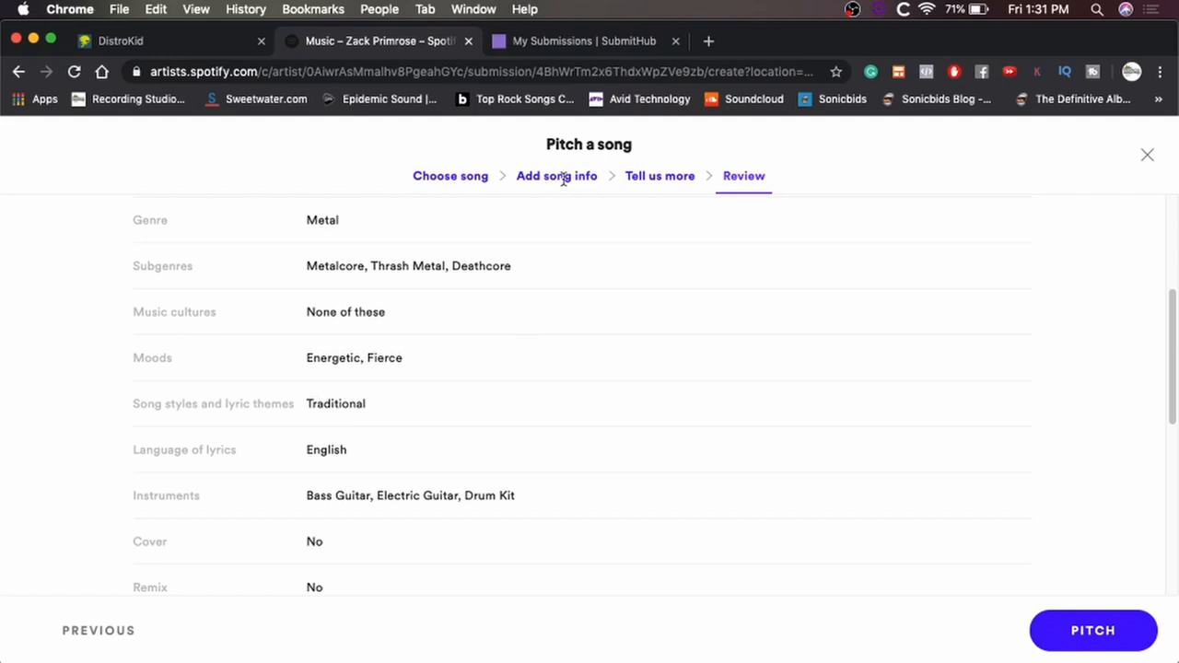
Step: Edit song info to answer None of these for song styles and return to Review
left_click(556, 177)
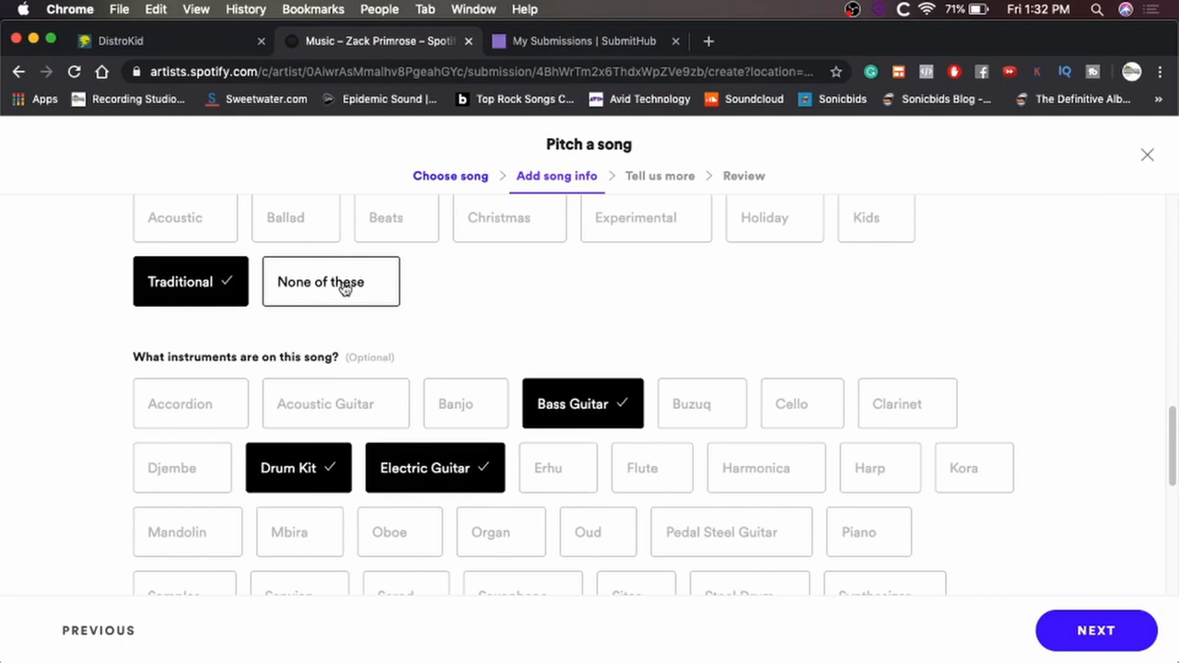
left_click(330, 281)
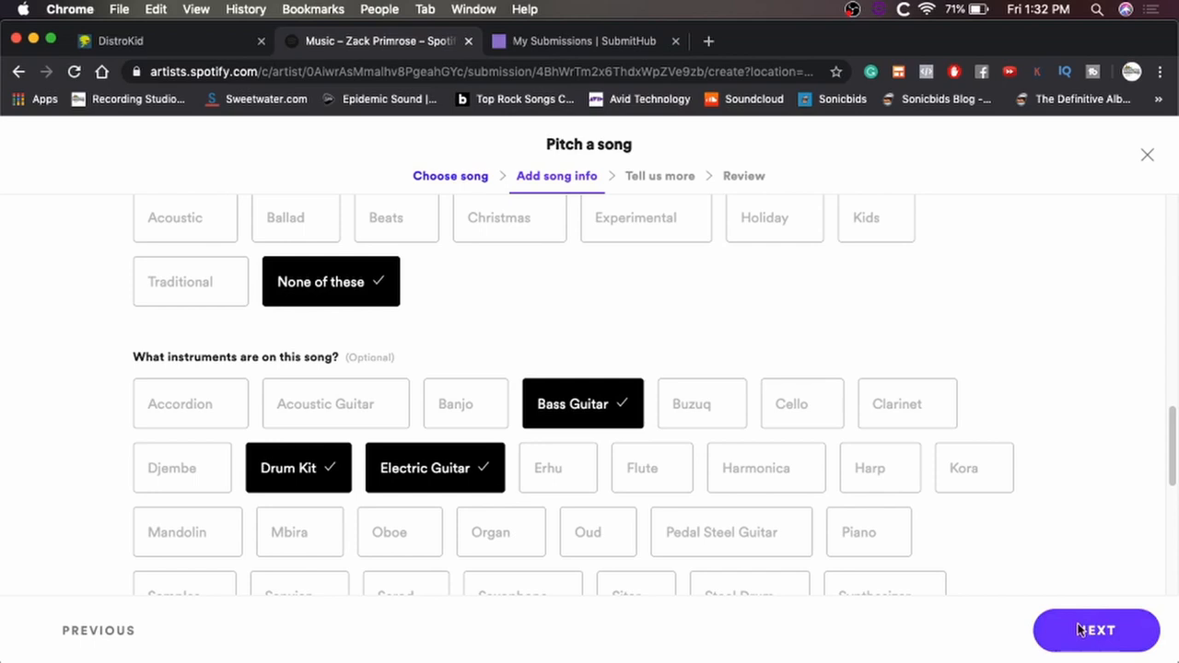
left_click(1095, 630)
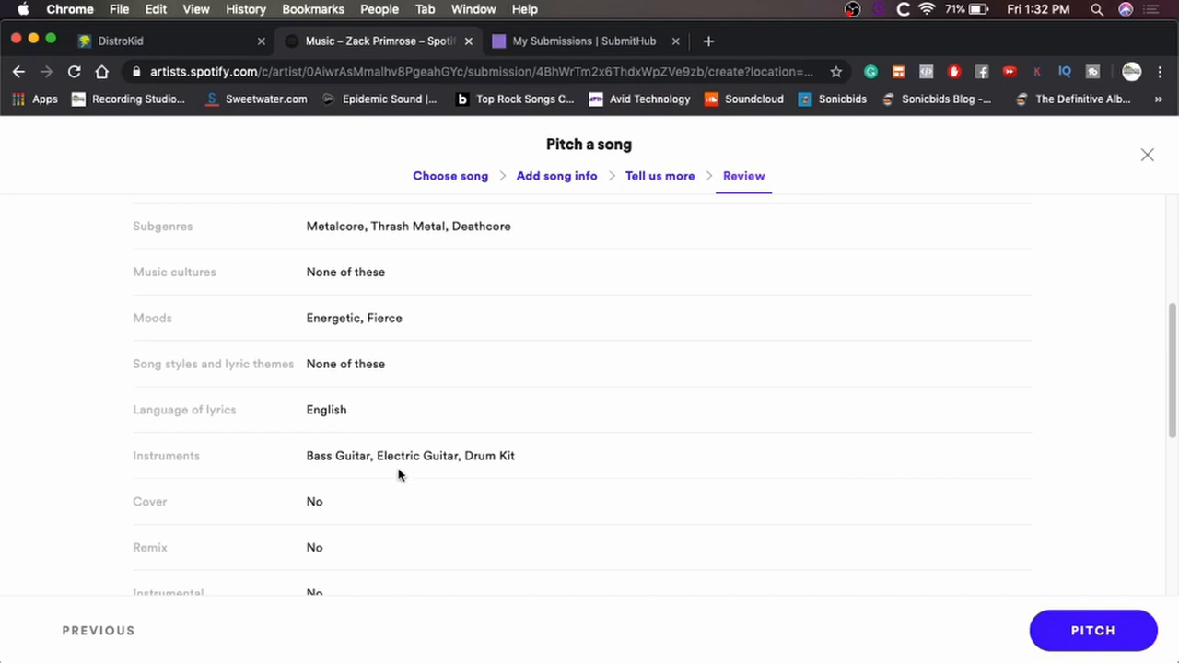
mouse_move(262, 501)
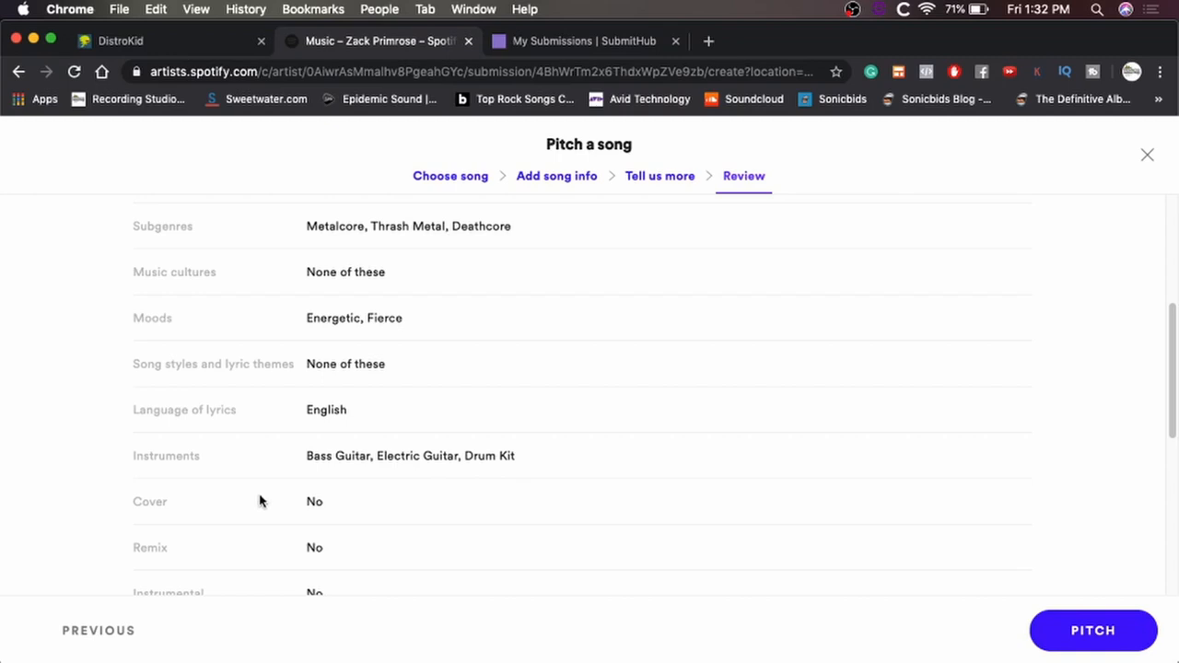
scroll("down", 3)
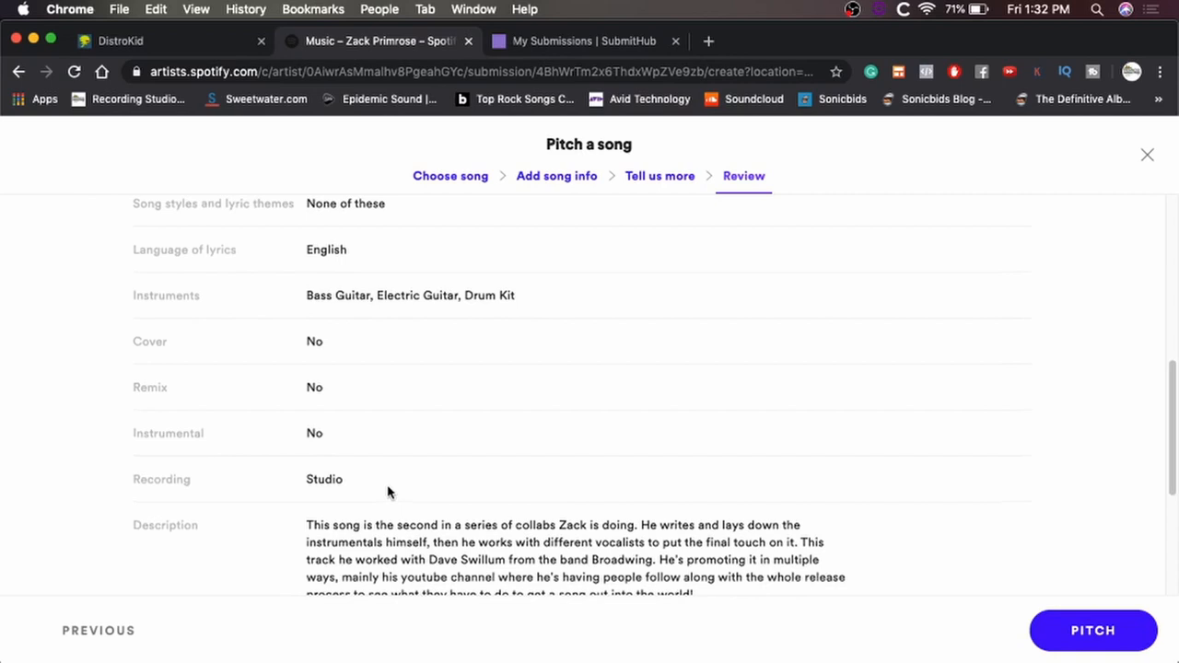
scroll("down", 3)
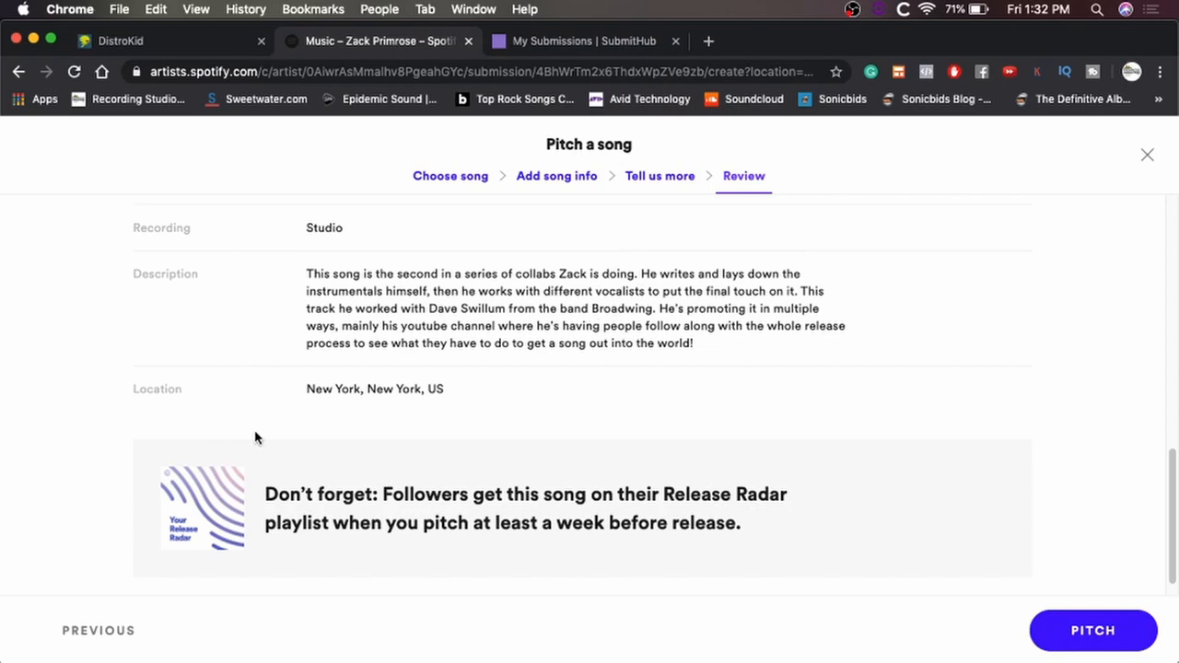
scroll("down", 3)
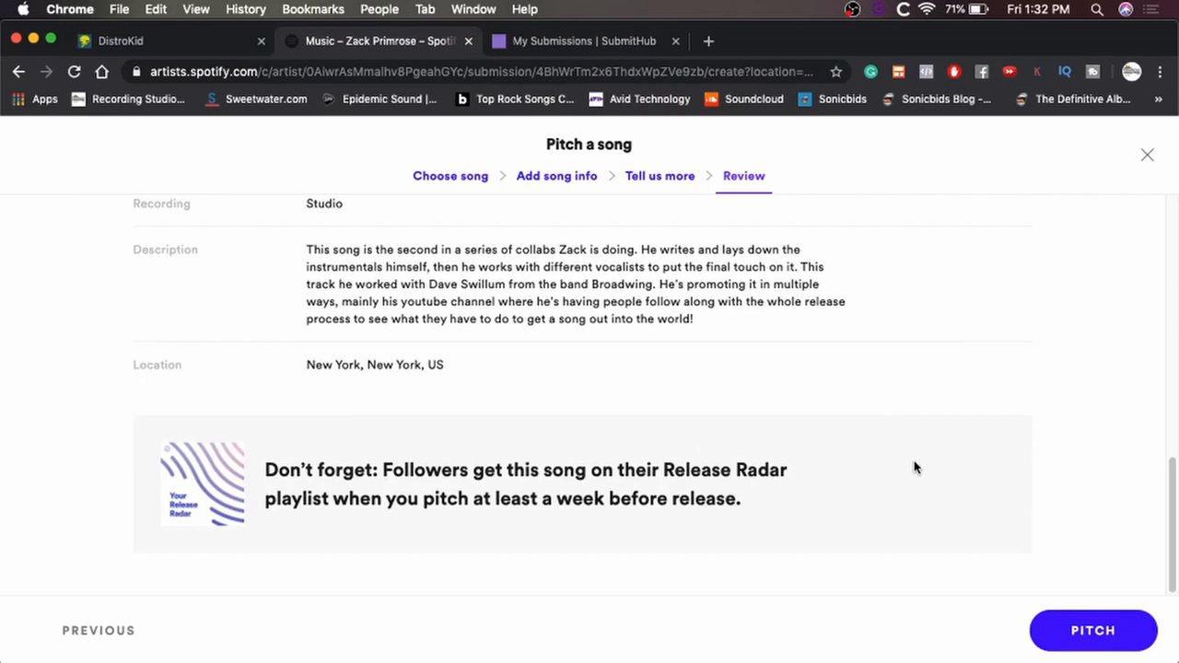
Step: Send the My Own pitch and acknowledge the confirmation, back to Upcoming
left_click(1092, 631)
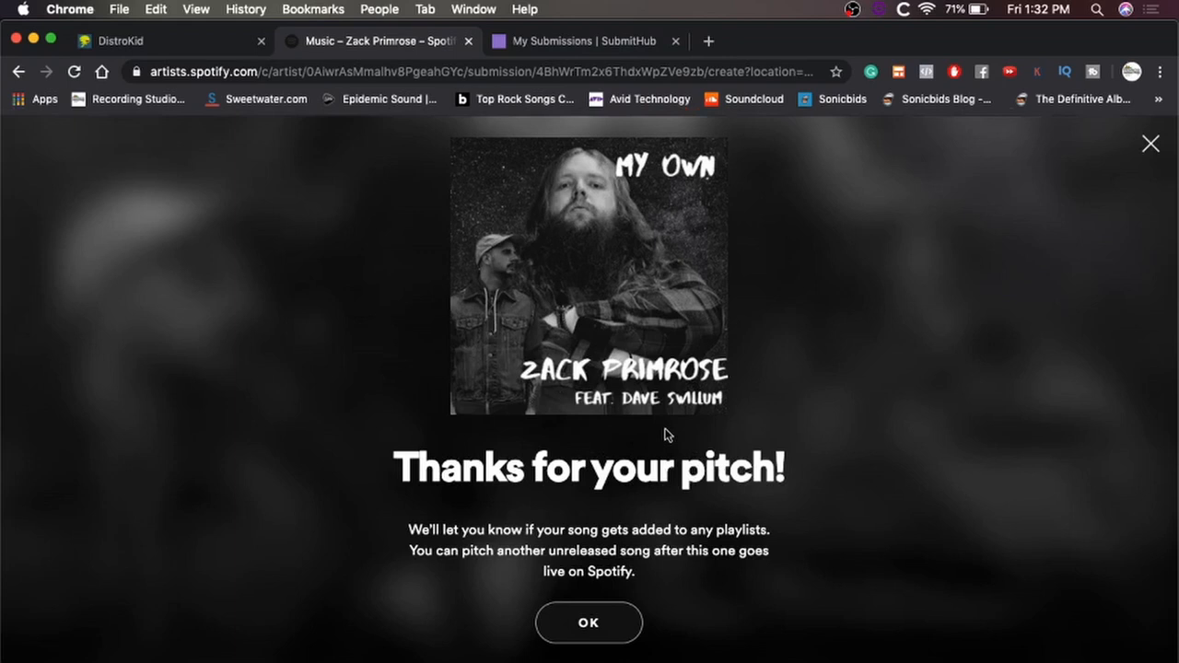
mouse_move(691, 575)
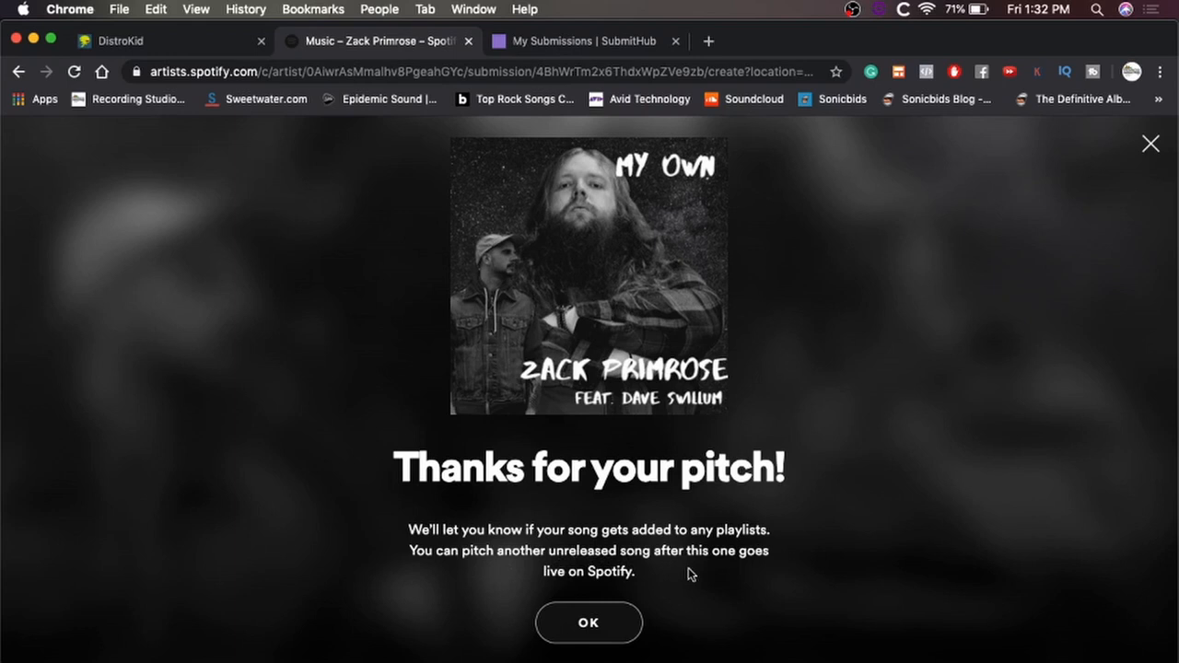
left_click(590, 623)
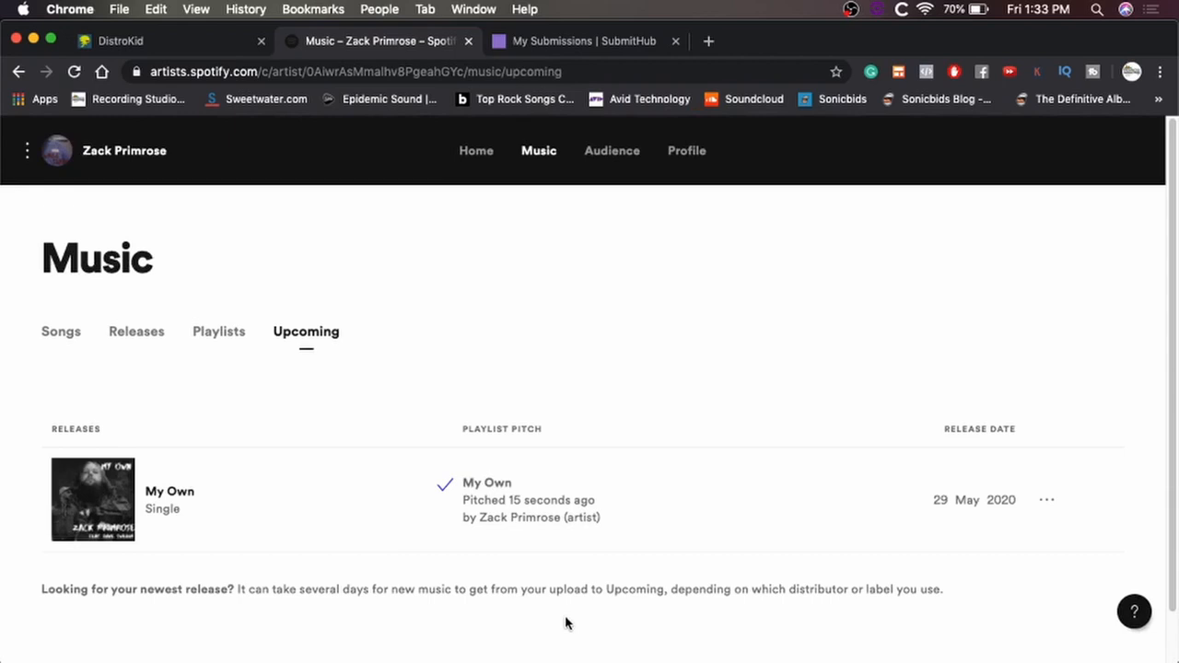
Step: From the Credits: 2 breakdown, go to Get more credits to reach the payment page
left_click(580, 41)
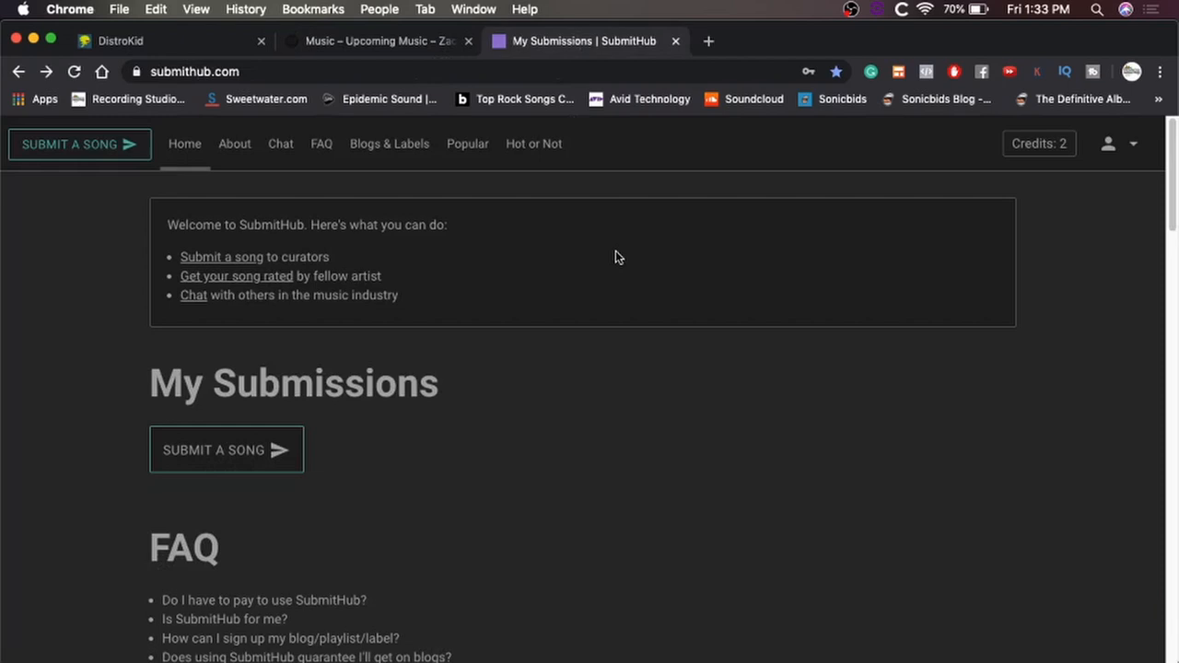
mouse_move(704, 337)
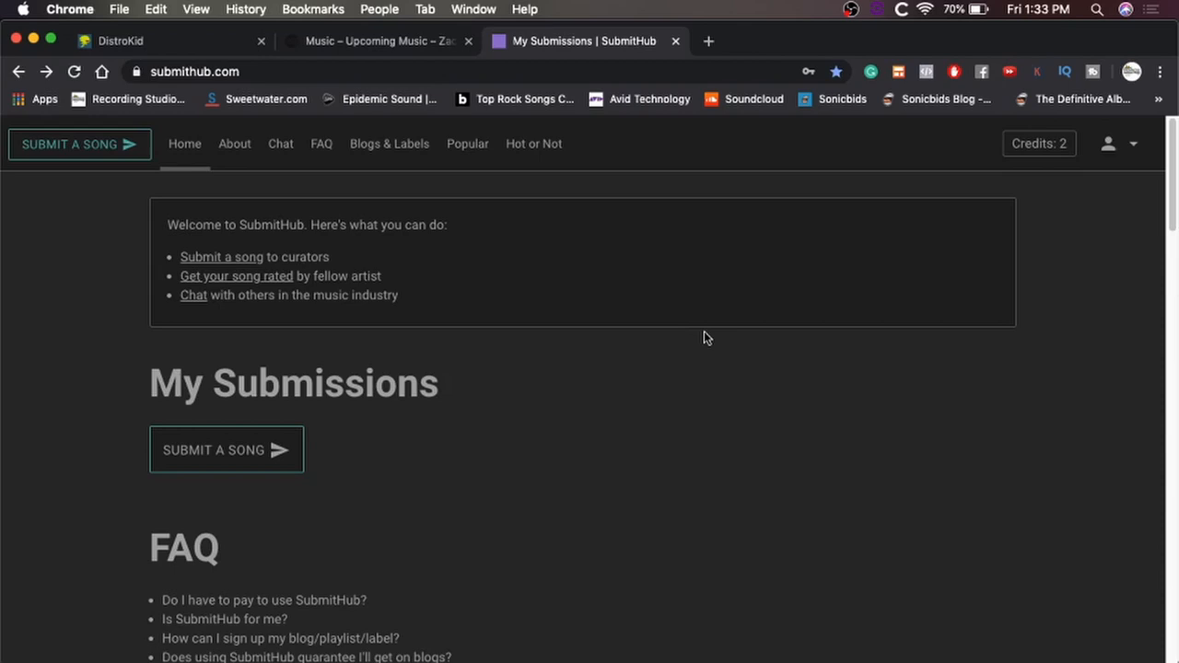
mouse_move(790, 331)
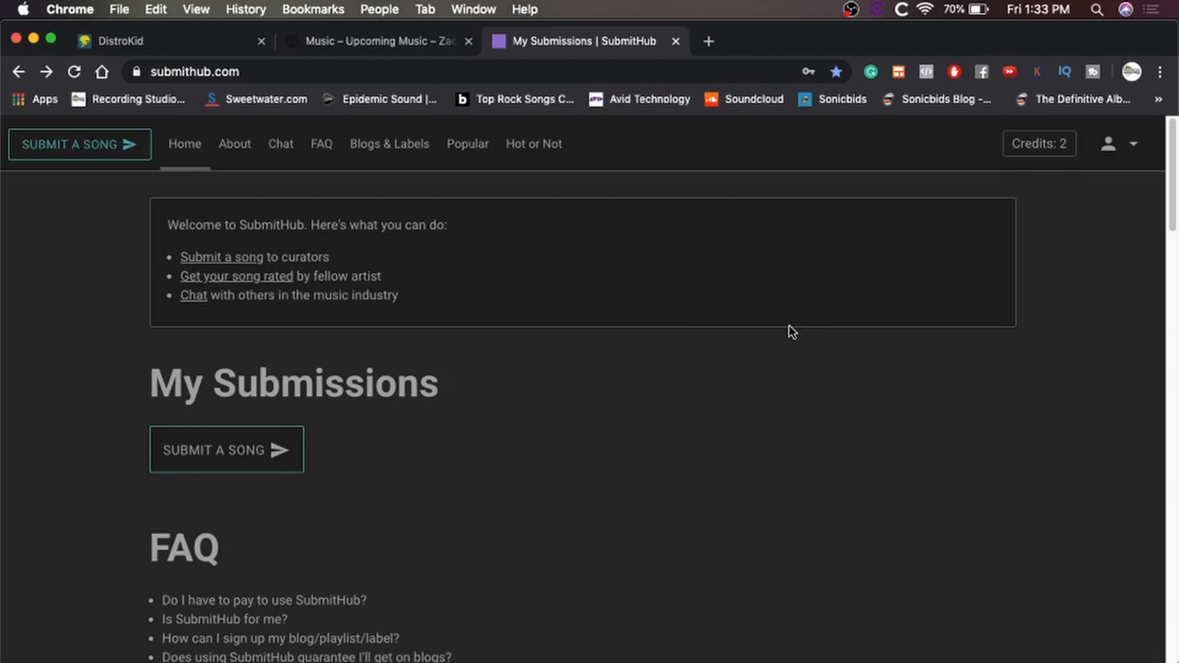
left_click(1040, 144)
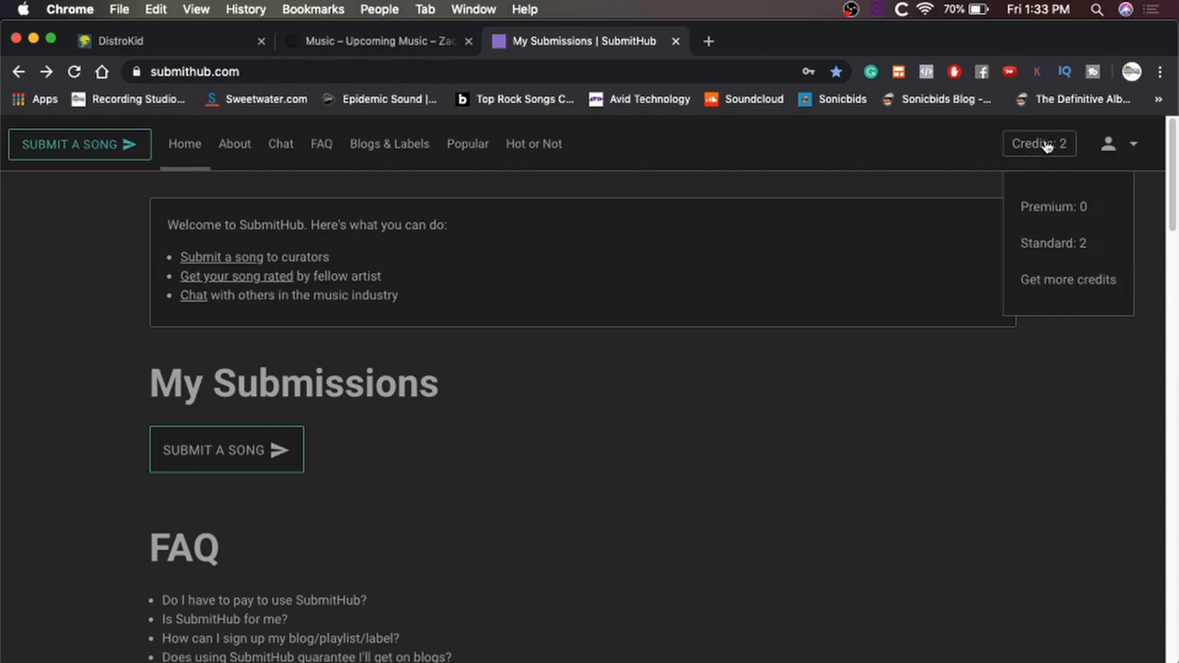
mouse_move(1069, 280)
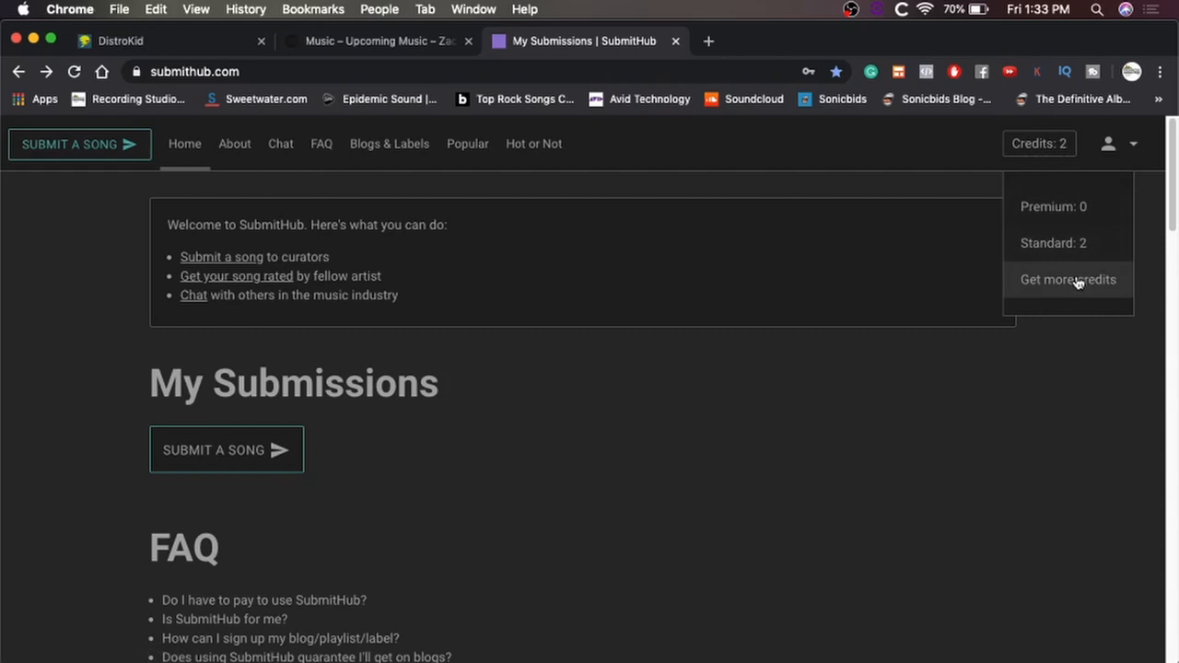
left_click(1069, 280)
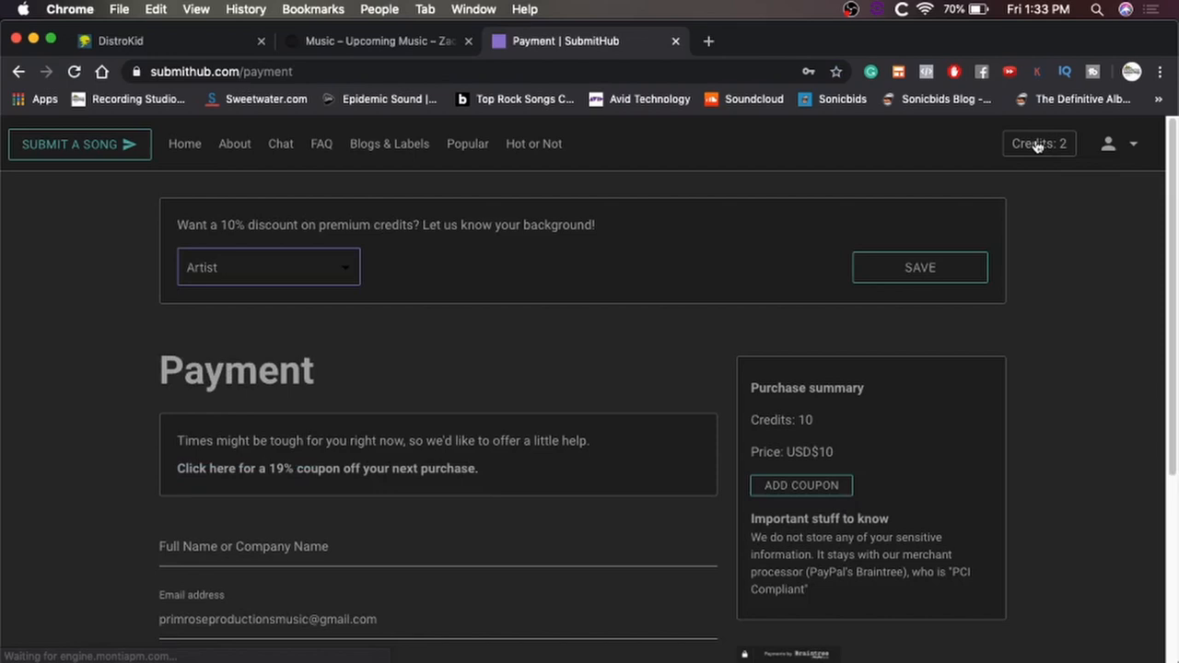
mouse_move(580, 253)
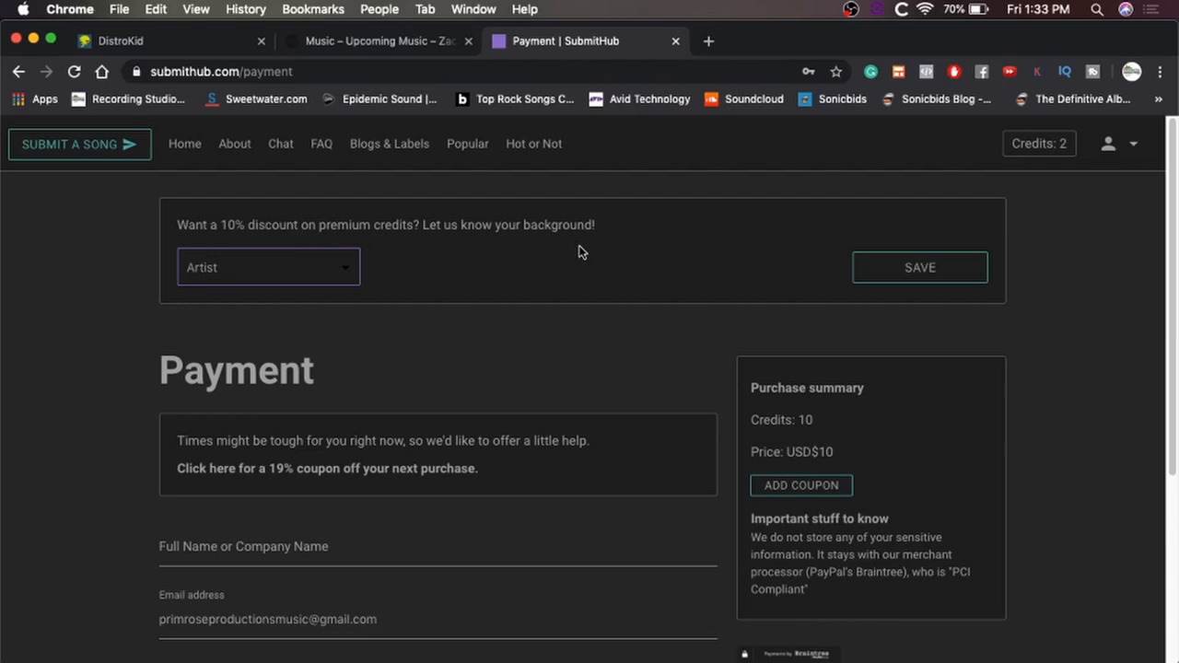
left_click(268, 267)
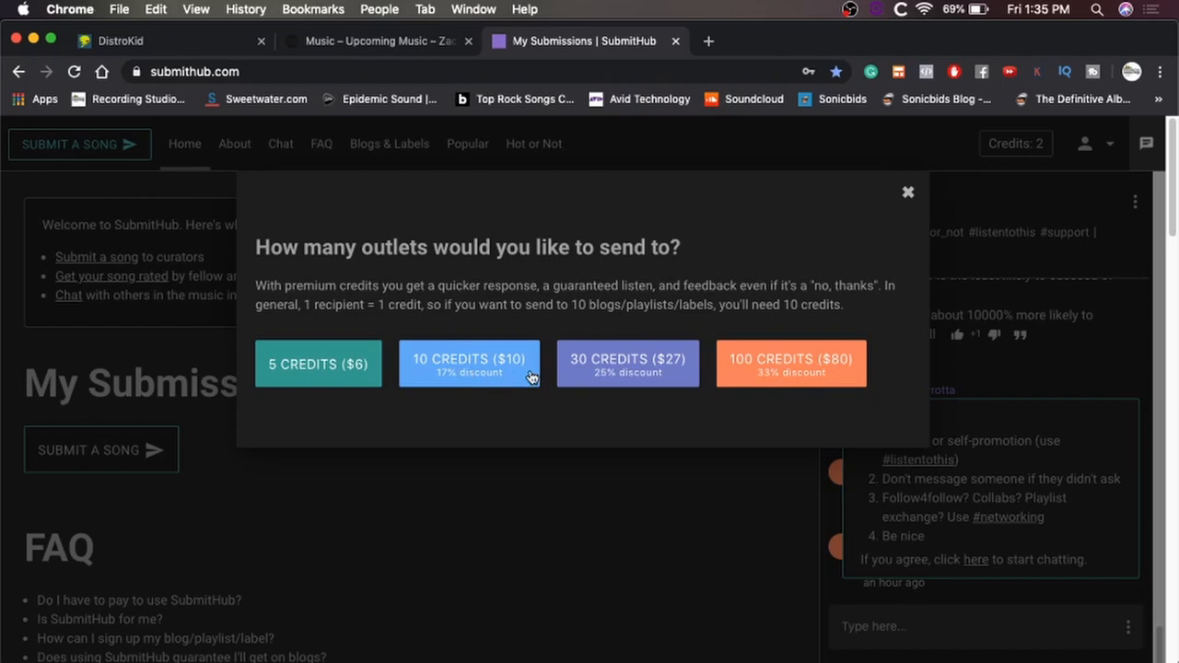
mouse_move(490, 372)
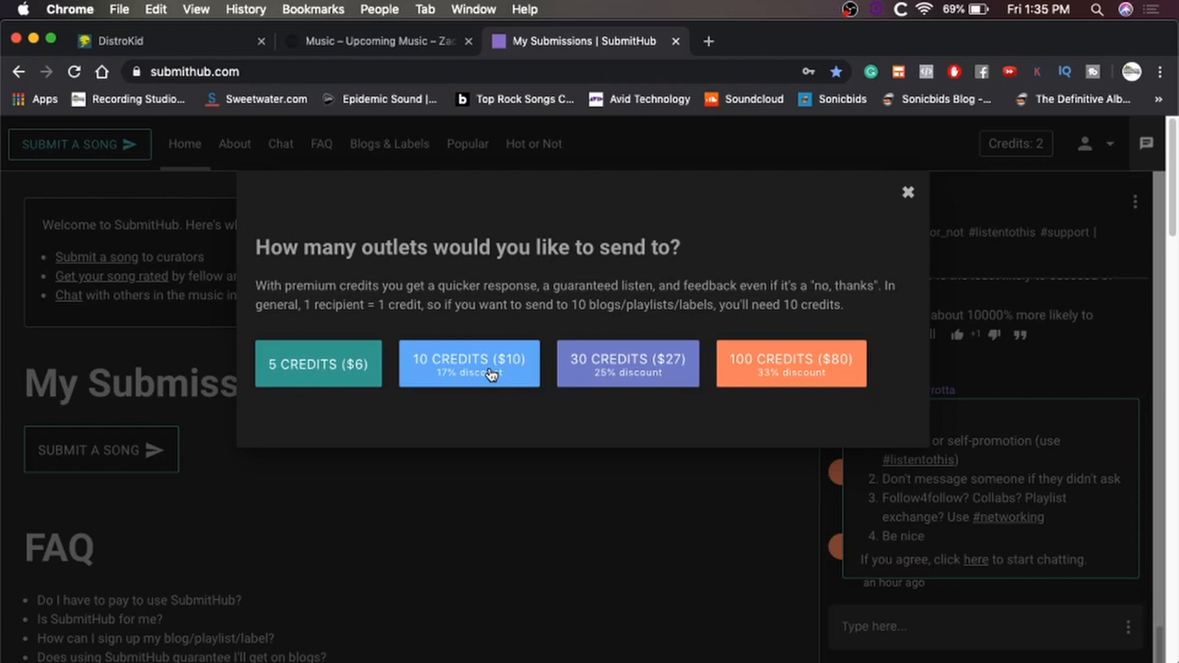
left_click(629, 363)
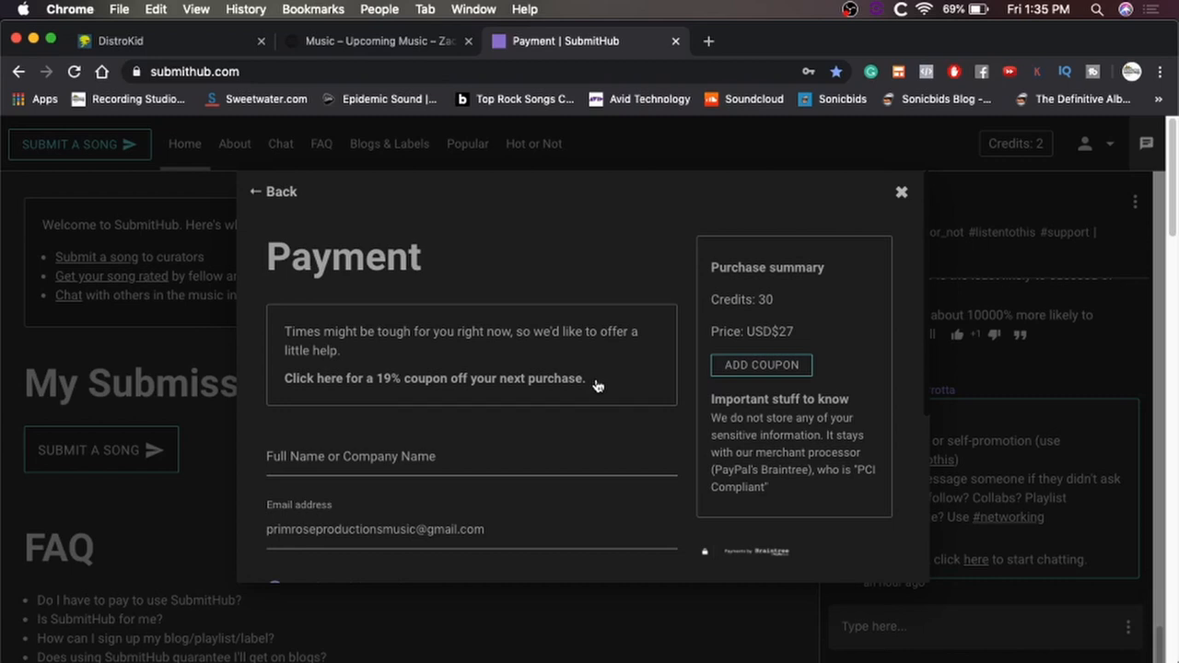
scroll("down", 3)
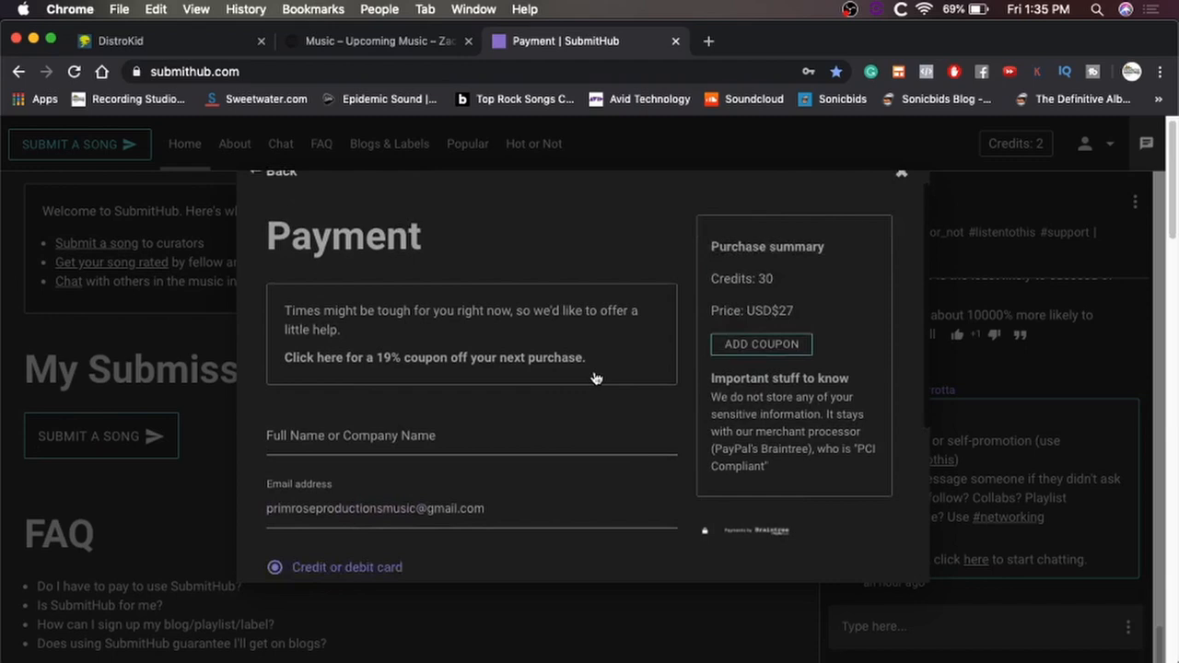
type("Zack Primrose")
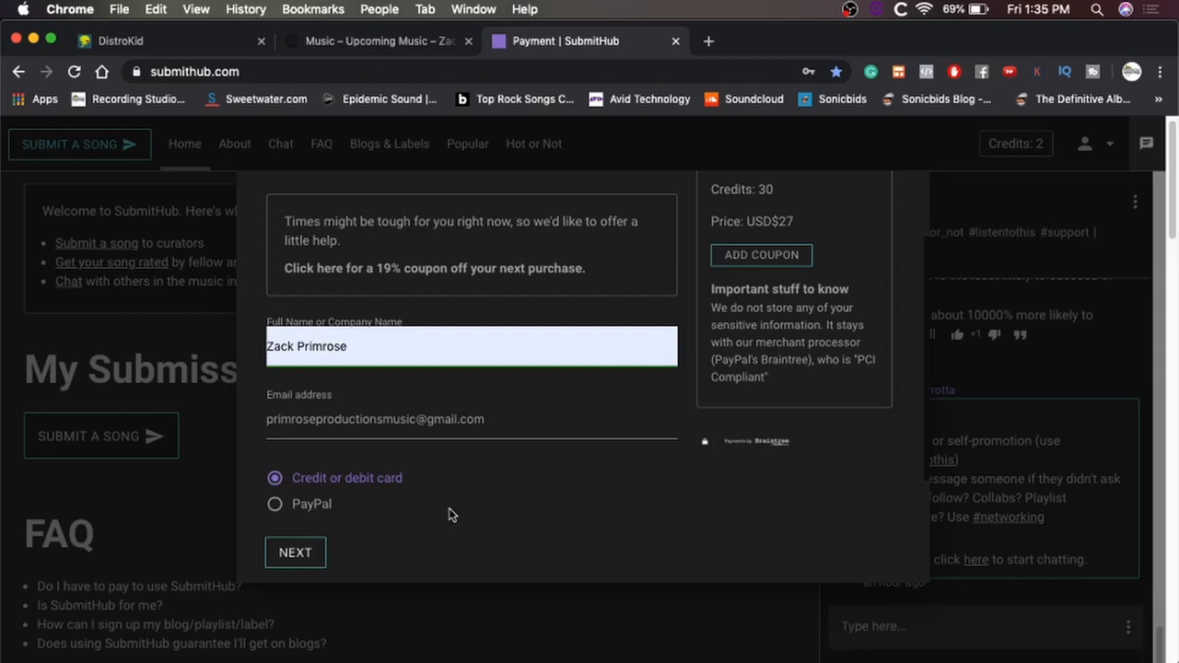
mouse_move(295, 560)
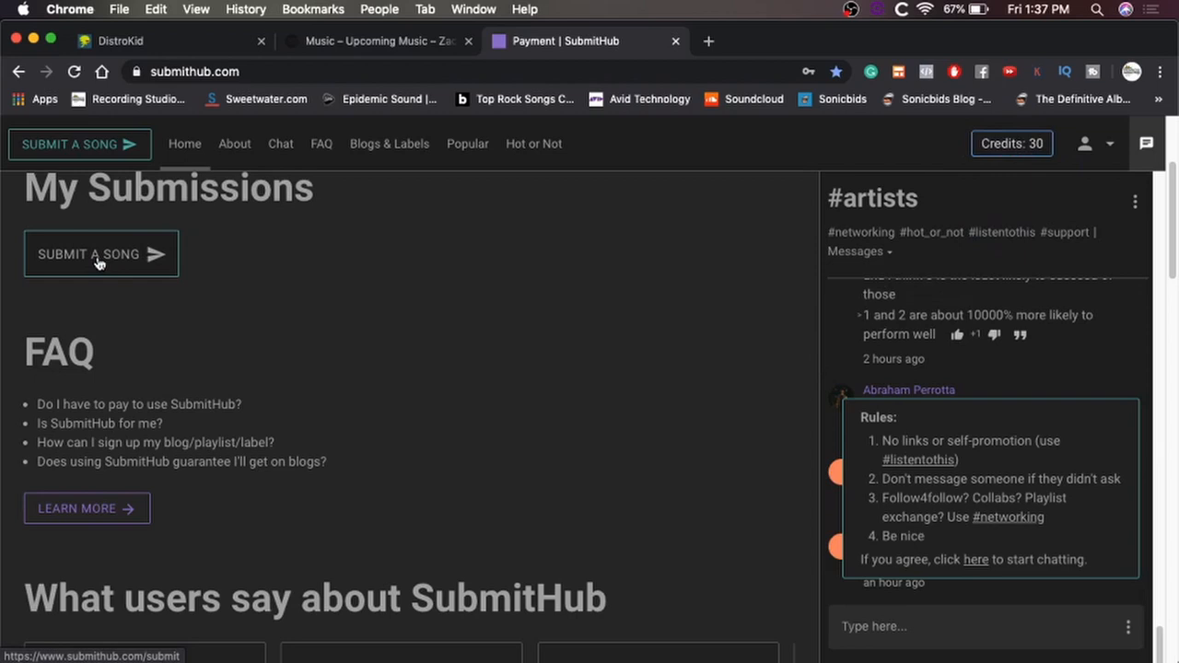
Step: Start a new submission with the My Own MP3, marked Unreleased / private, and continue to Song info
left_click(99, 254)
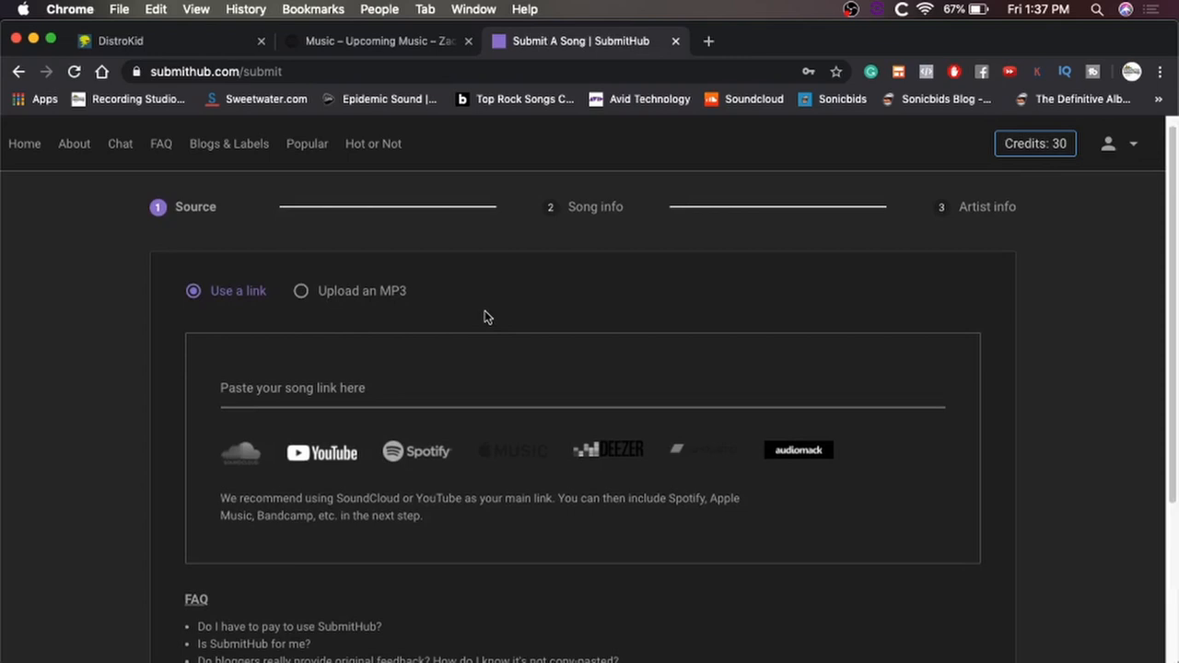
mouse_move(418, 335)
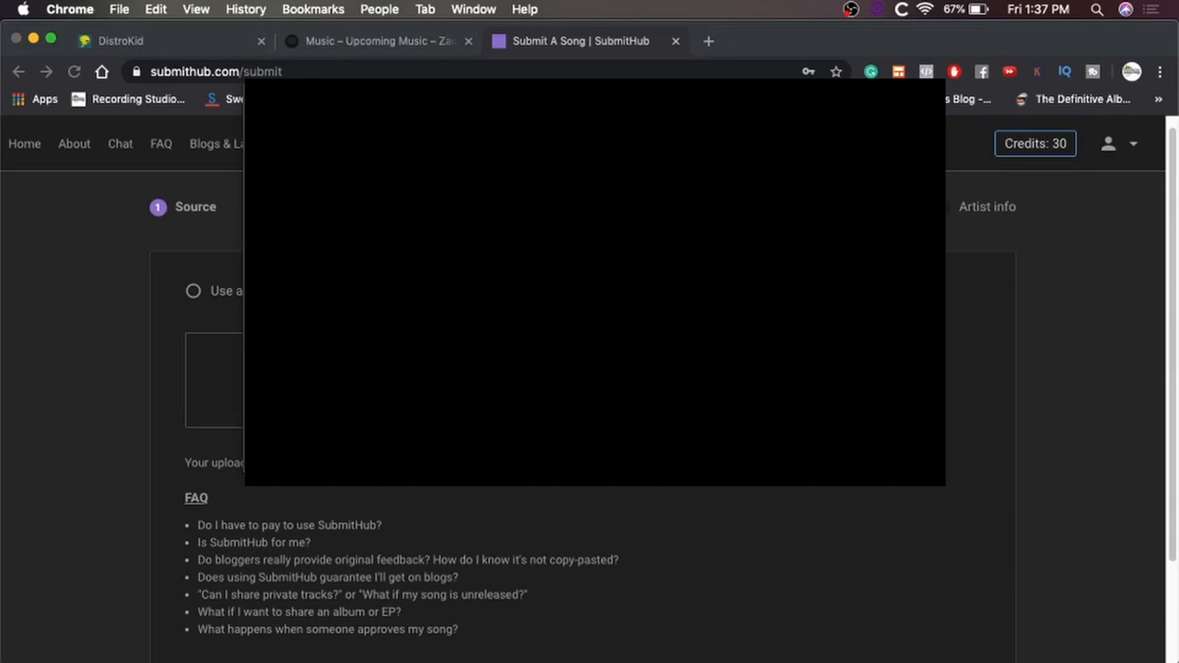
left_click(300, 291)
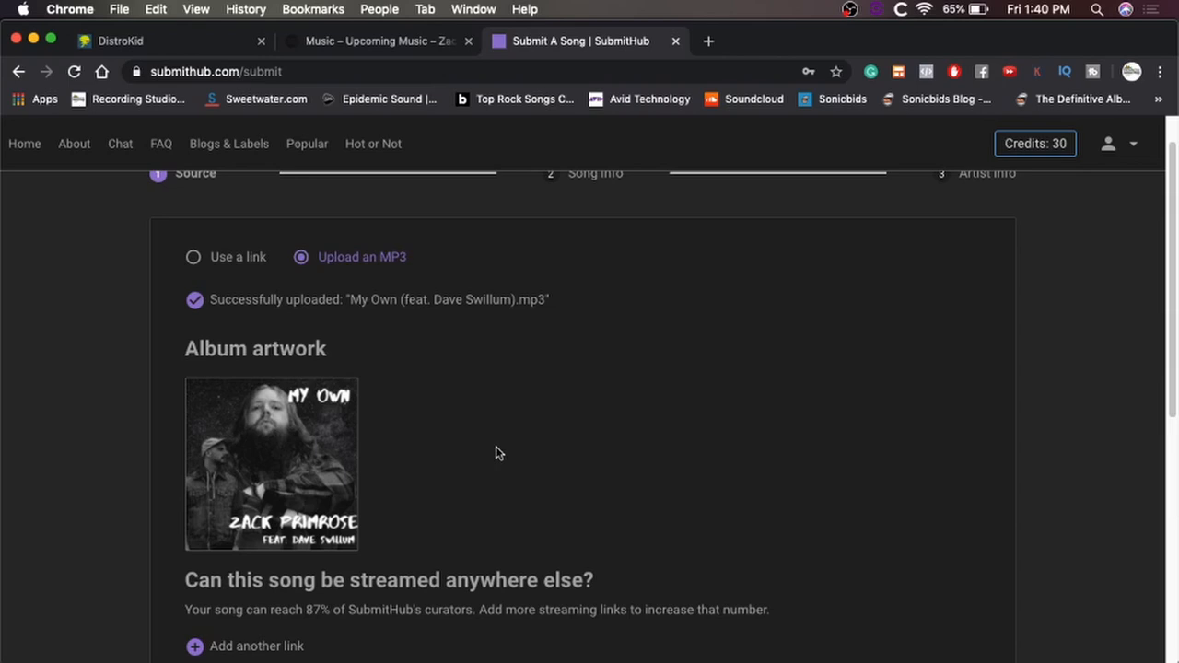
scroll("down", 3)
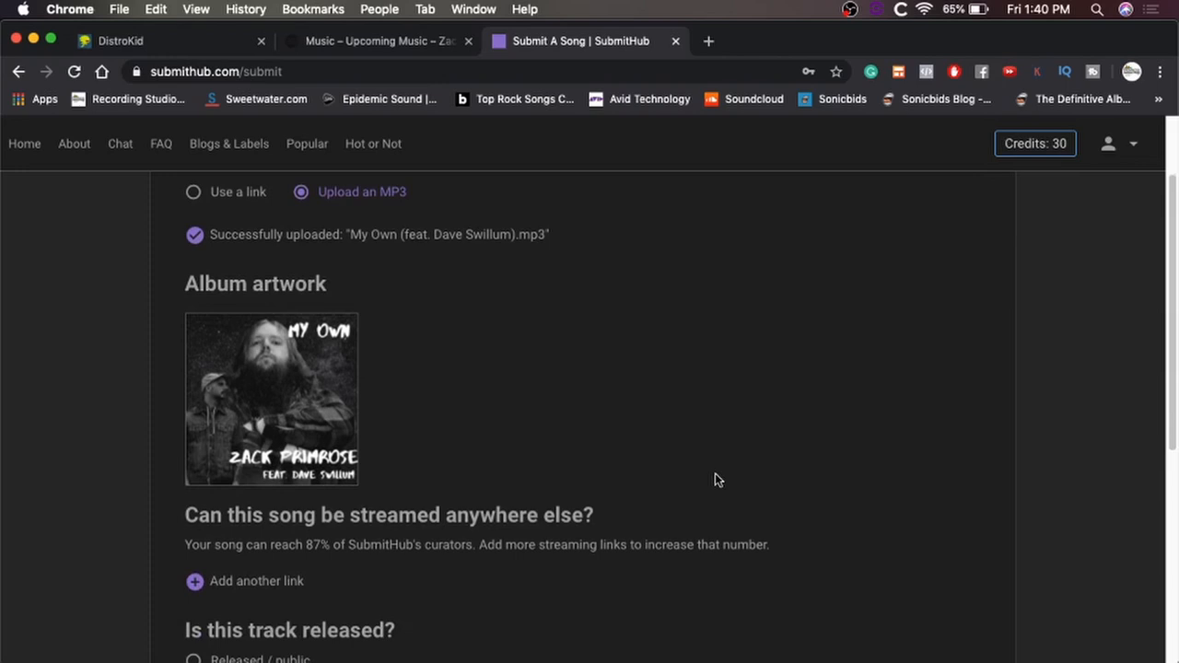
scroll("down", 3)
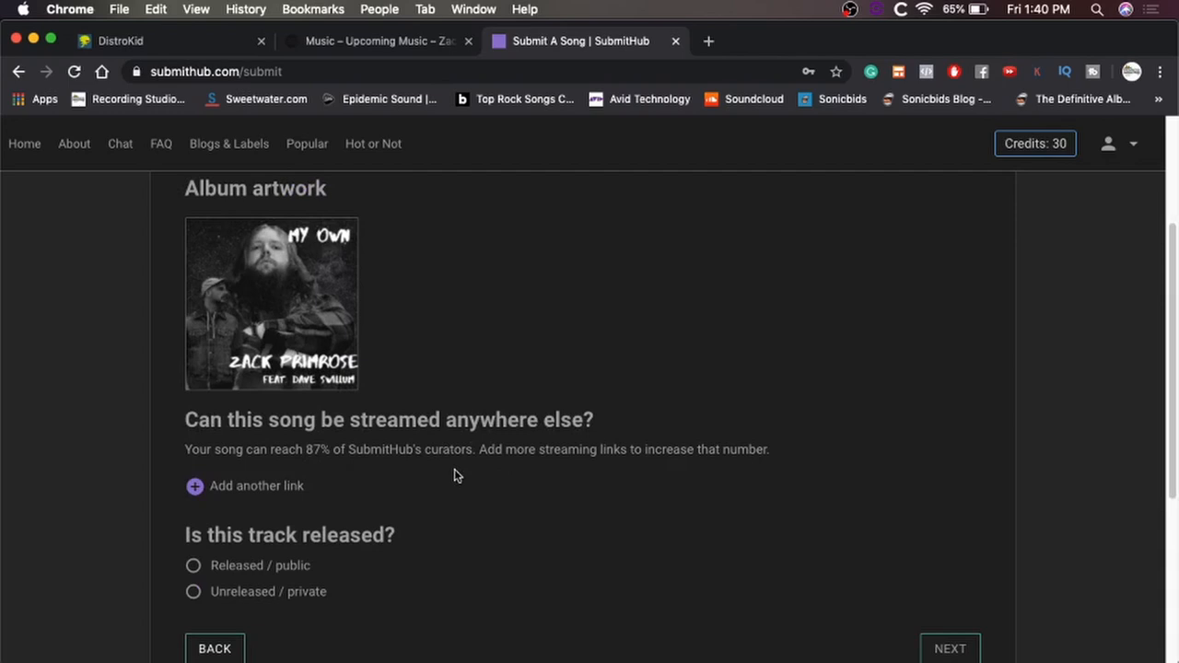
mouse_move(247, 564)
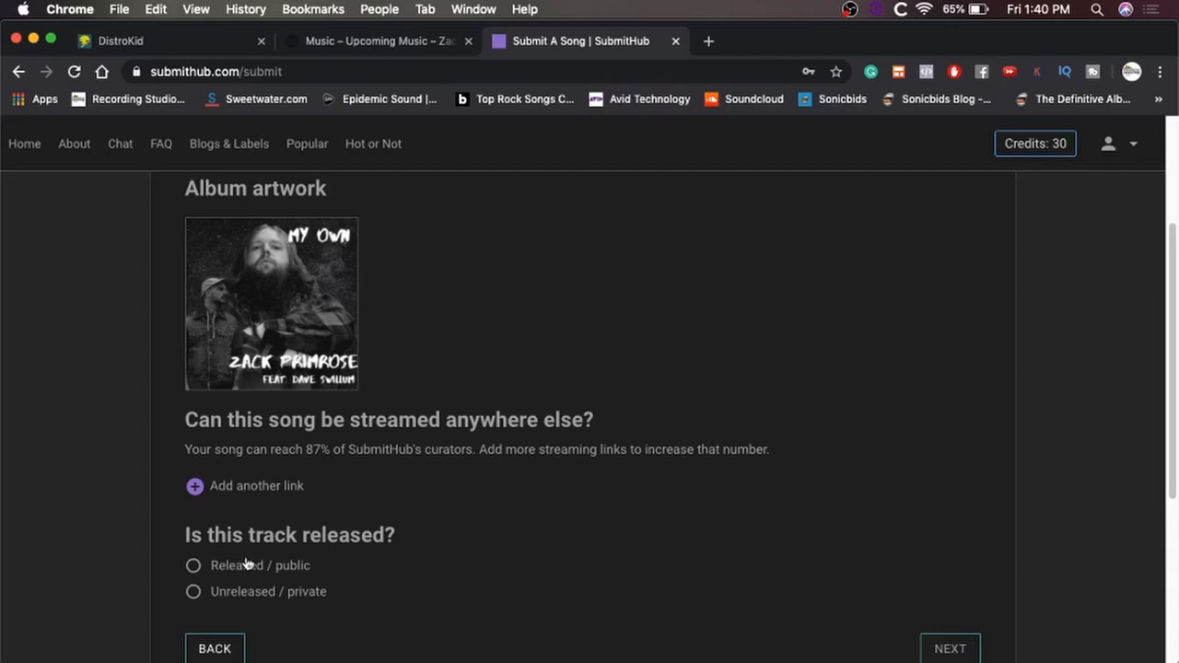
left_click(194, 592)
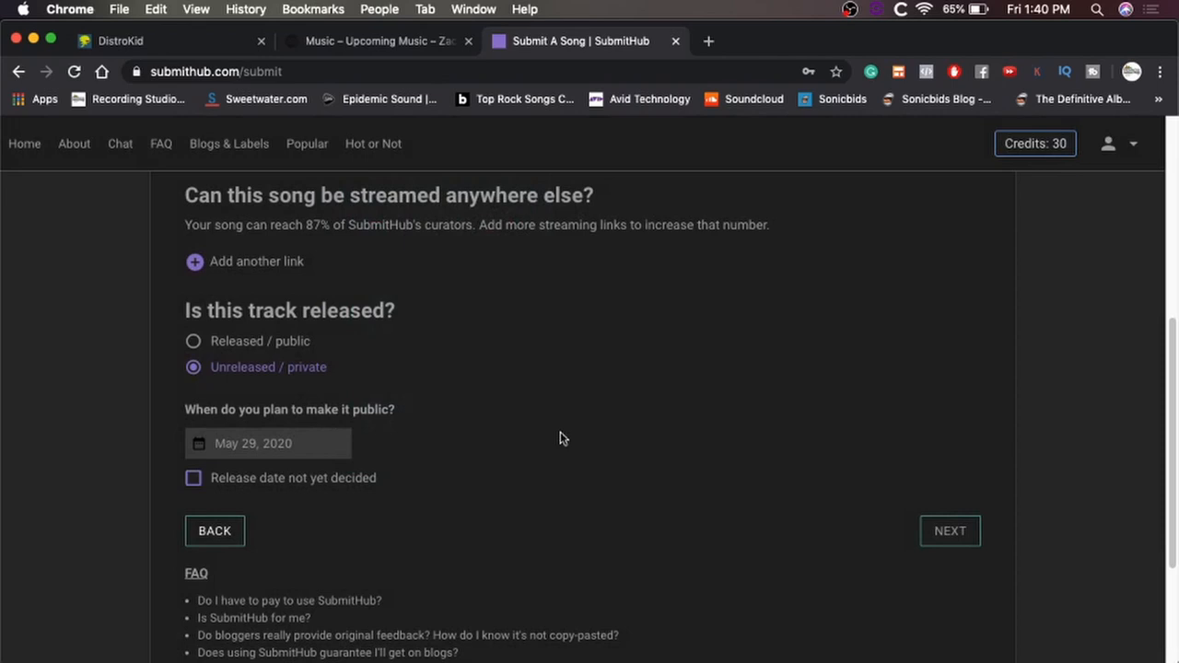
left_click(951, 530)
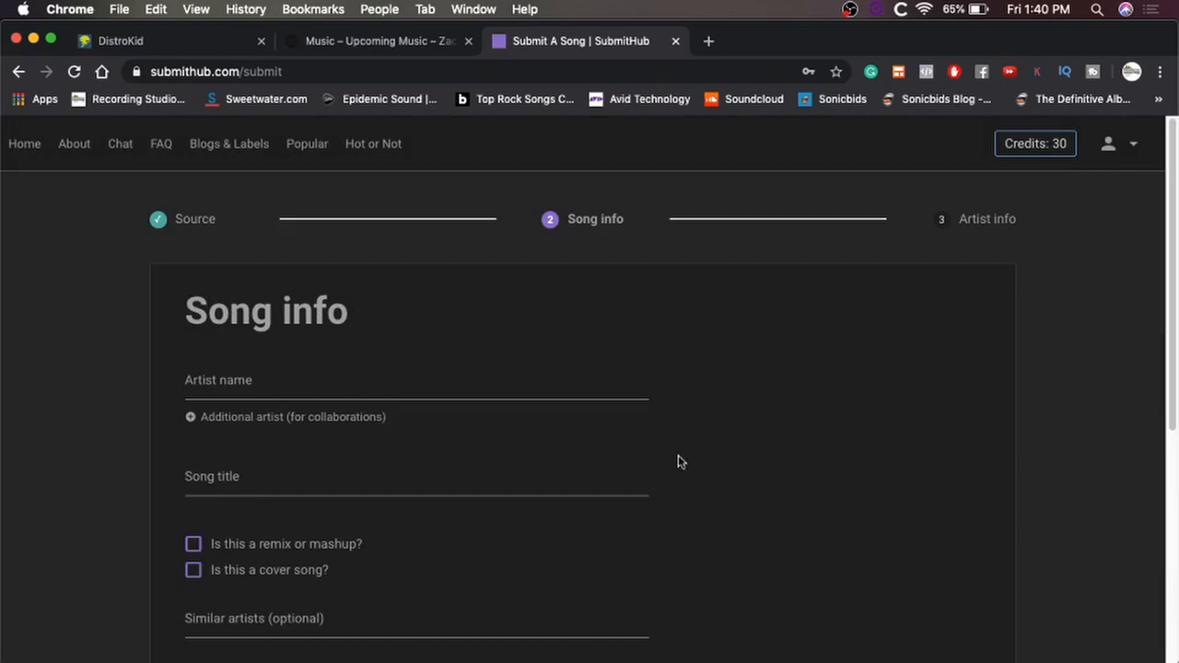
Step: Enter artist Zack Primrose and title My Own (feat. Dave Swillum), then reach the description editor
type("Zack Primrose")
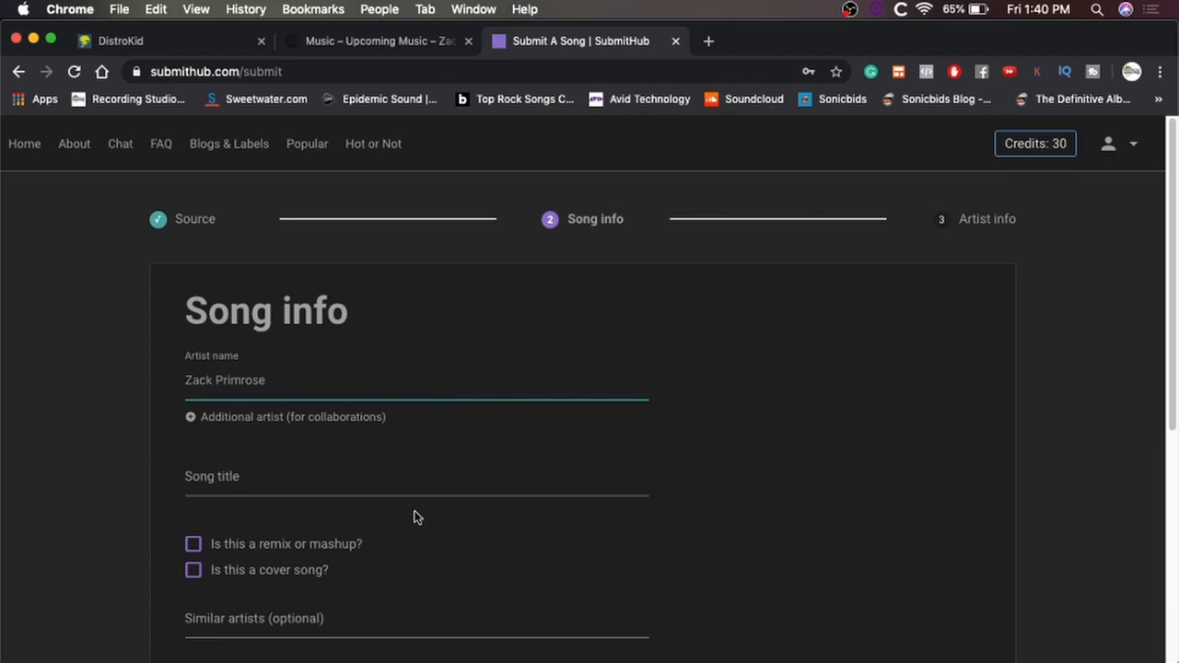
type("My Own (feat.")
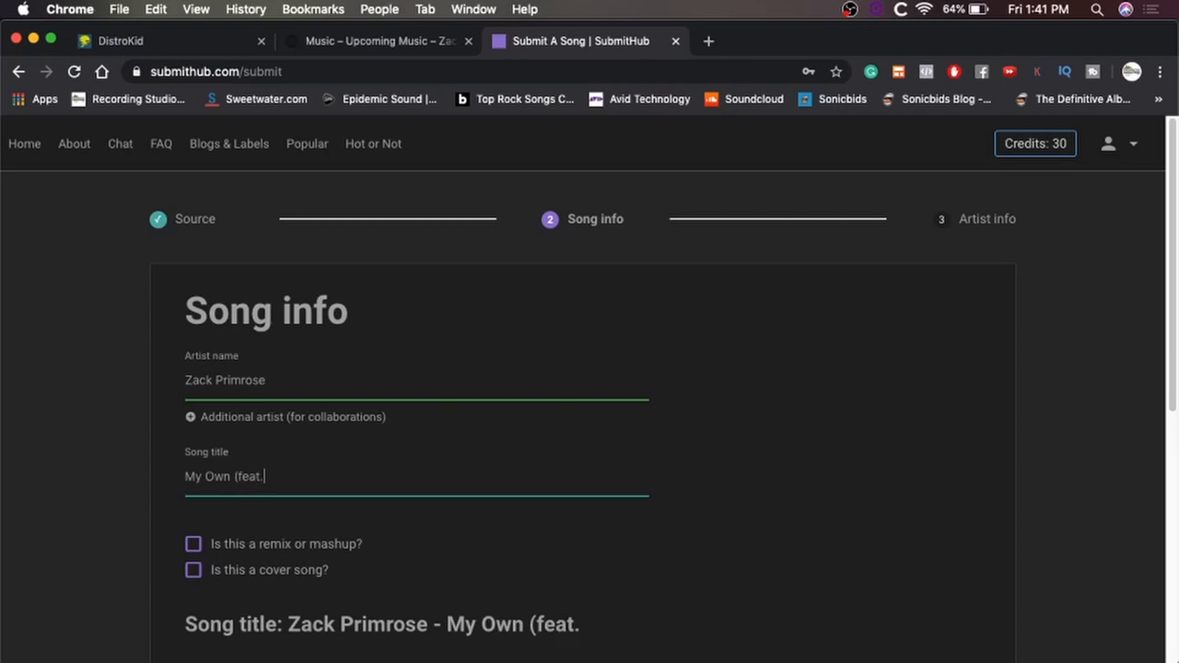
type("Dave Swillum)")
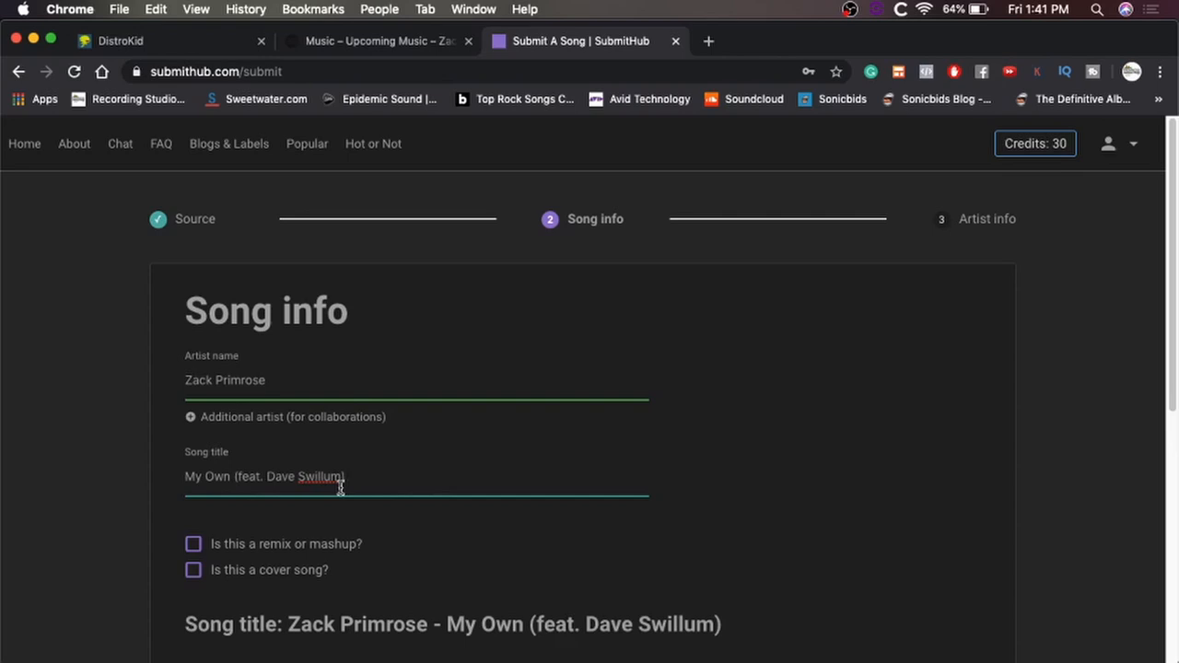
mouse_move(526, 512)
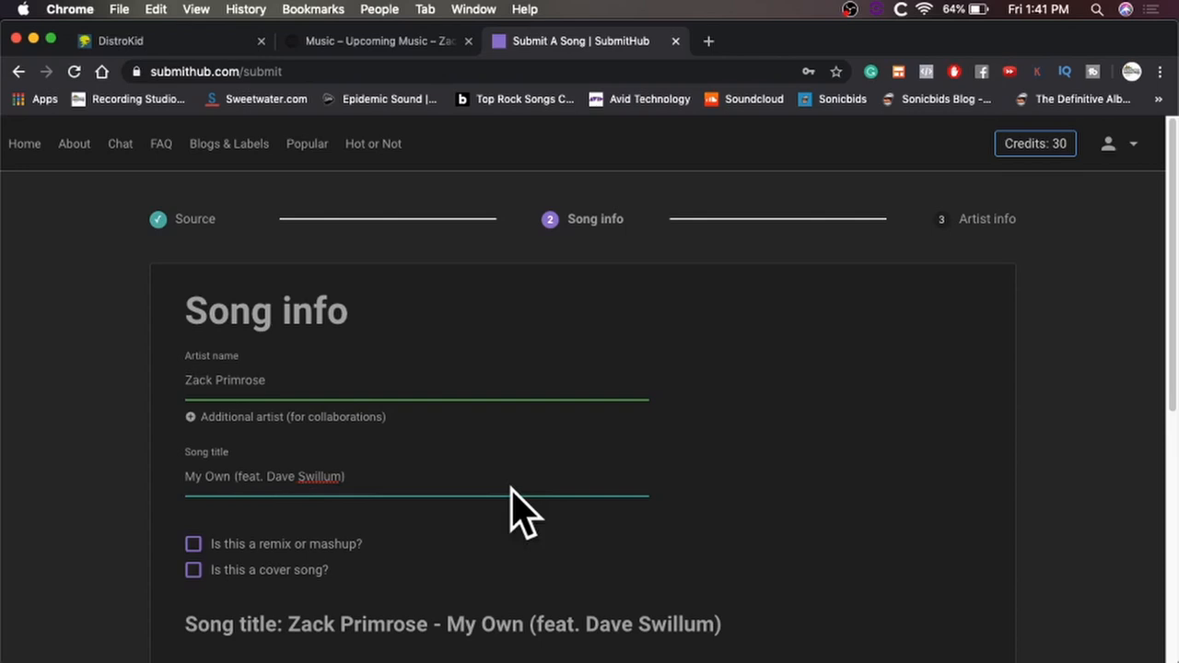
scroll("down", 3)
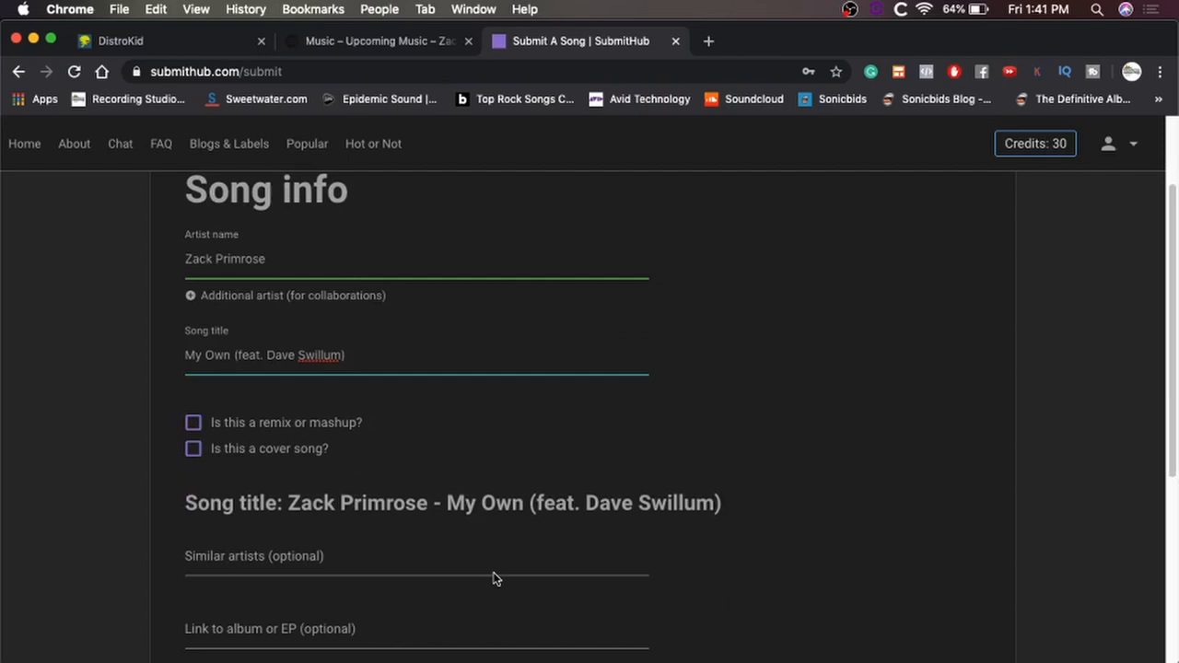
scroll("down", 3)
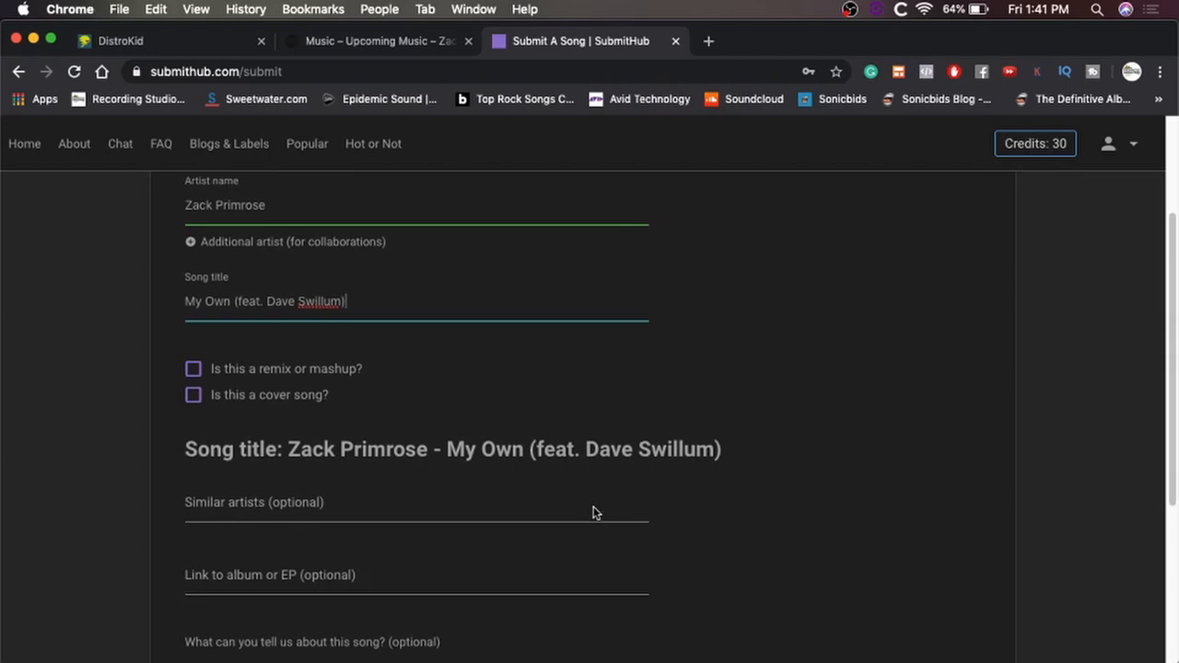
scroll("down", 3)
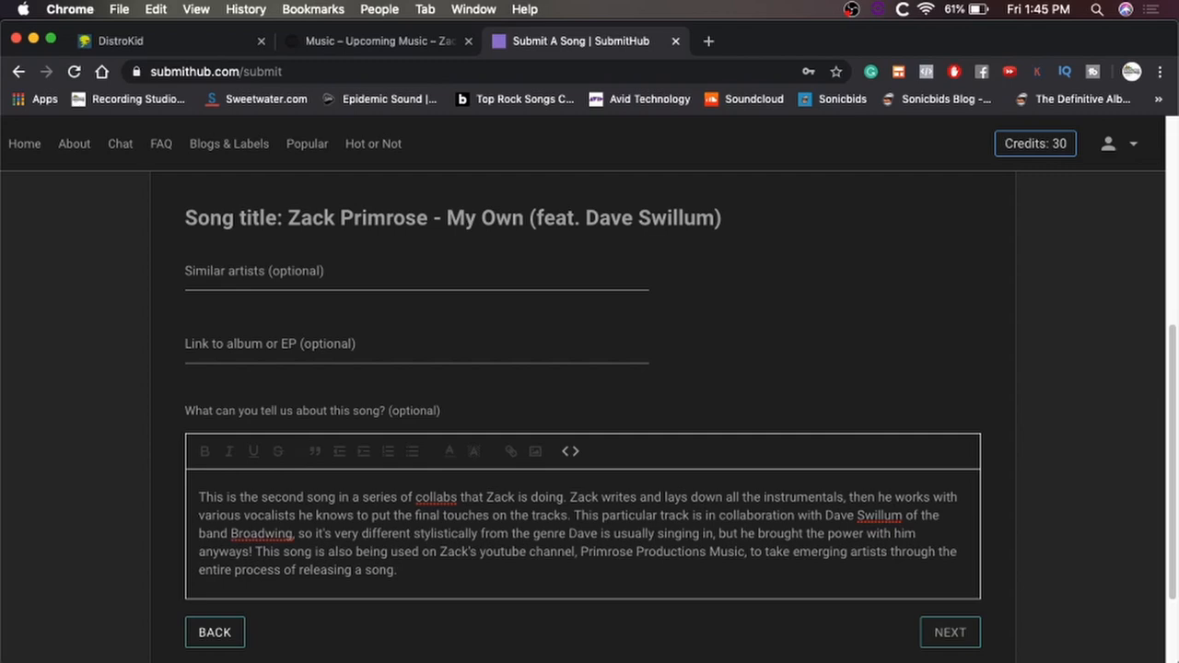
left_click(398, 569)
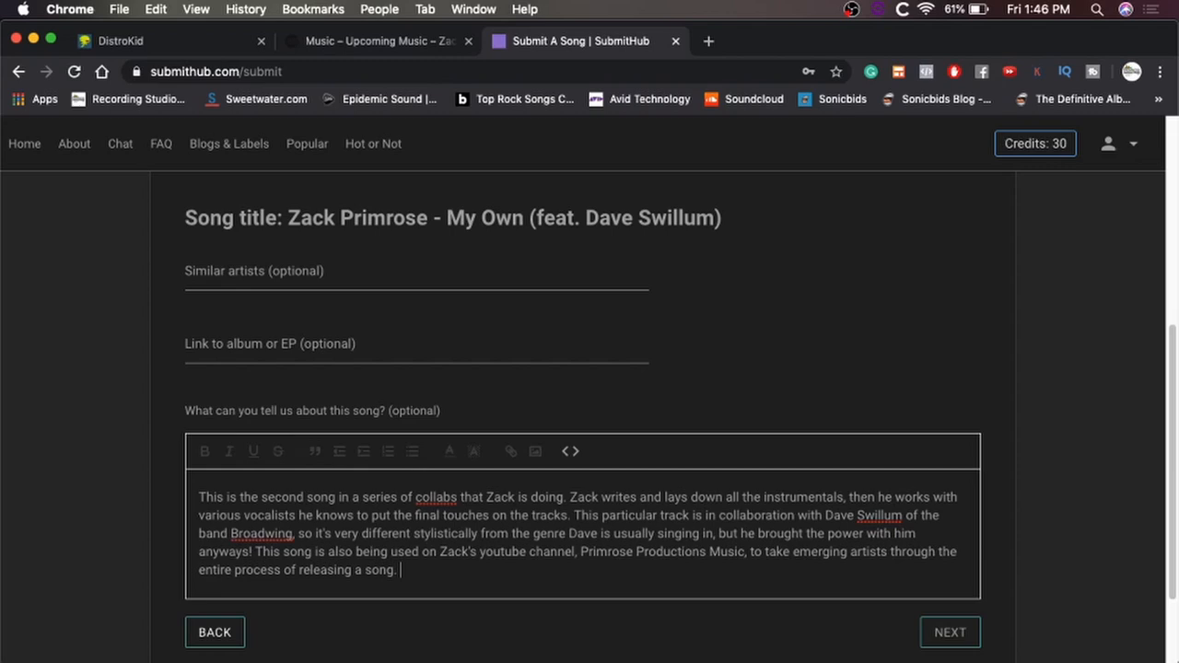
scroll("down", 3)
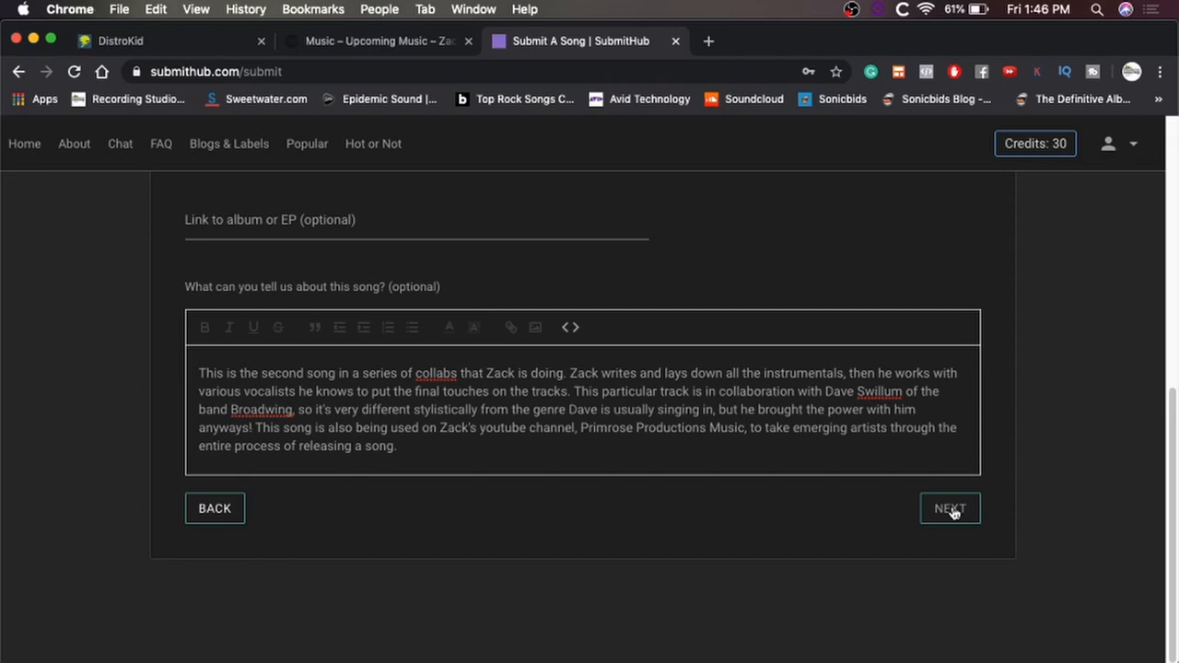
Step: Create a new artist profile from the United States and finish the upload
left_click(951, 508)
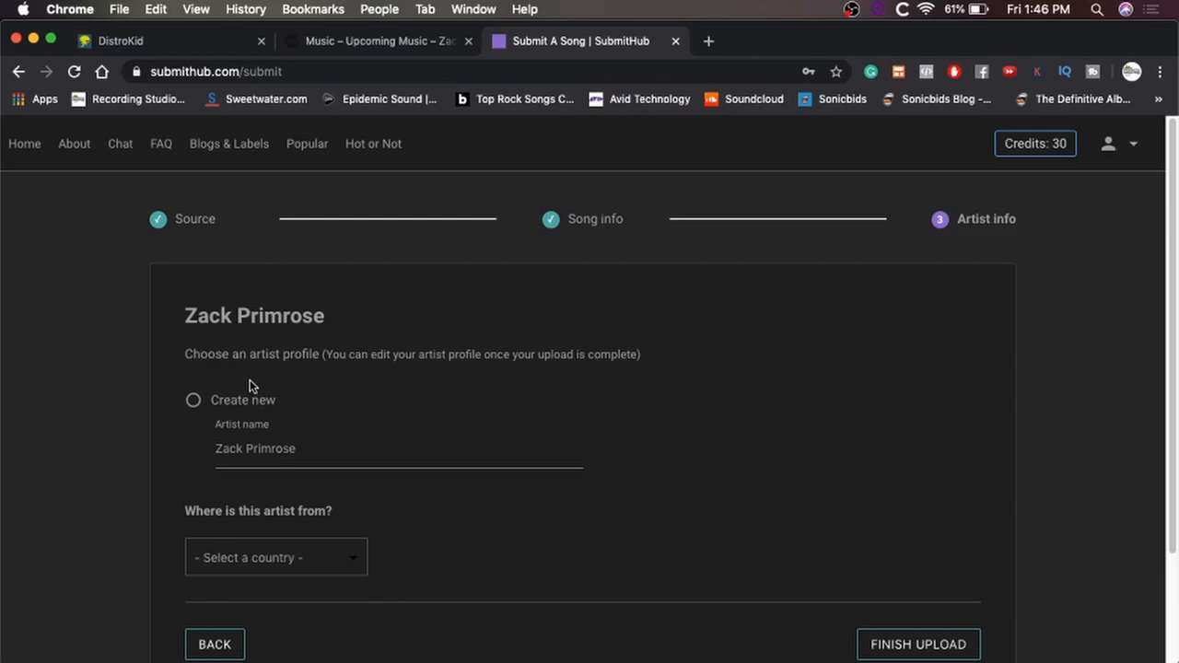
mouse_move(357, 387)
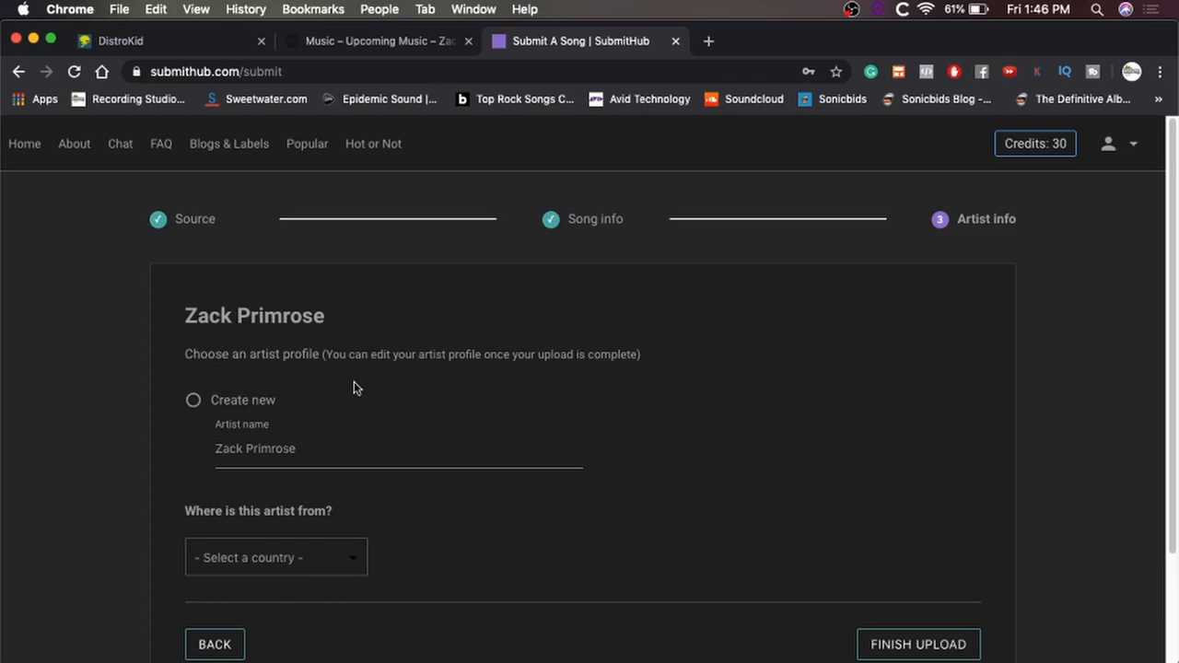
left_click(192, 400)
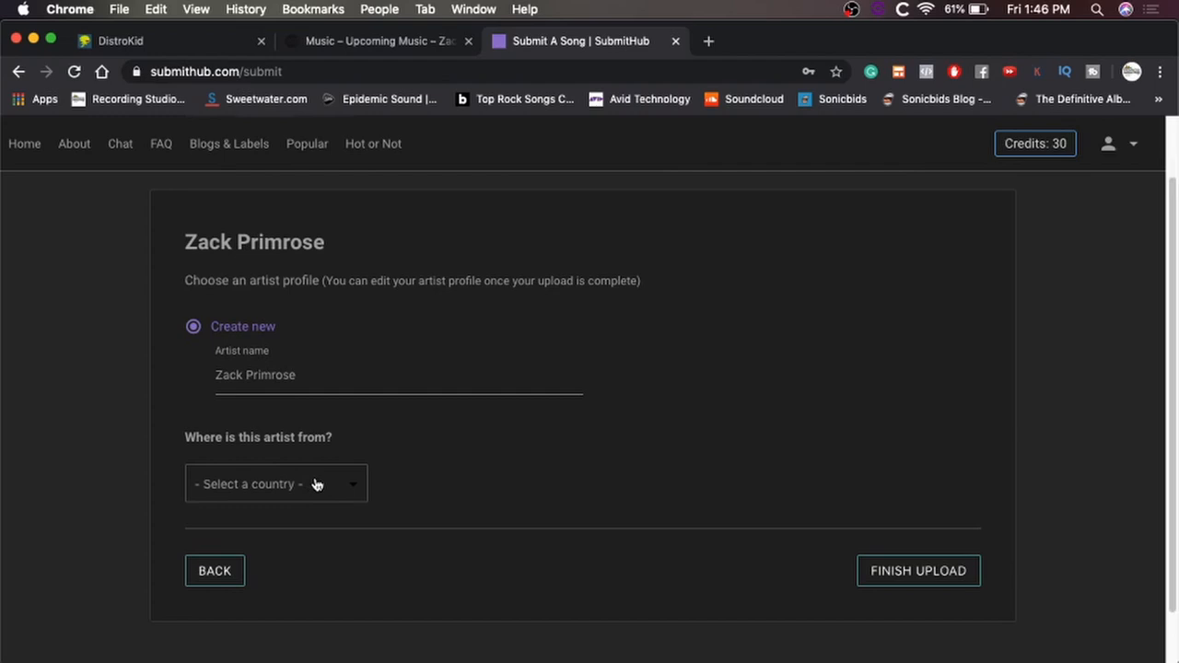
left_click(918, 571)
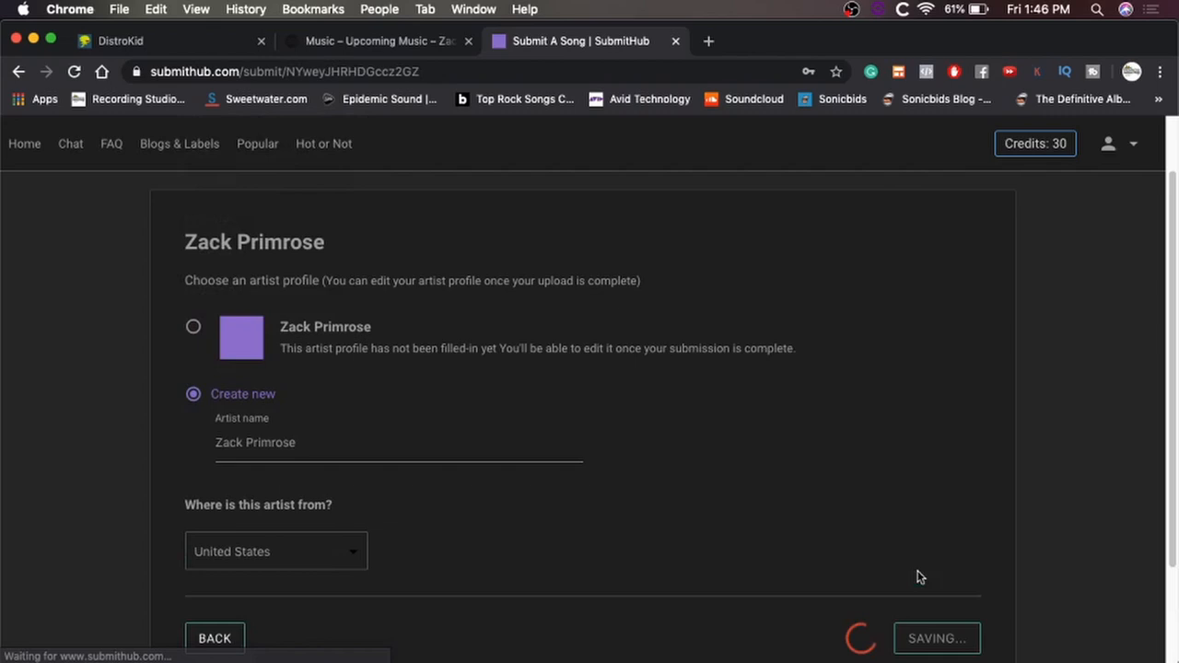
left_click(936, 637)
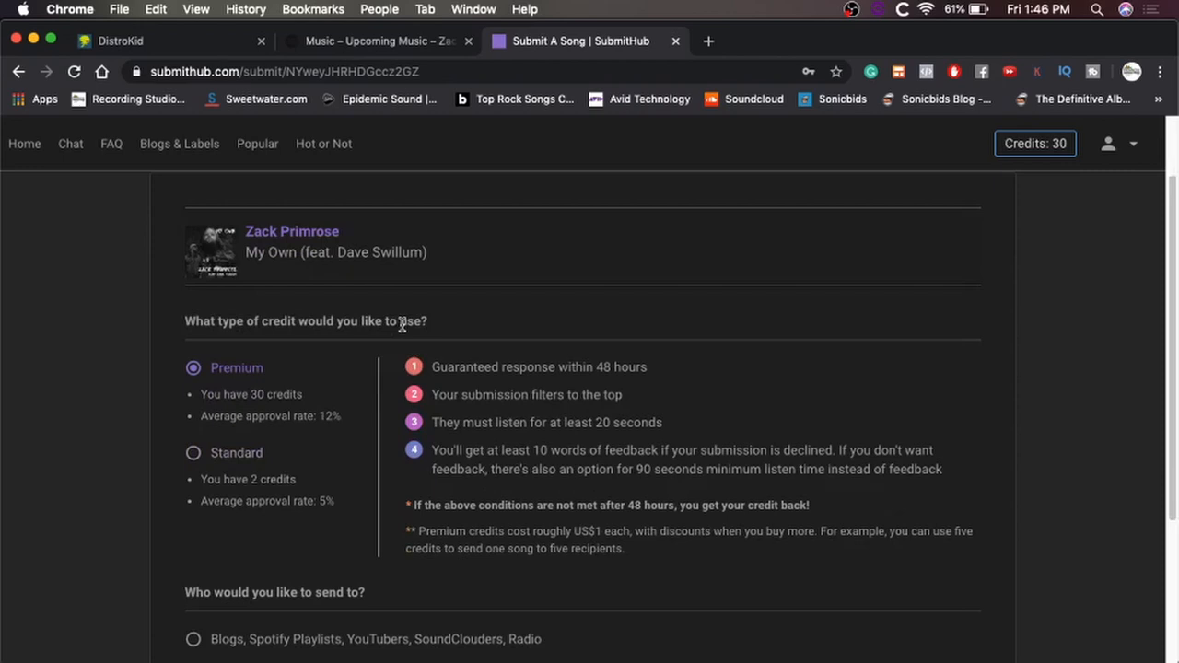
mouse_move(512, 381)
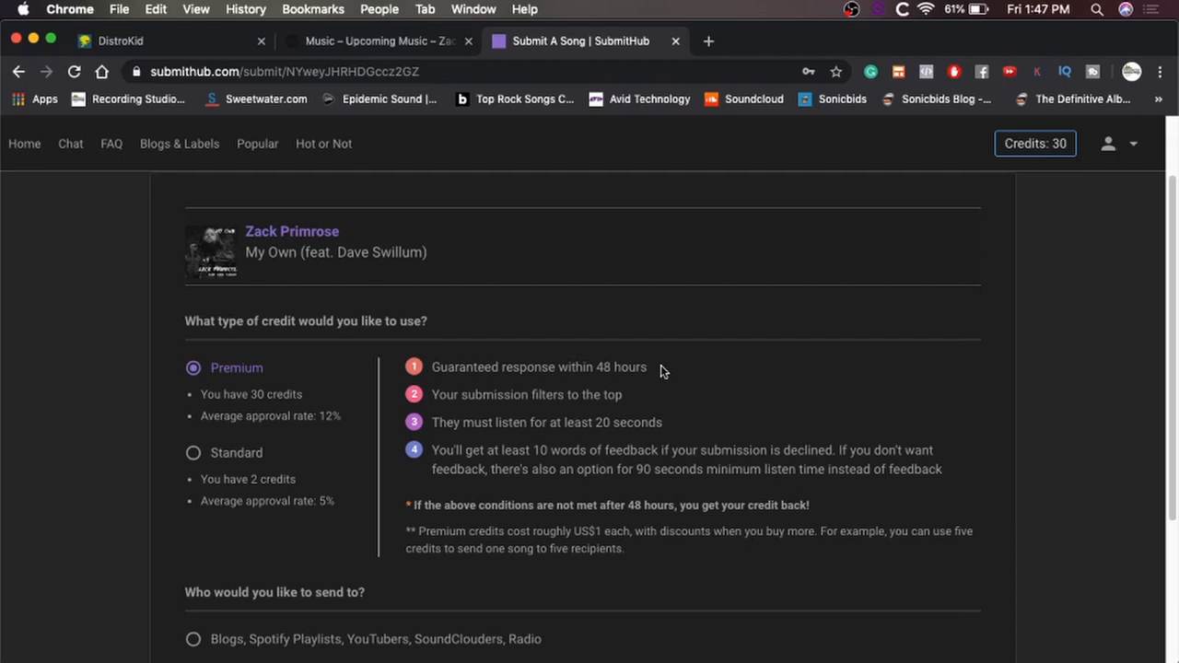
mouse_move(645, 394)
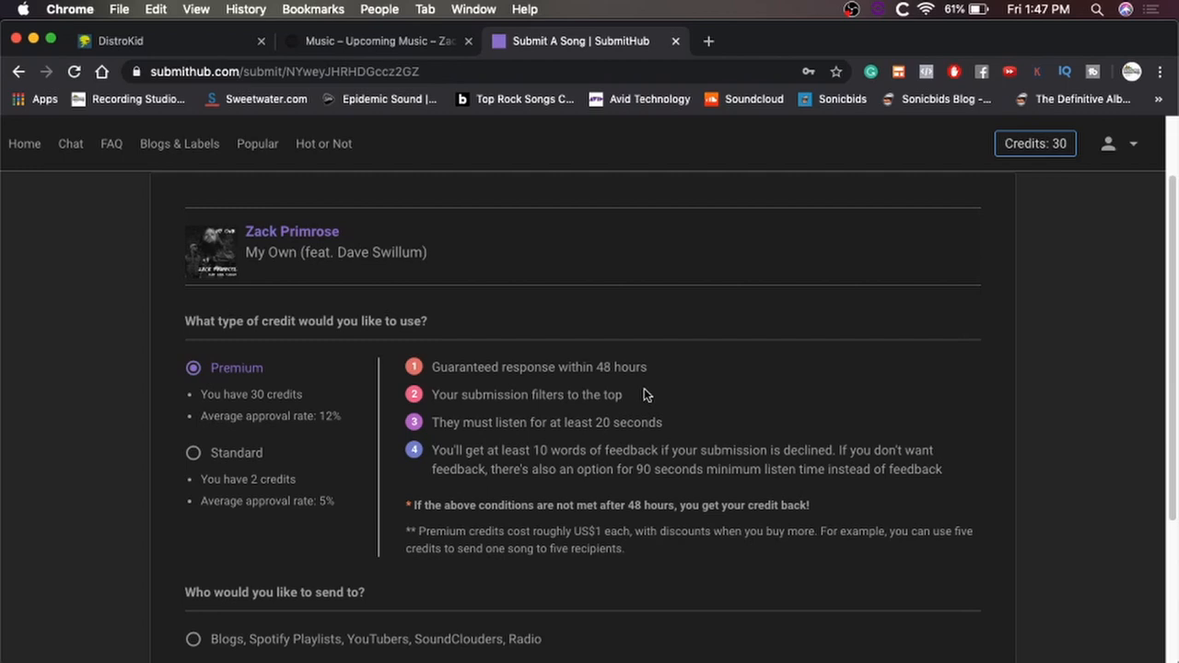
mouse_move(594, 409)
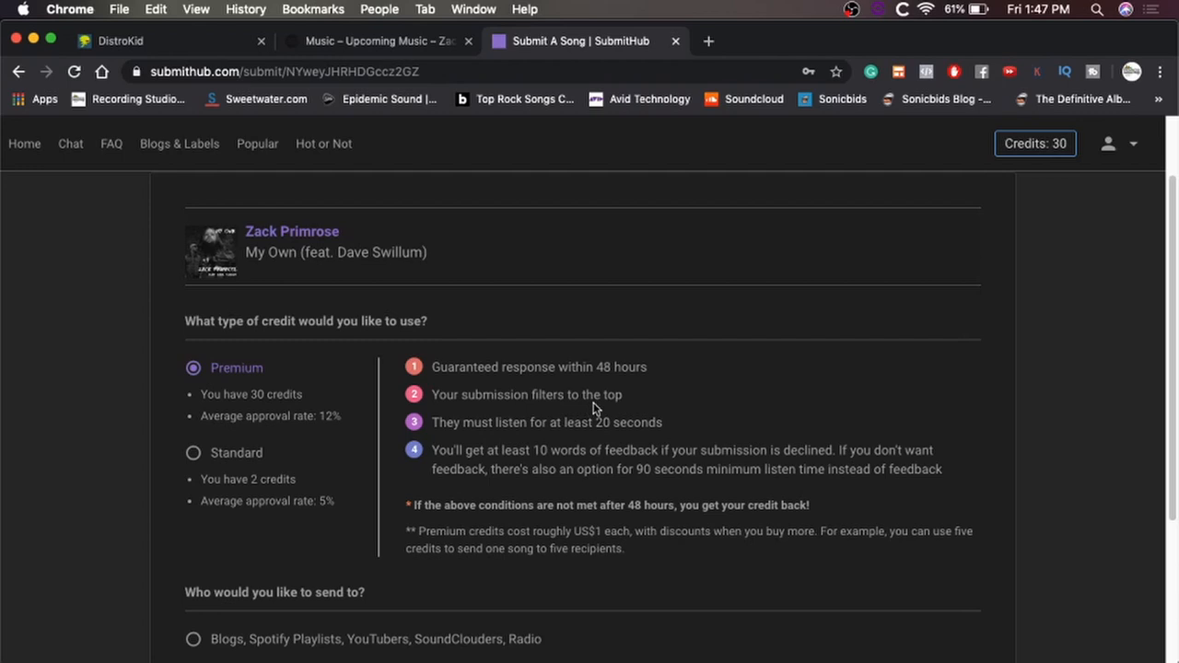
mouse_move(693, 398)
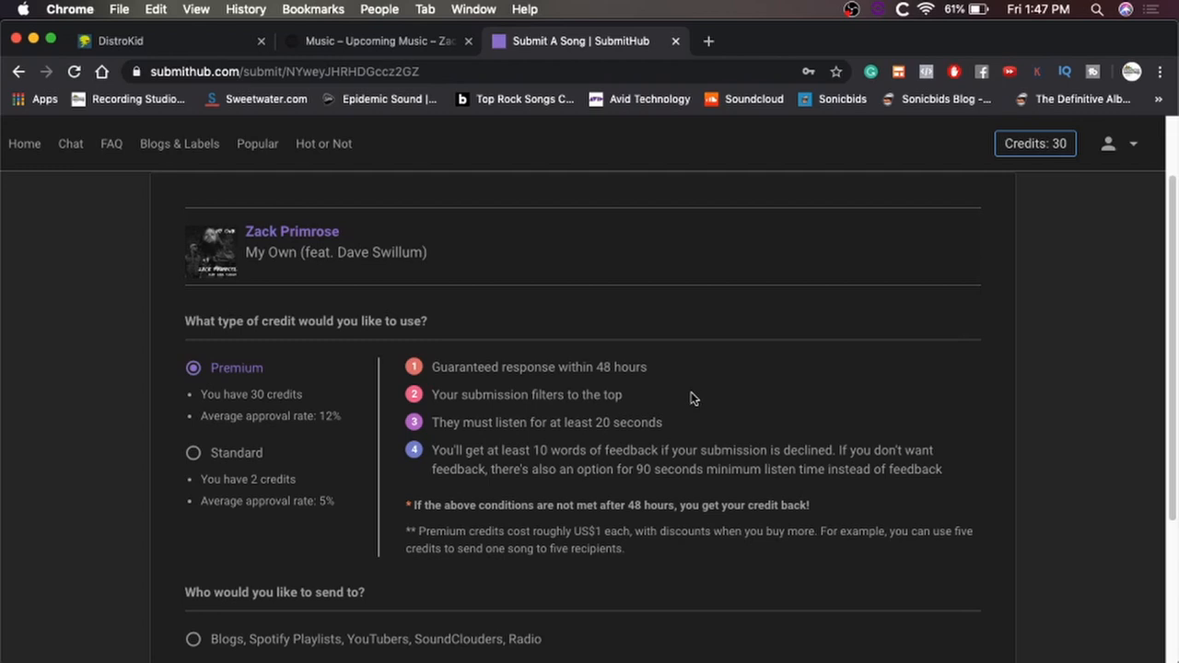
mouse_move(670, 407)
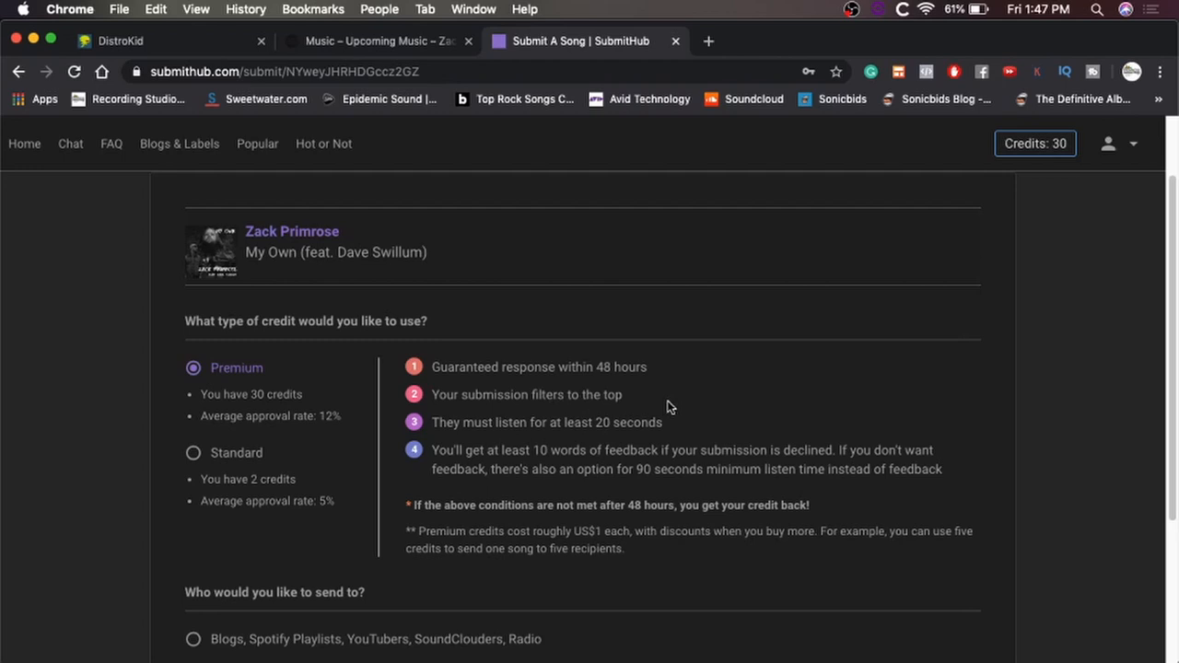
mouse_move(704, 429)
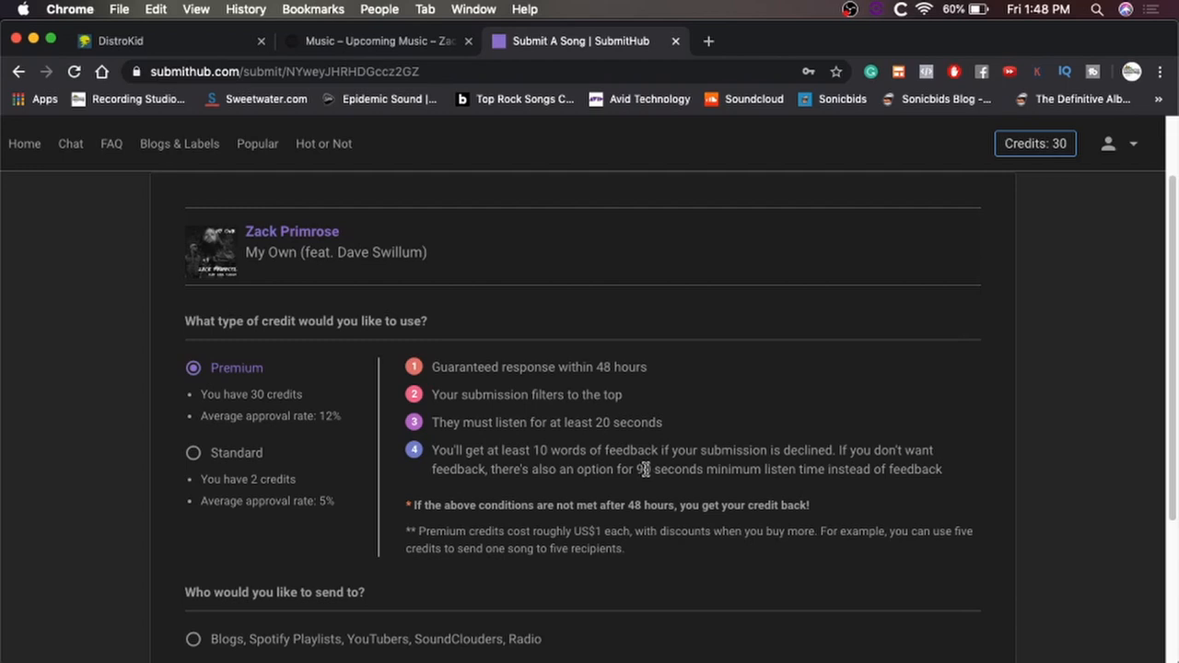
mouse_move(782, 462)
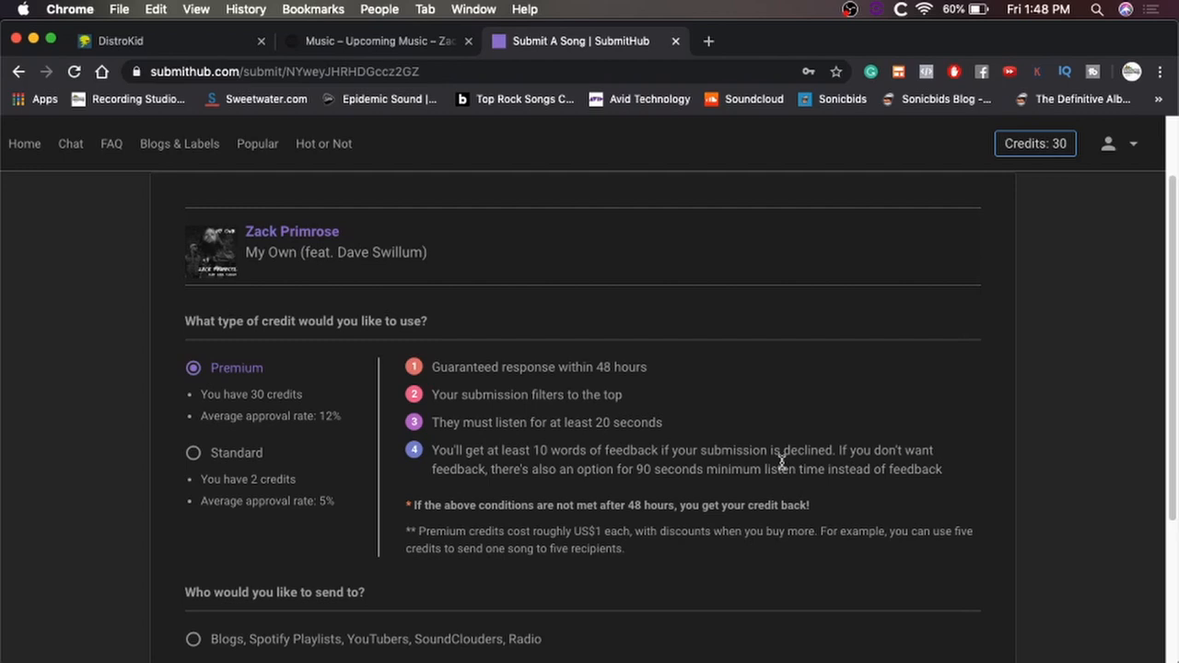
mouse_move(777, 468)
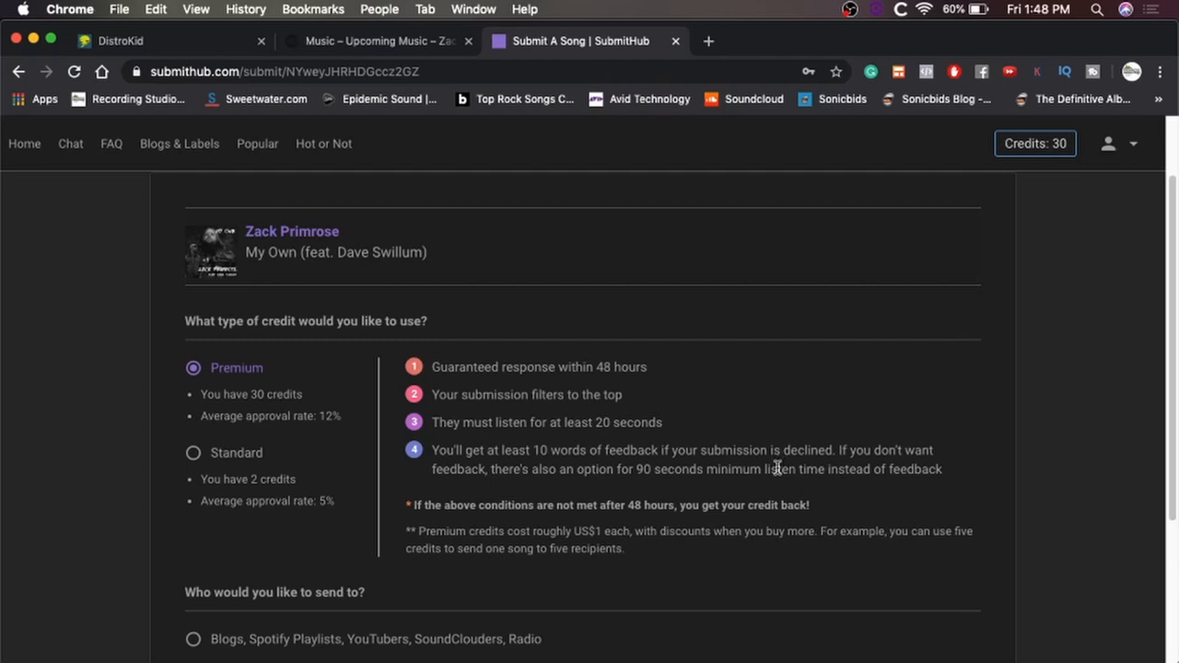
mouse_move(789, 505)
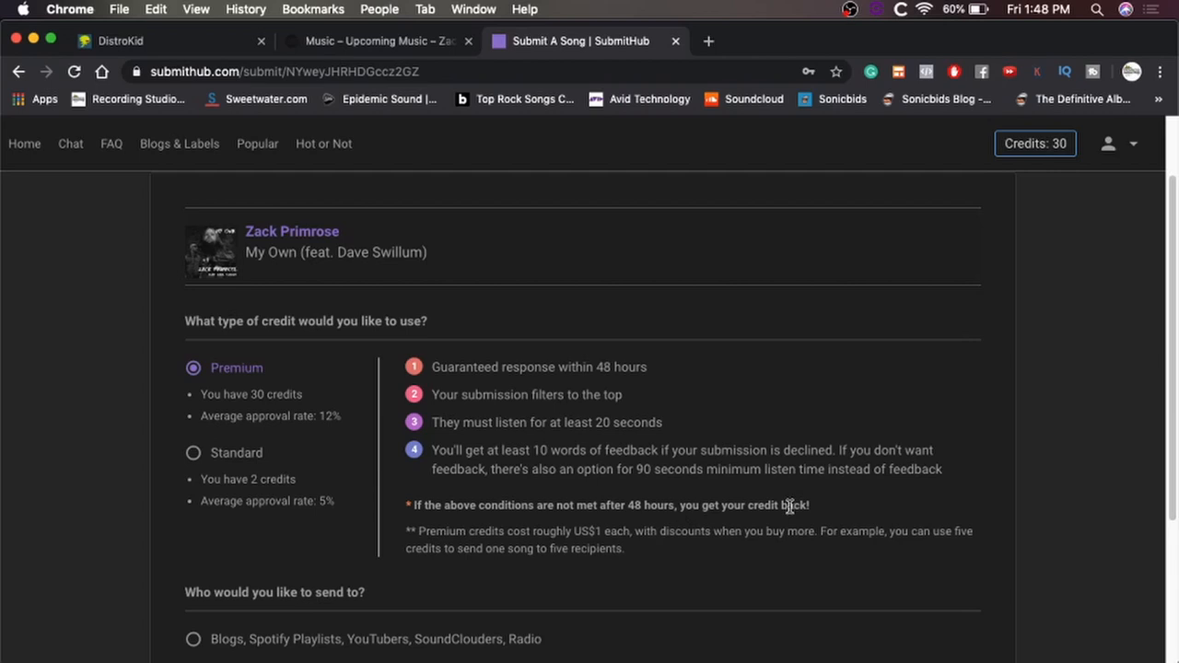
mouse_move(236, 472)
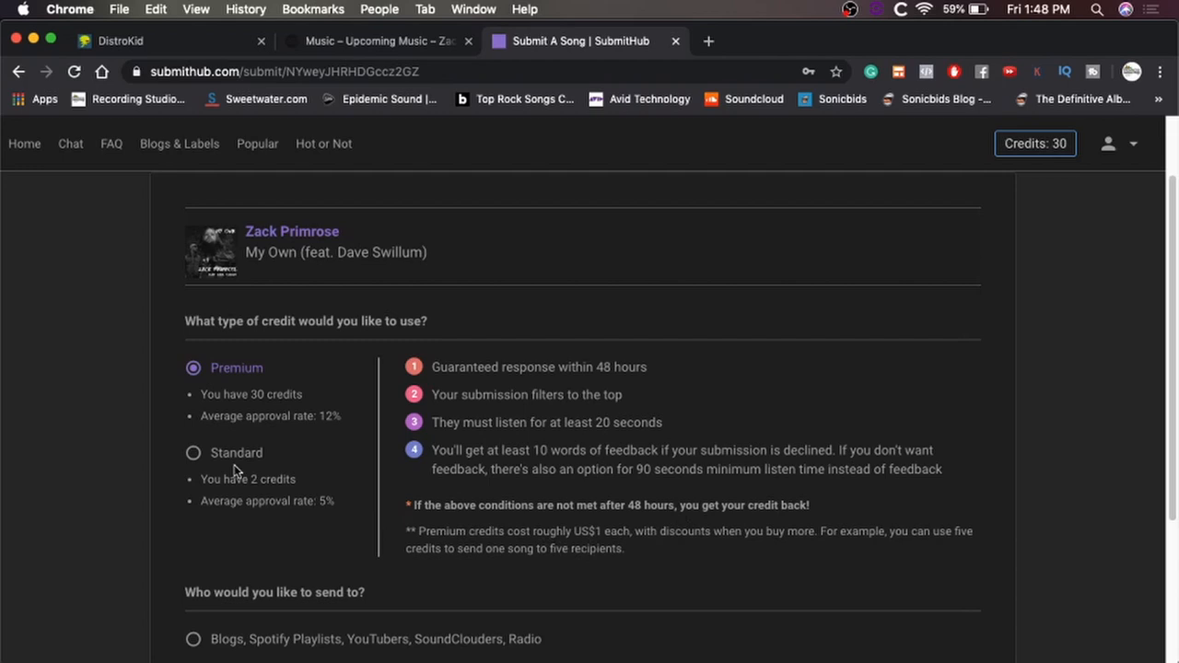
Step: Compare Standard, keep Premium credits, and pick Blogs, Spotify Playlists, YouTubers, SoundClouders, Radio as recipients
left_click(193, 453)
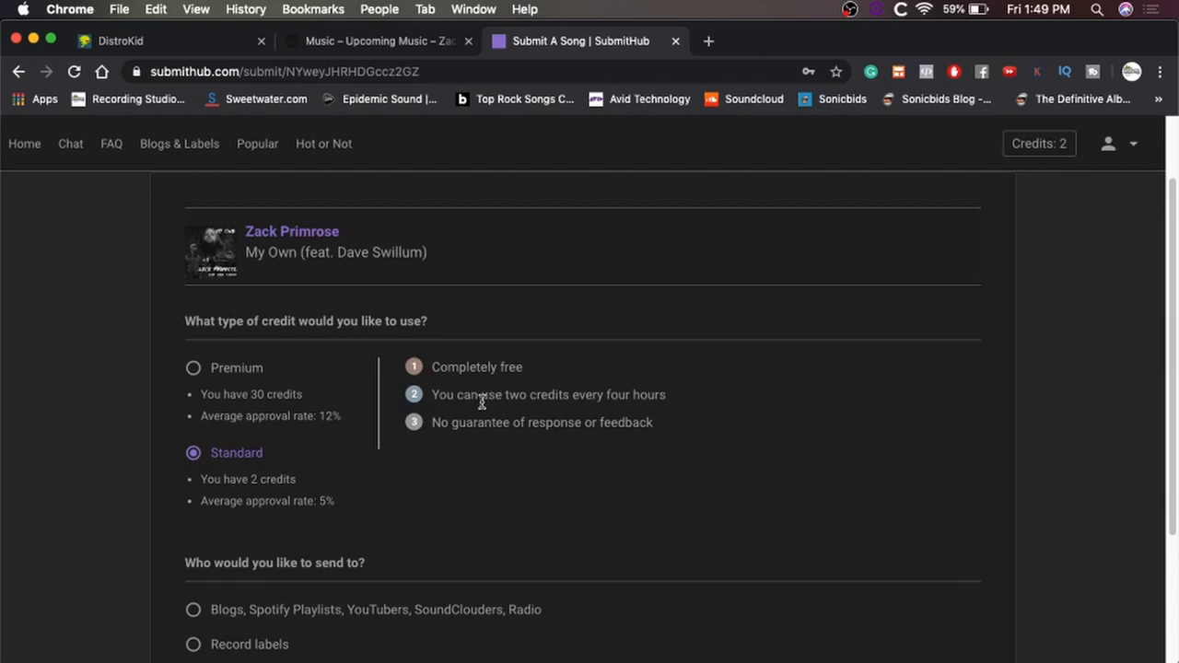
mouse_move(465, 457)
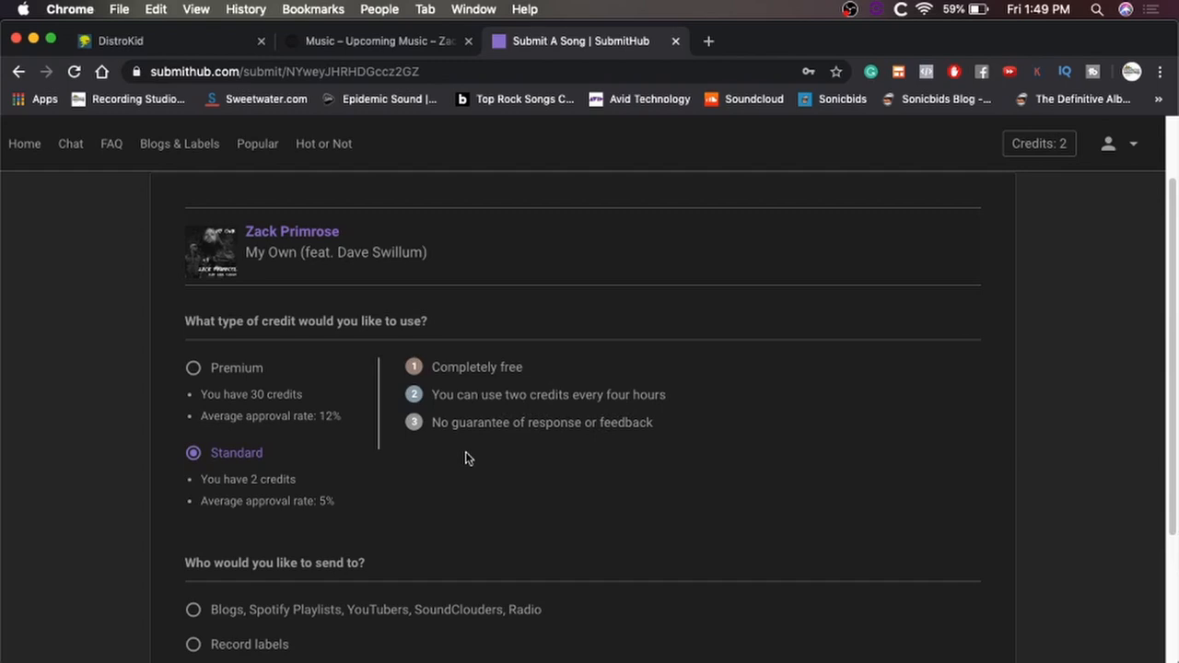
left_click(194, 368)
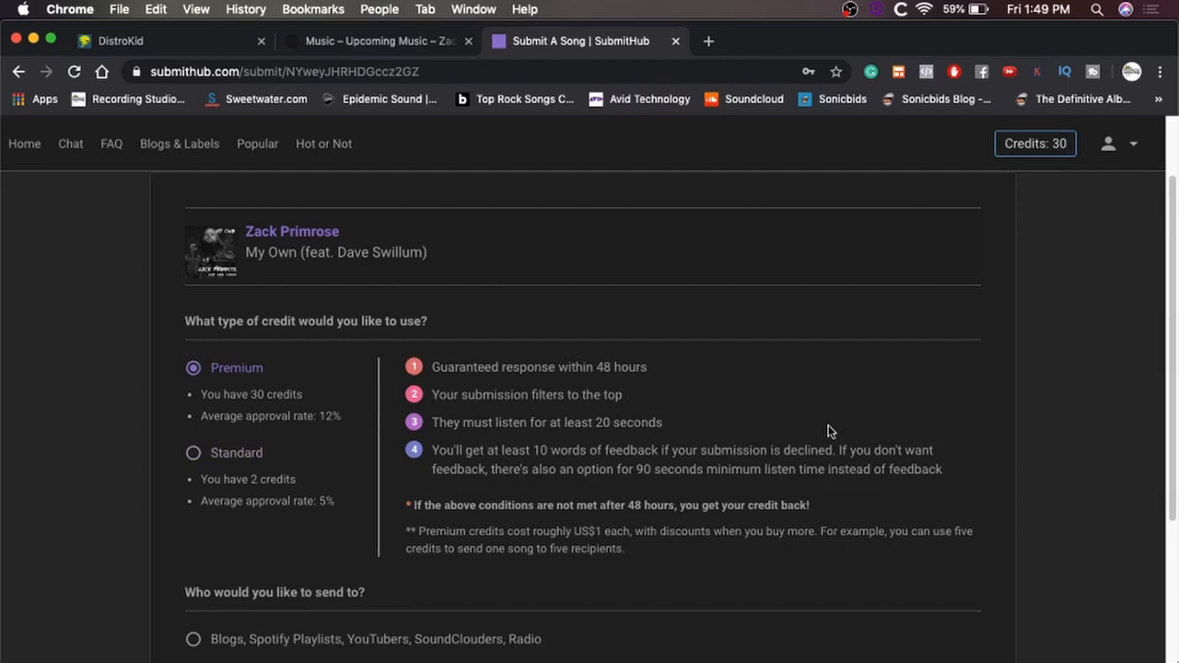
scroll("down", 3)
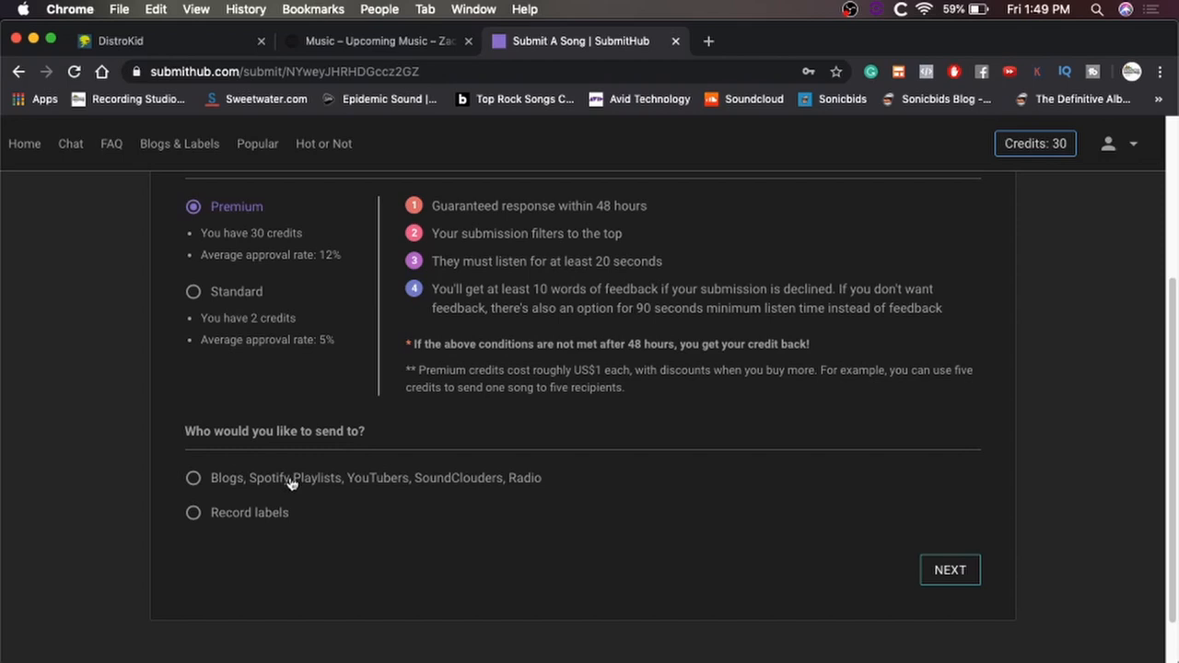
left_click(194, 480)
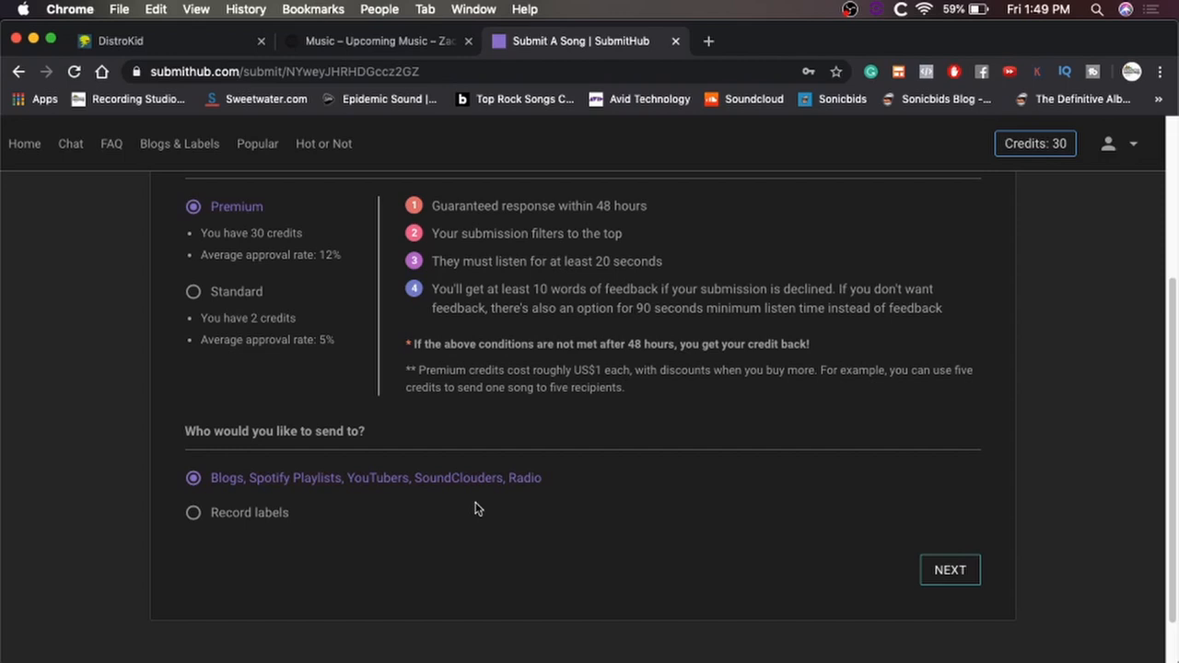
mouse_move(478, 531)
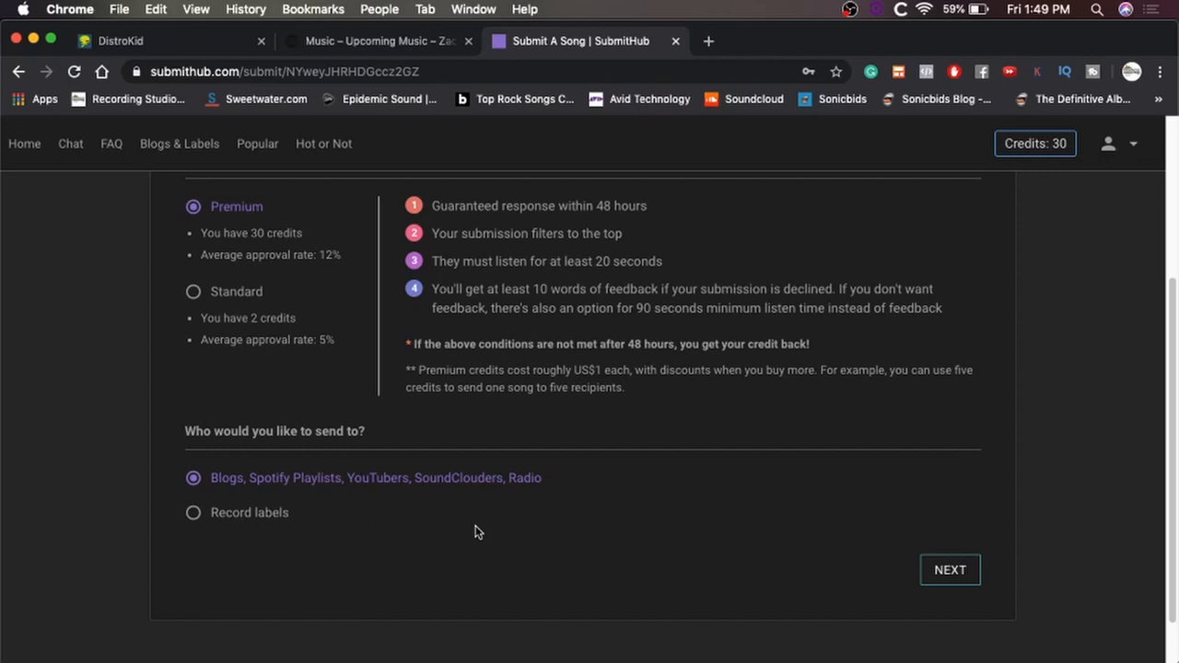
Step: Advance to Preferences and reach the Permissions / Copyright section
left_click(951, 569)
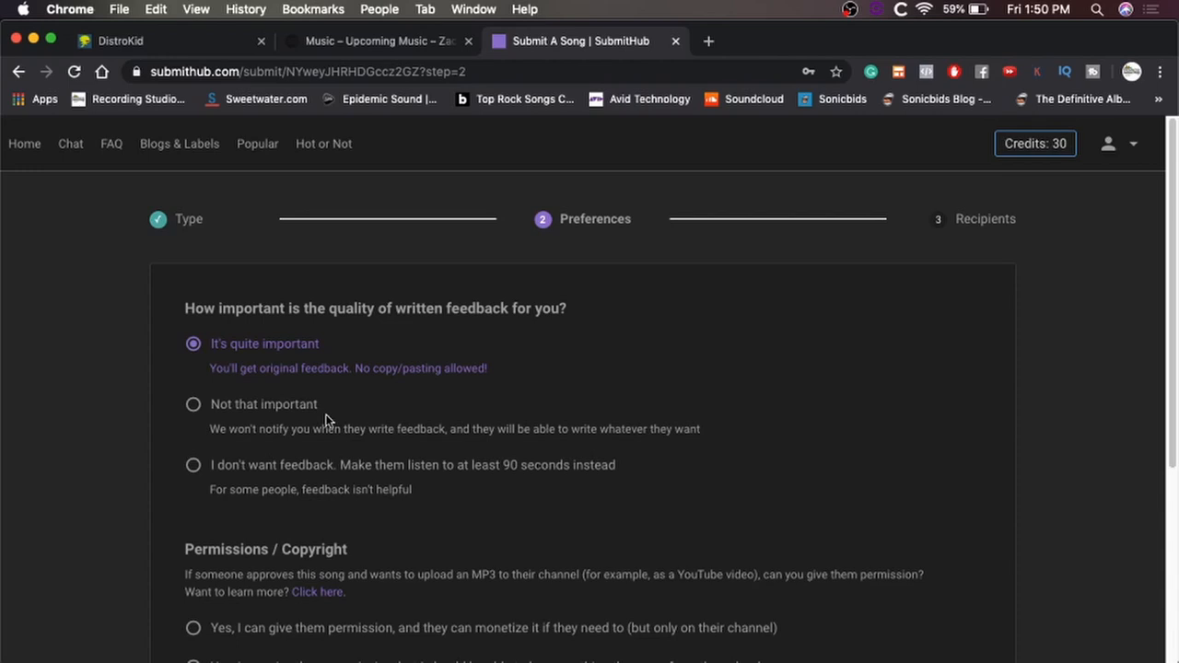
scroll("down", 3)
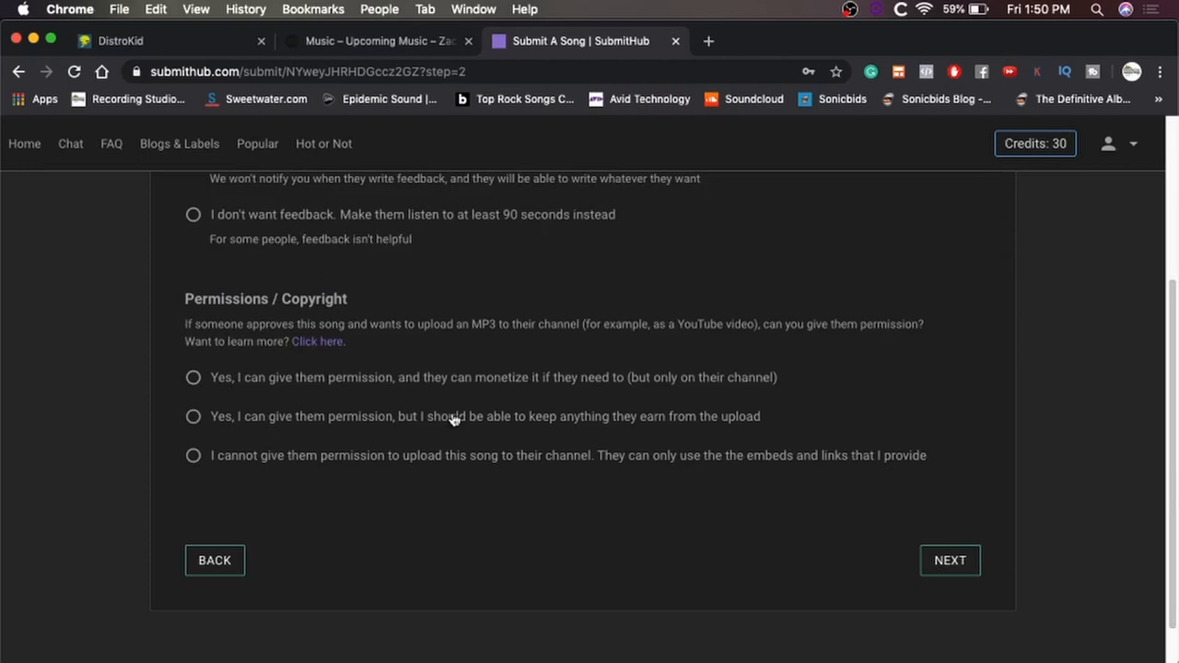
mouse_move(615, 350)
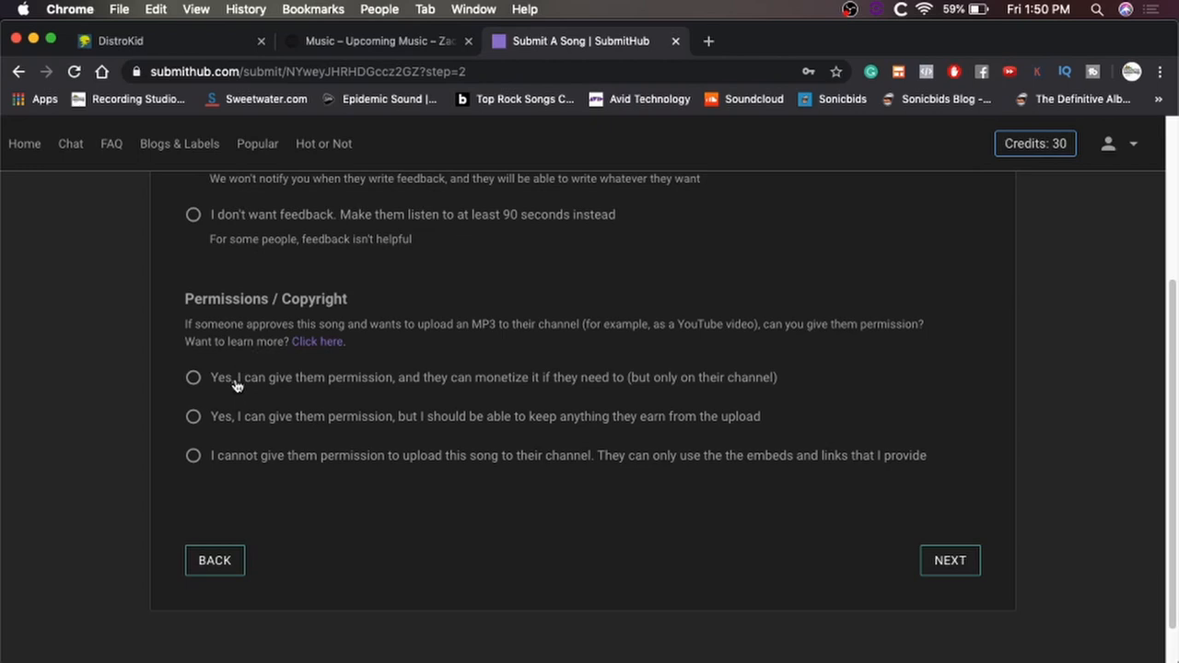
mouse_move(346, 433)
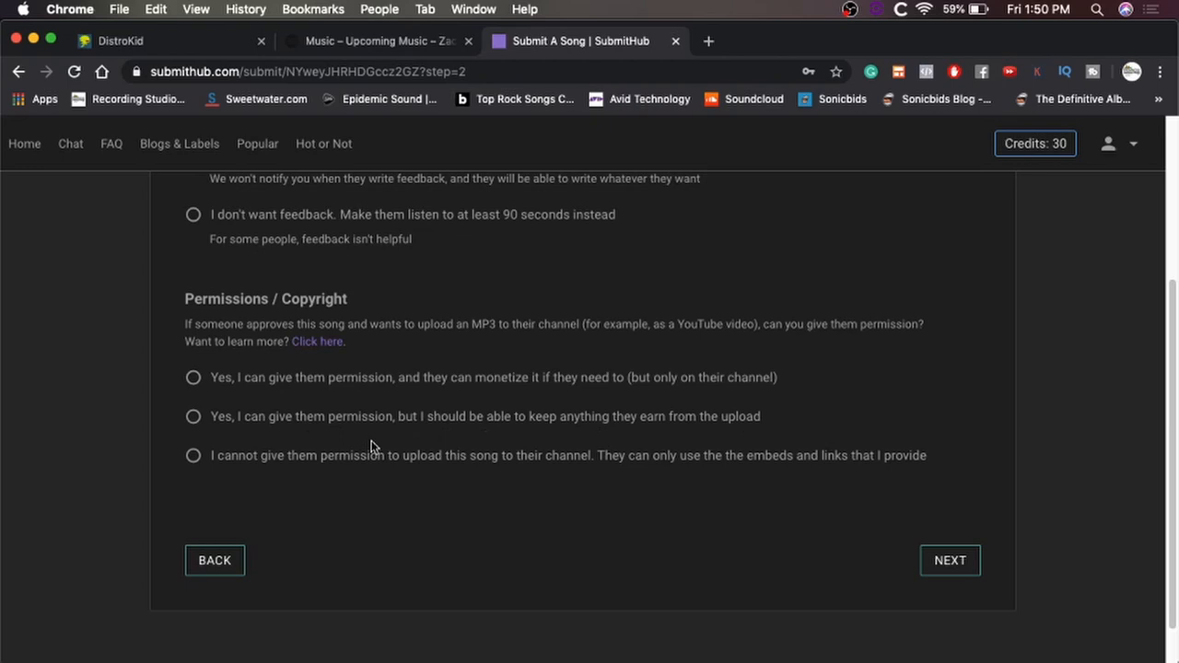
mouse_move(764, 477)
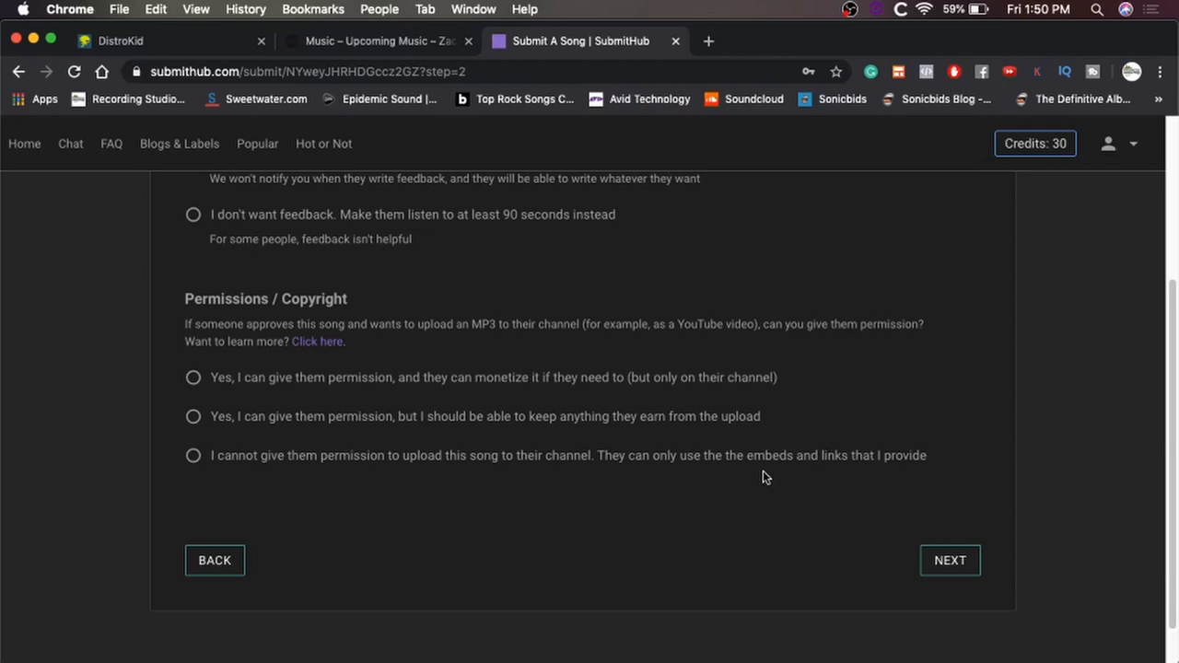
Step: Allow curators to upload and monetize the song, then advance to the 734-match curator list
left_click(193, 378)
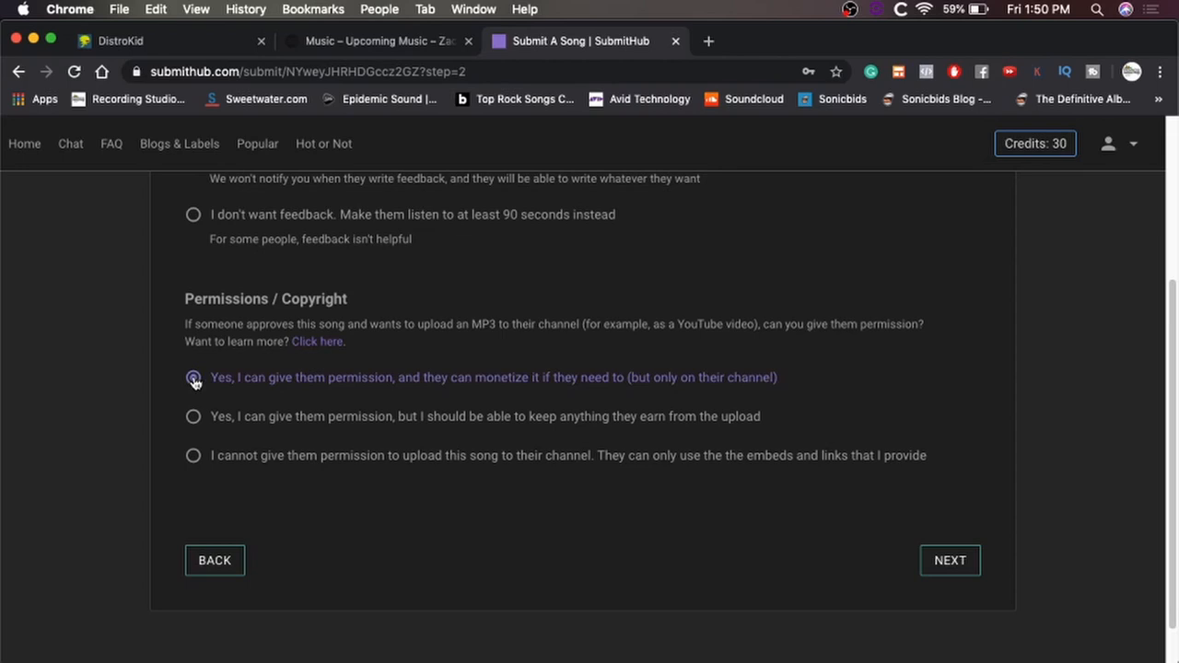
left_click(193, 378)
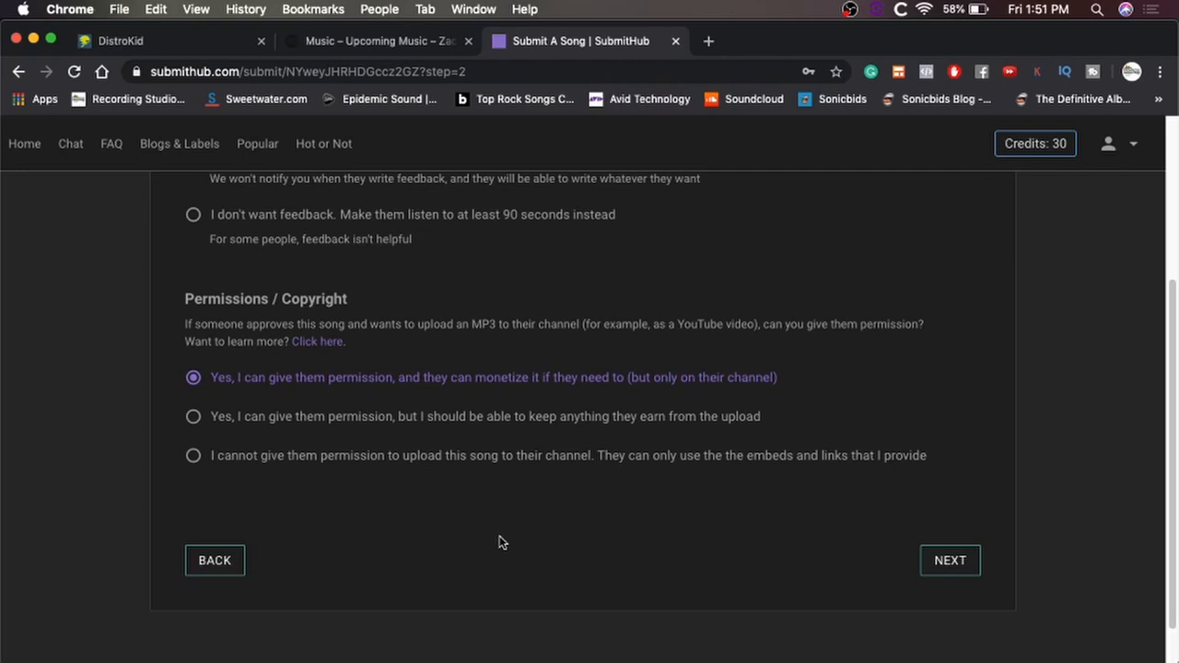
mouse_move(569, 523)
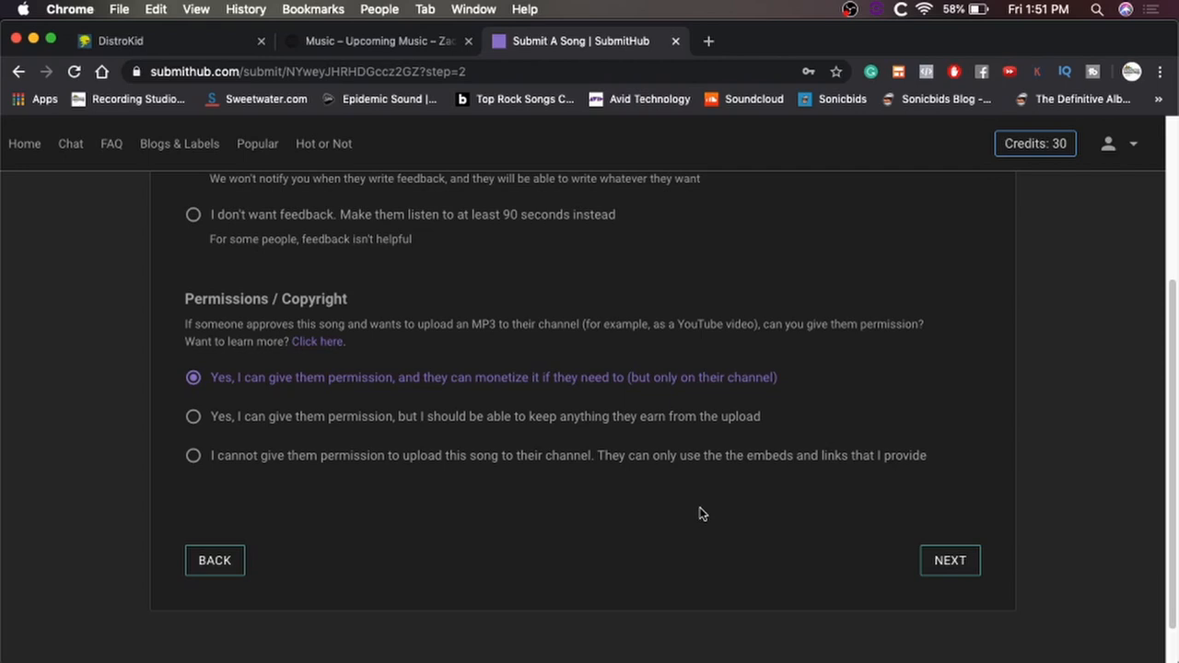
mouse_move(929, 488)
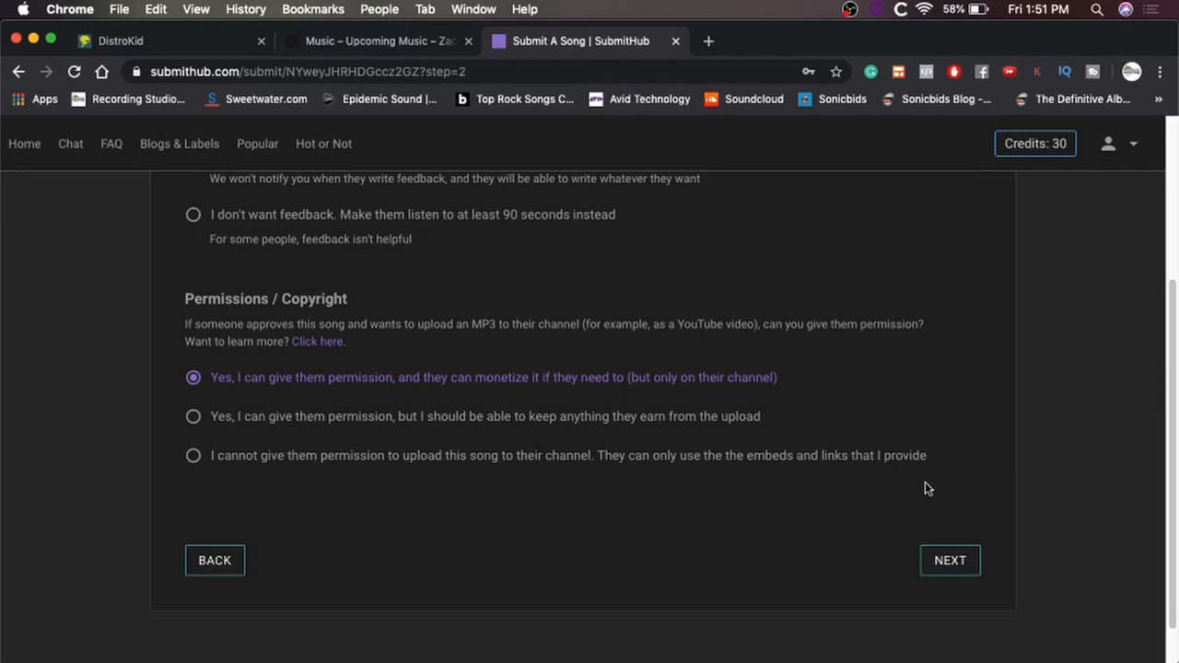
mouse_move(987, 498)
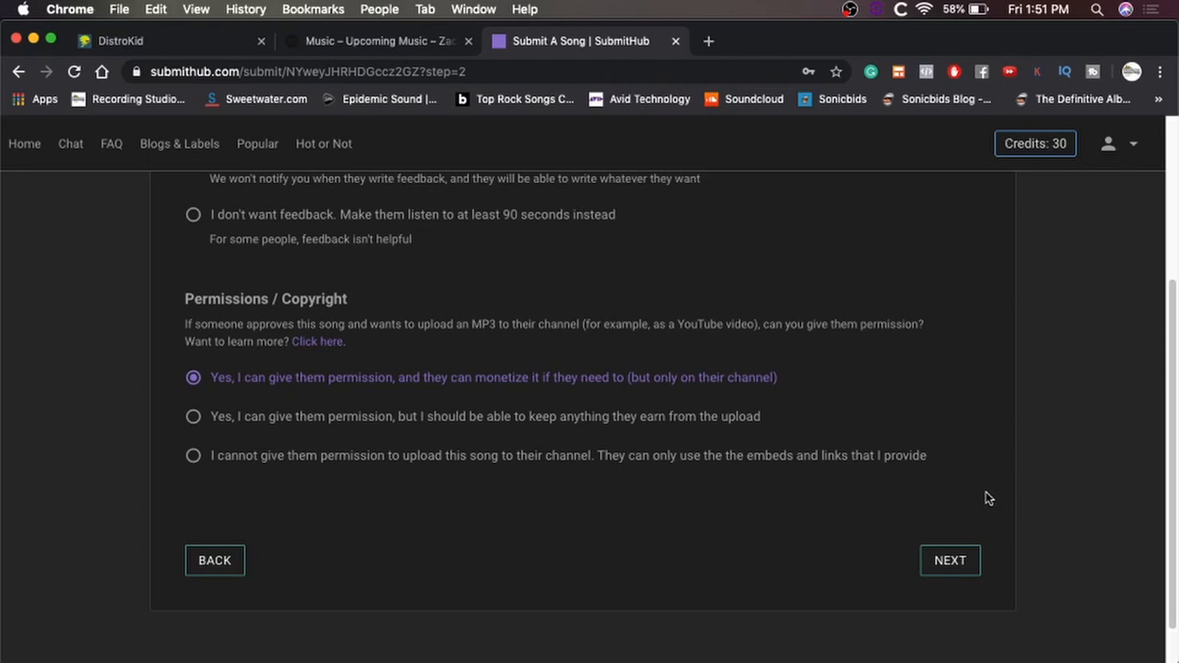
left_click(950, 561)
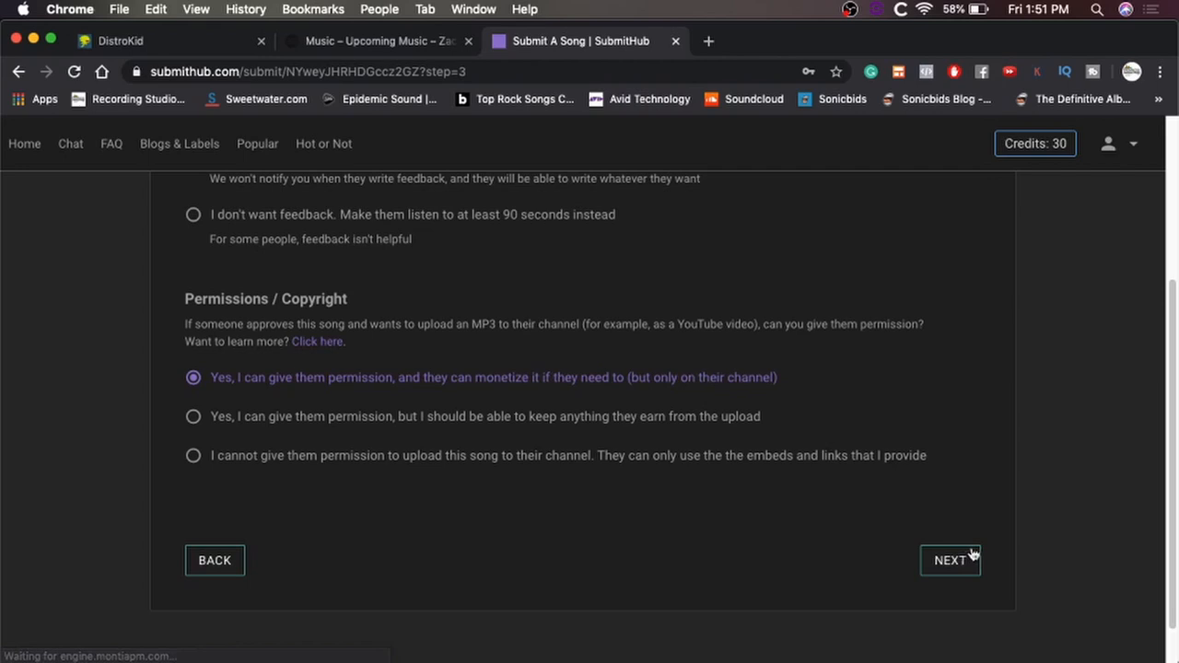
left_click(951, 560)
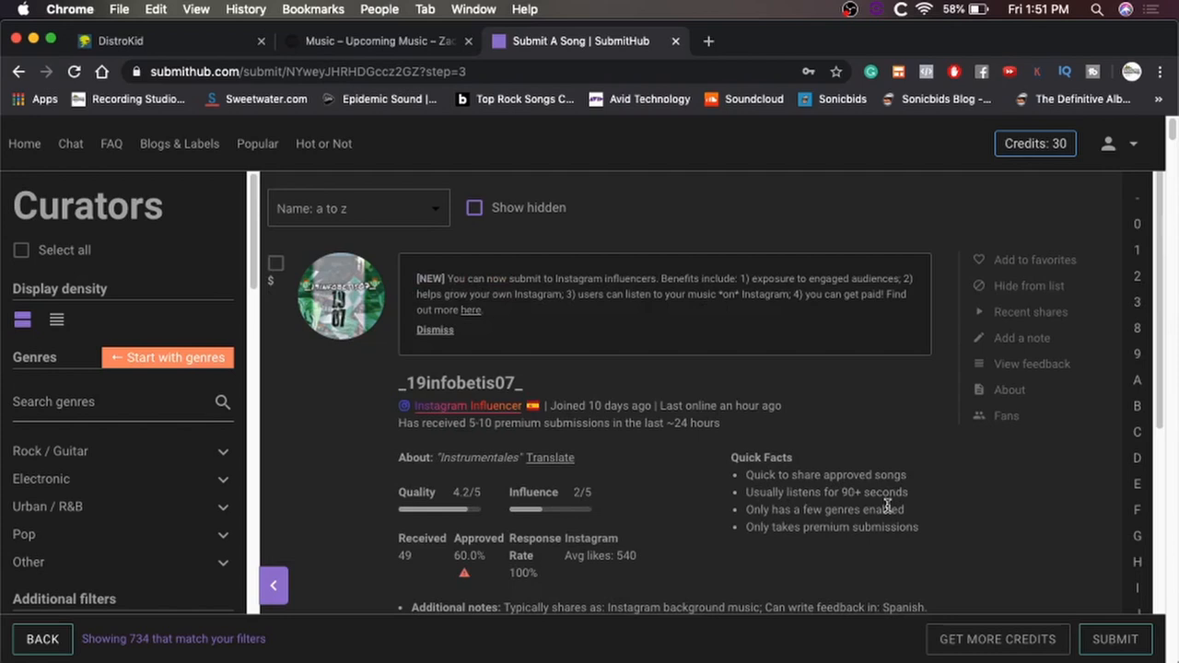
scroll("down", 3)
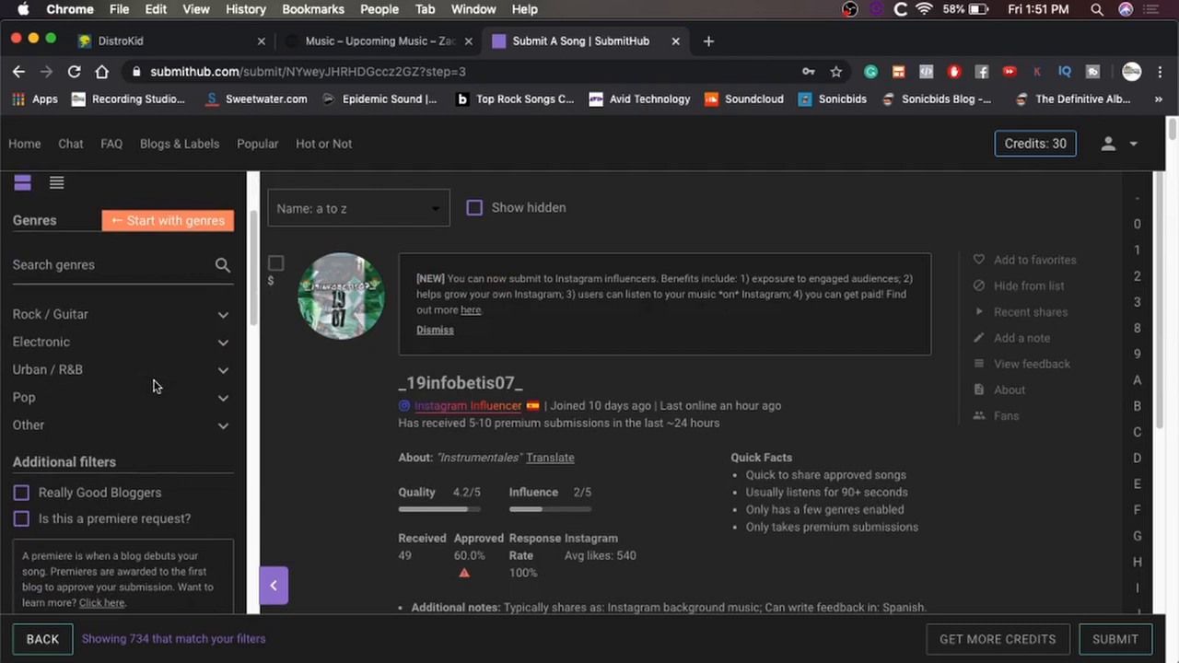
scroll("down", 3)
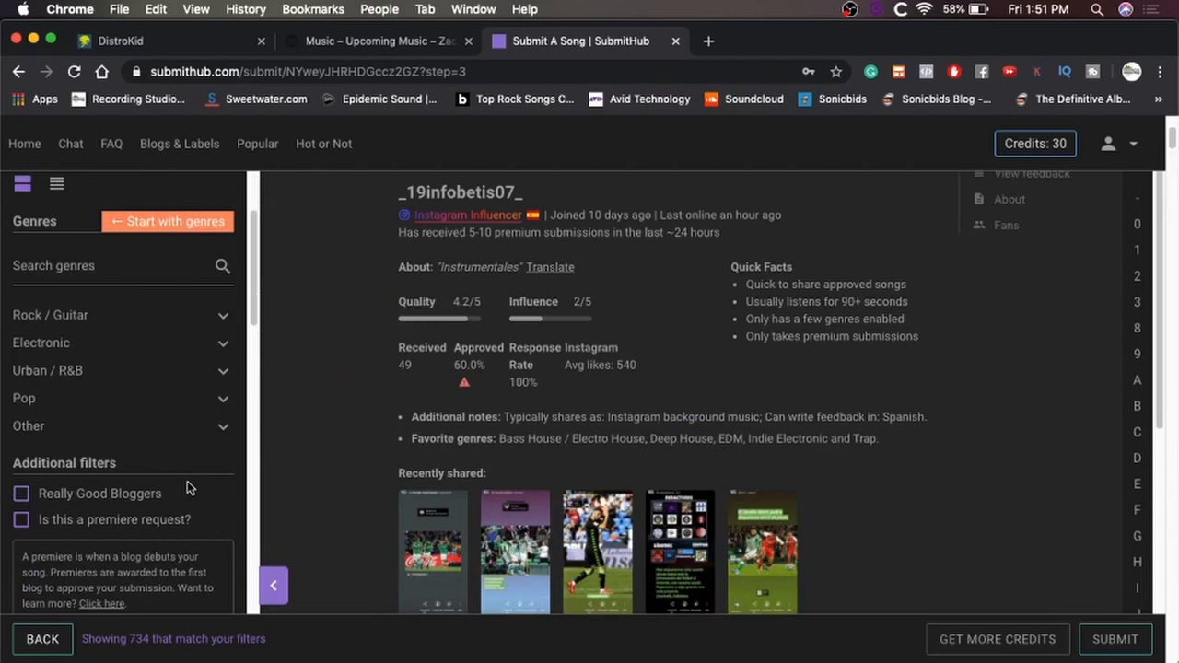
scroll("down", 3)
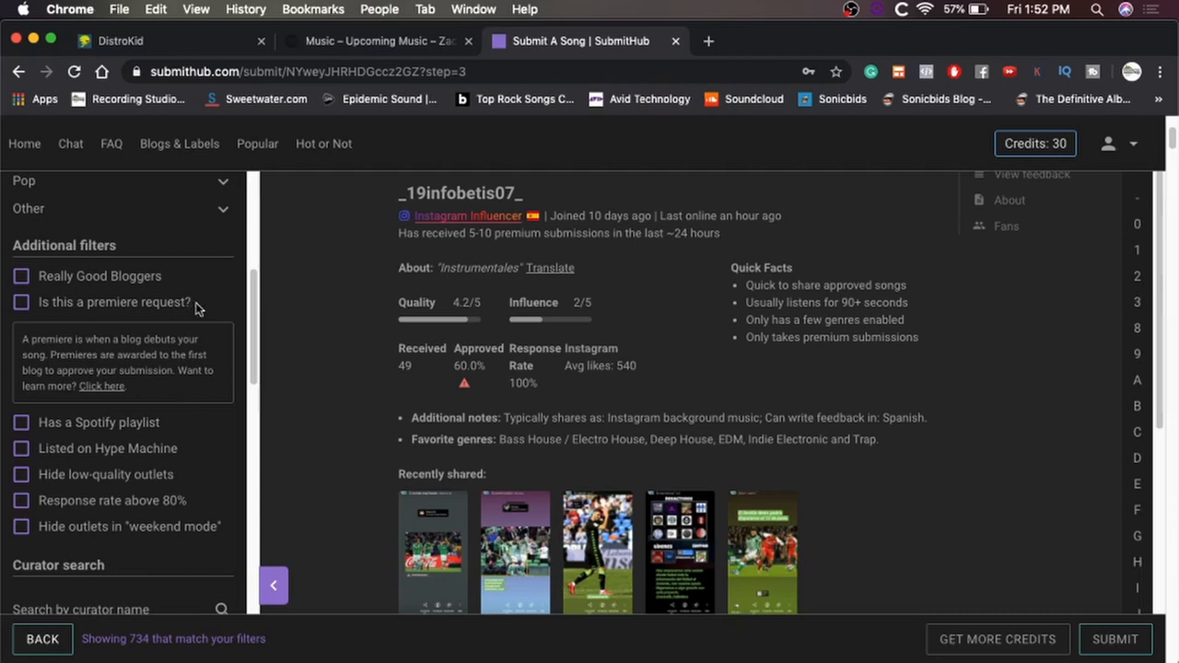
mouse_move(169, 299)
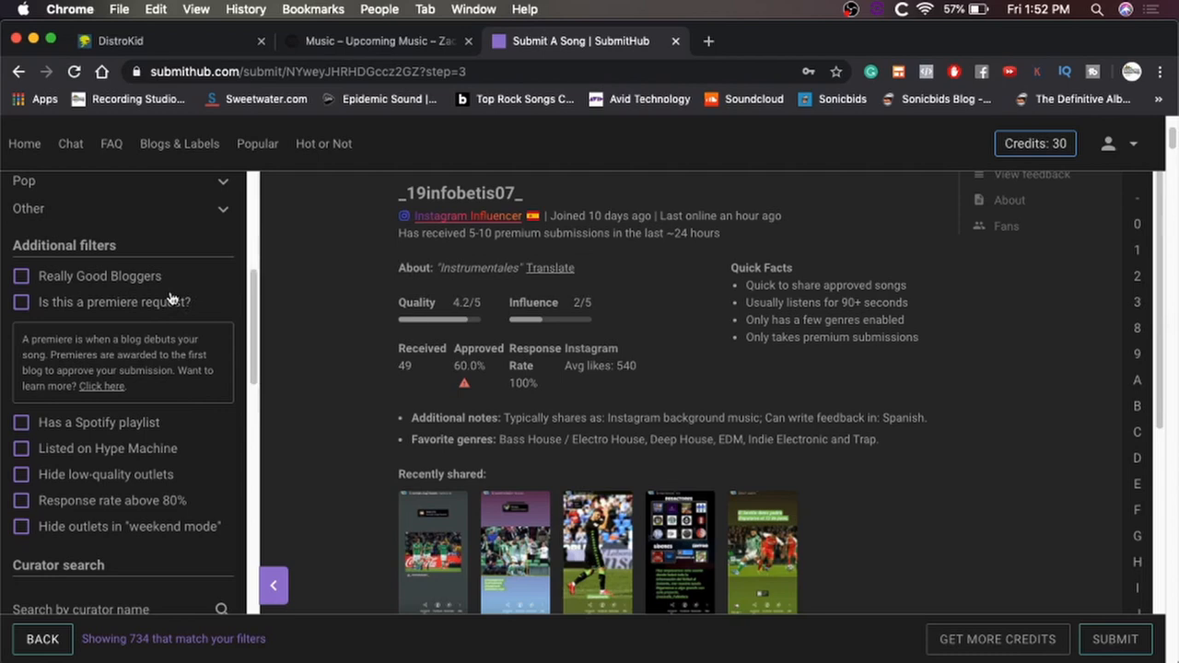
mouse_move(100, 277)
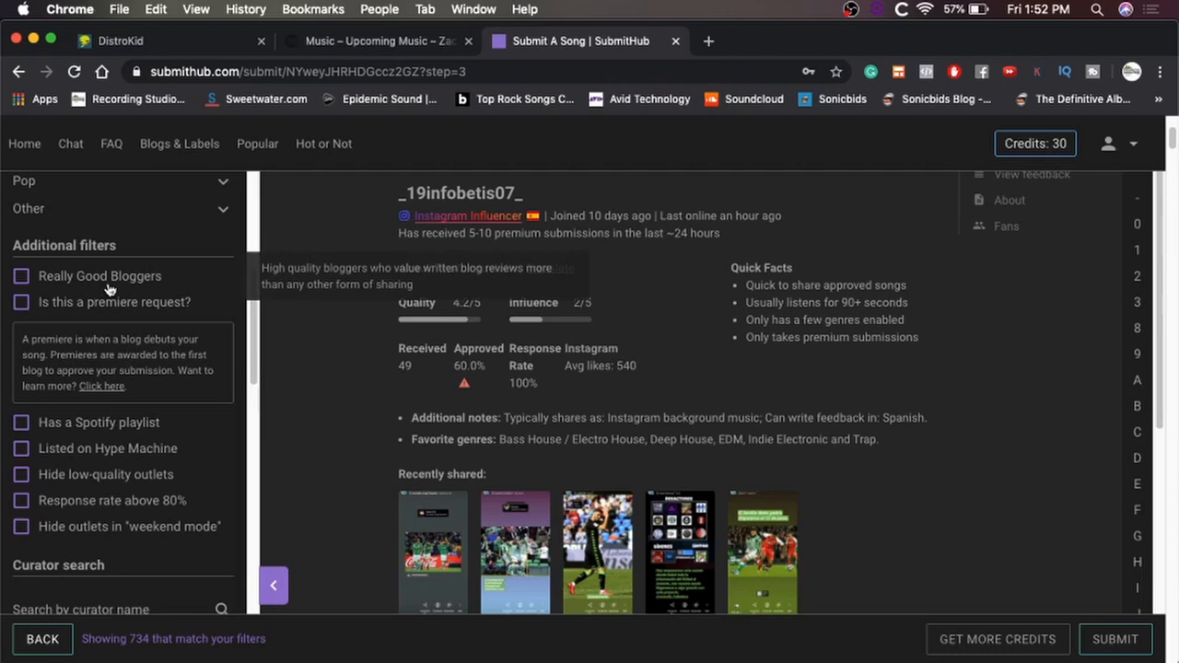
mouse_move(155, 291)
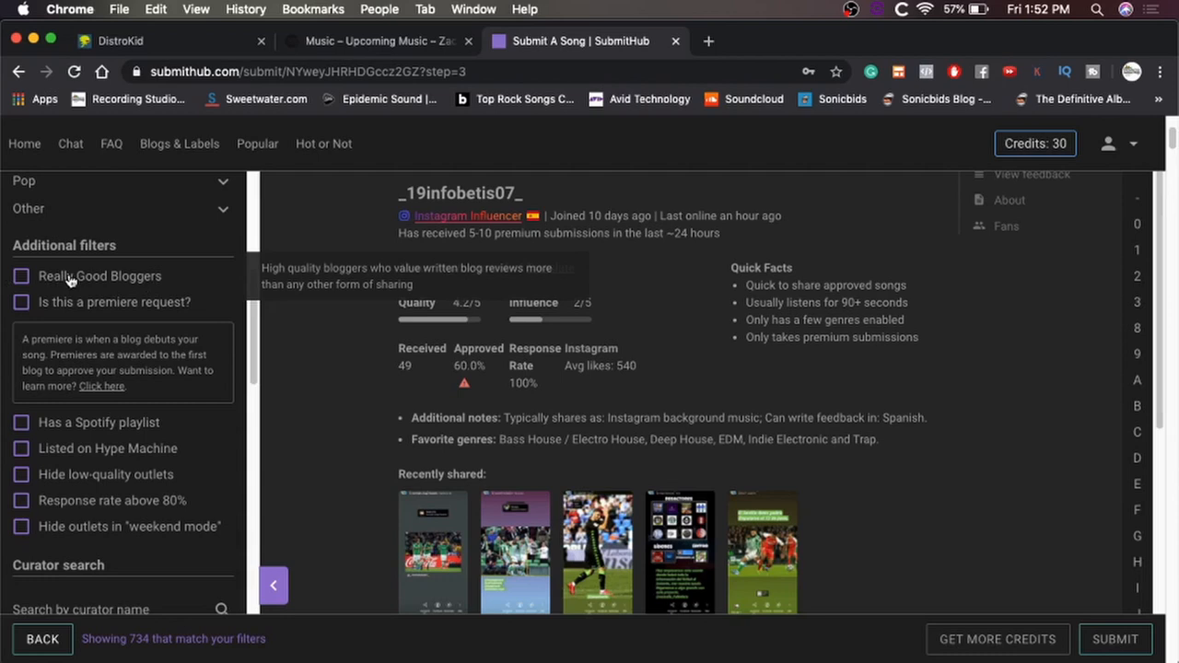
mouse_move(174, 361)
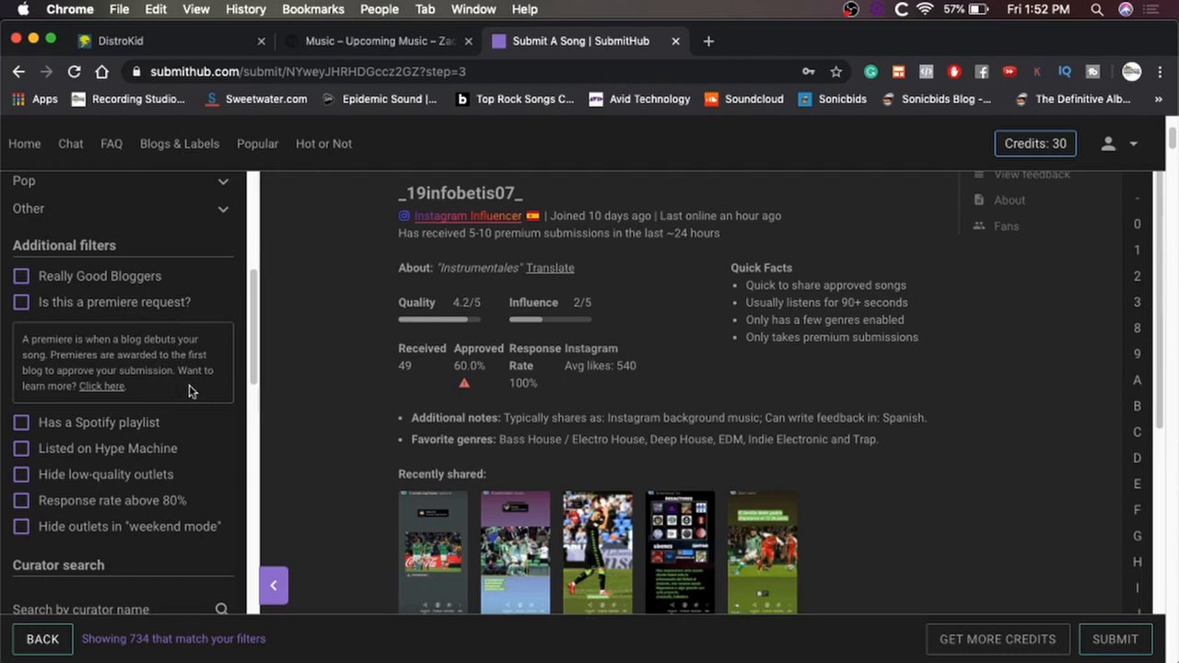
mouse_move(175, 422)
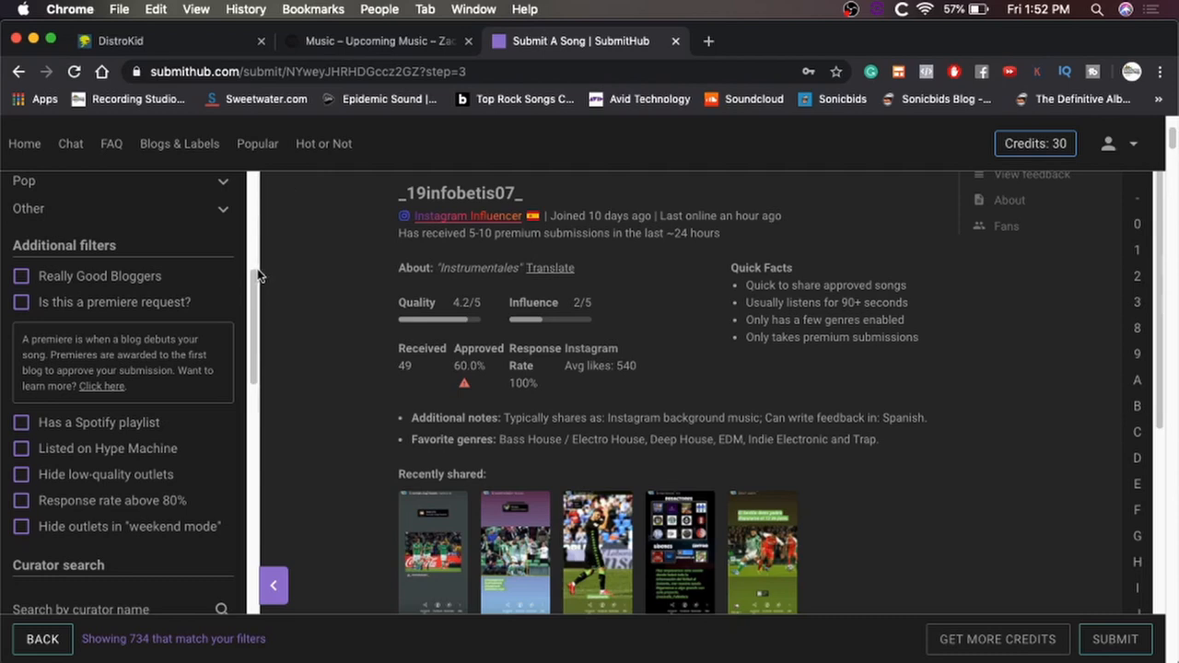
mouse_move(96, 435)
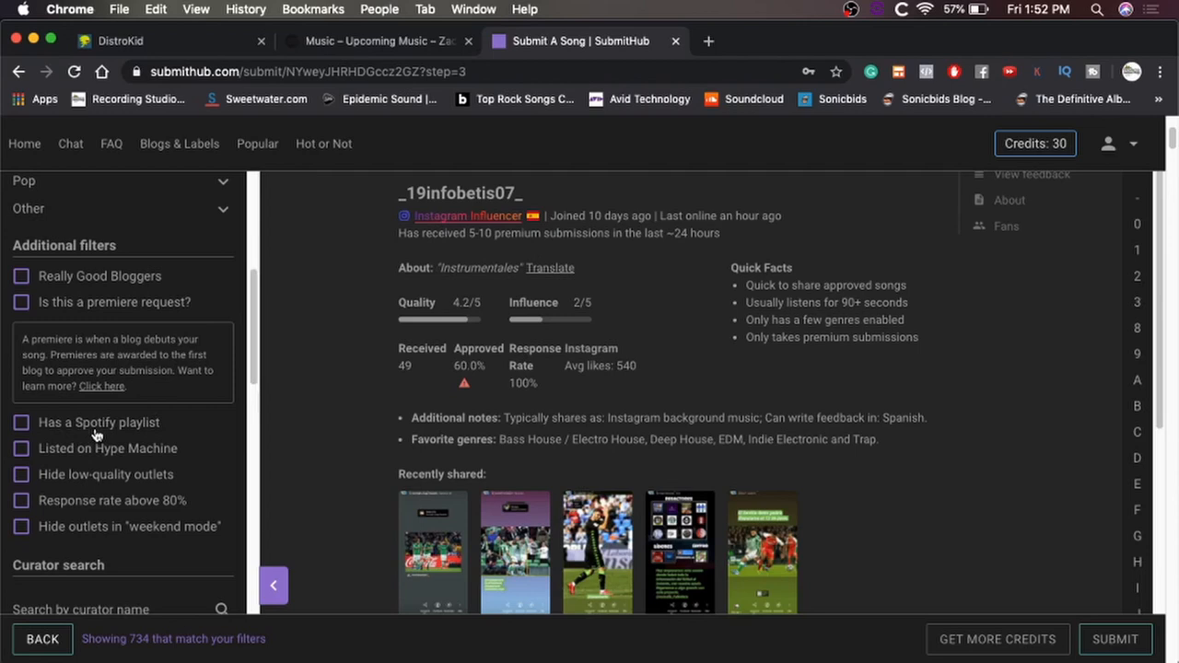
Step: Apply the 'Has a Spotify playlist' and 'Response rate above 80%' filters, leaving 435 matches
left_click(20, 422)
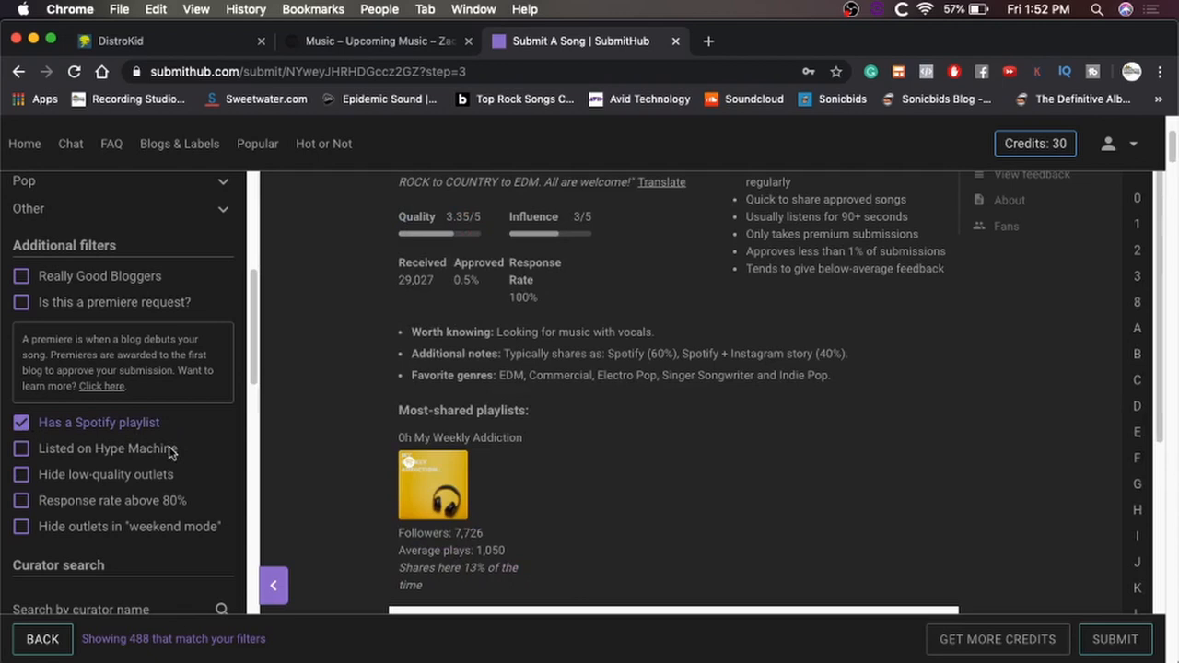
mouse_move(139, 483)
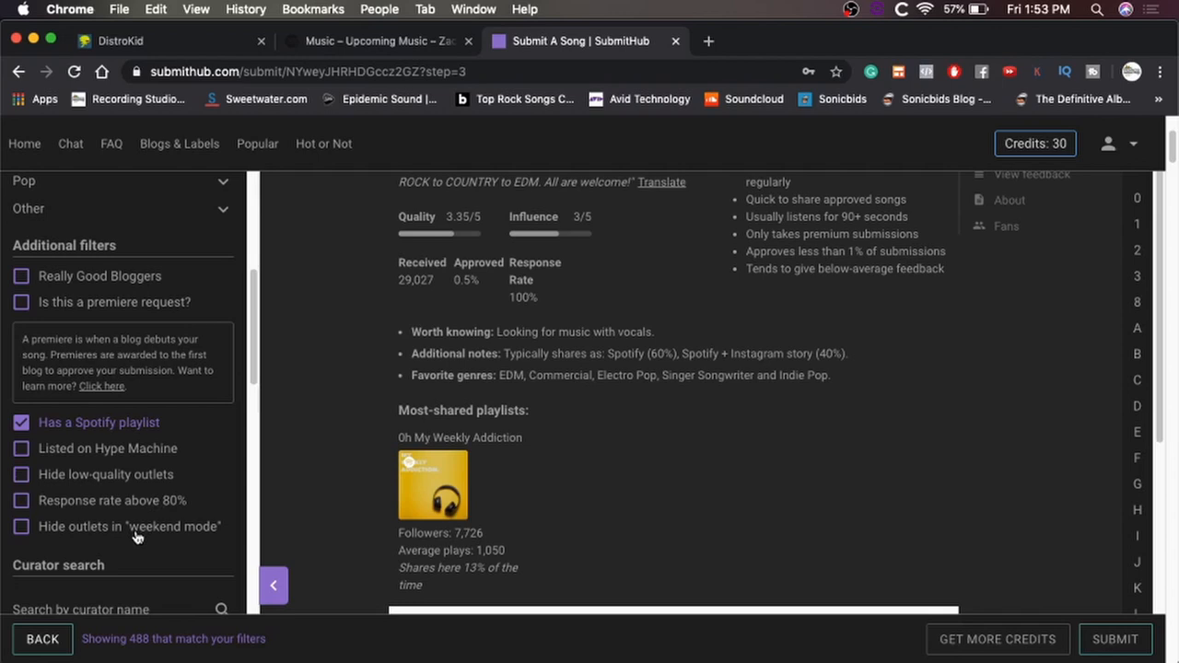
left_click(21, 501)
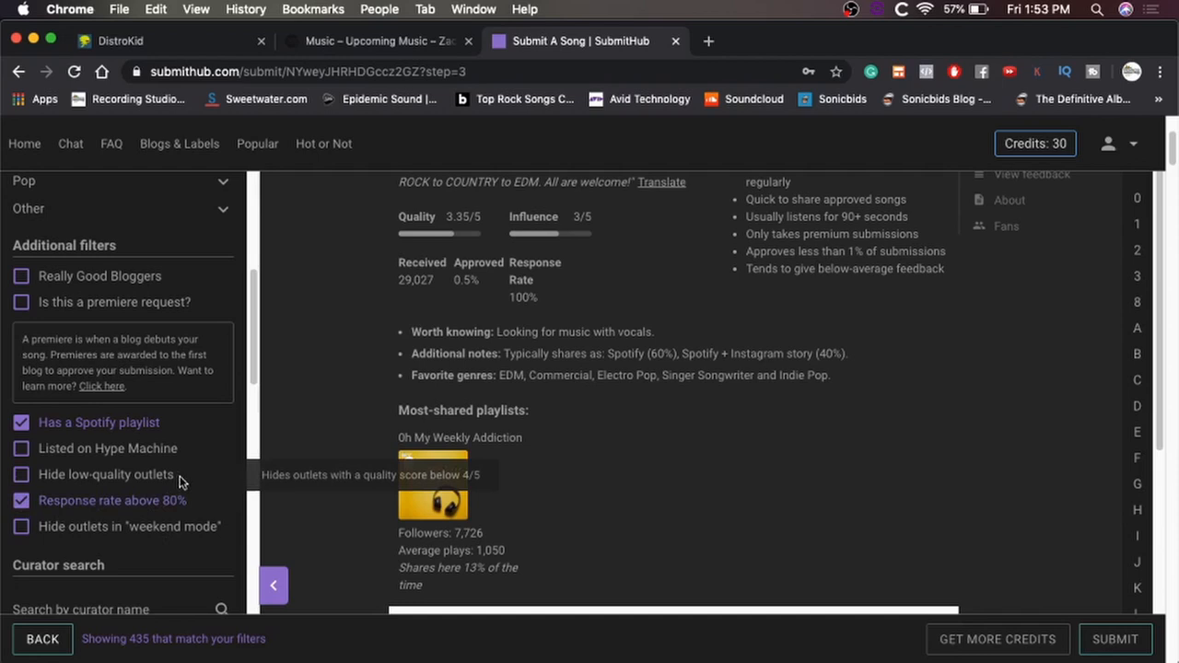
mouse_move(205, 486)
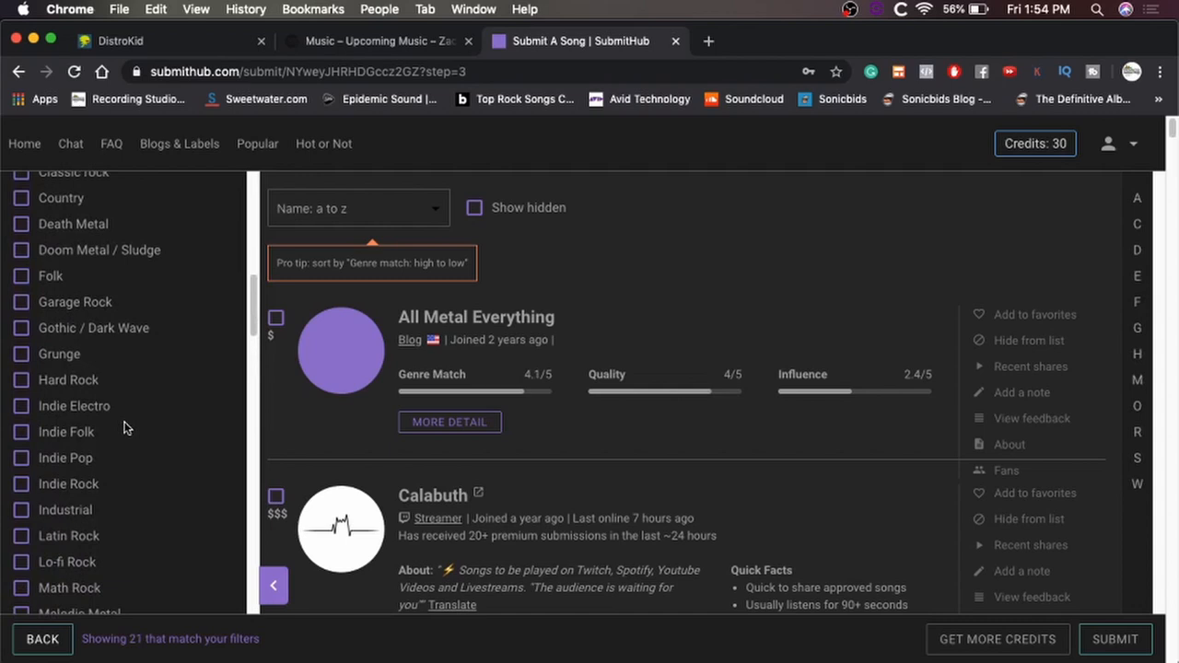
Step: Collapse the genre list after choosing Metalcore, Thrash and Death Metal, and expand All Metal Everything's details
left_click(20, 225)
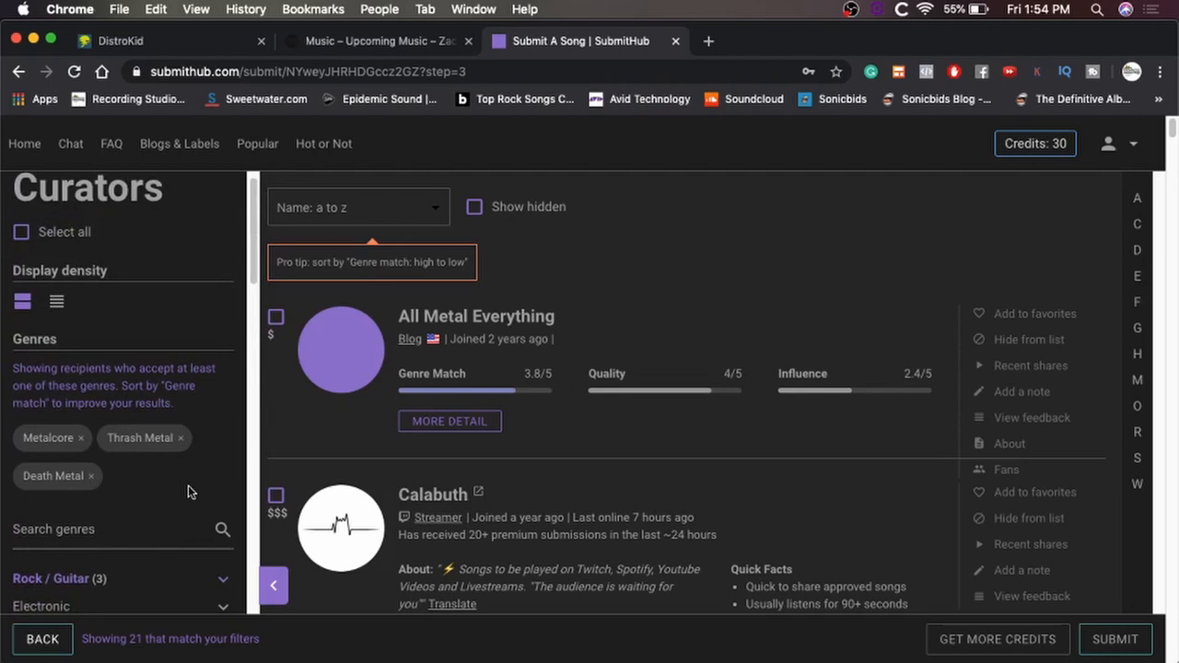
scroll("down", 3)
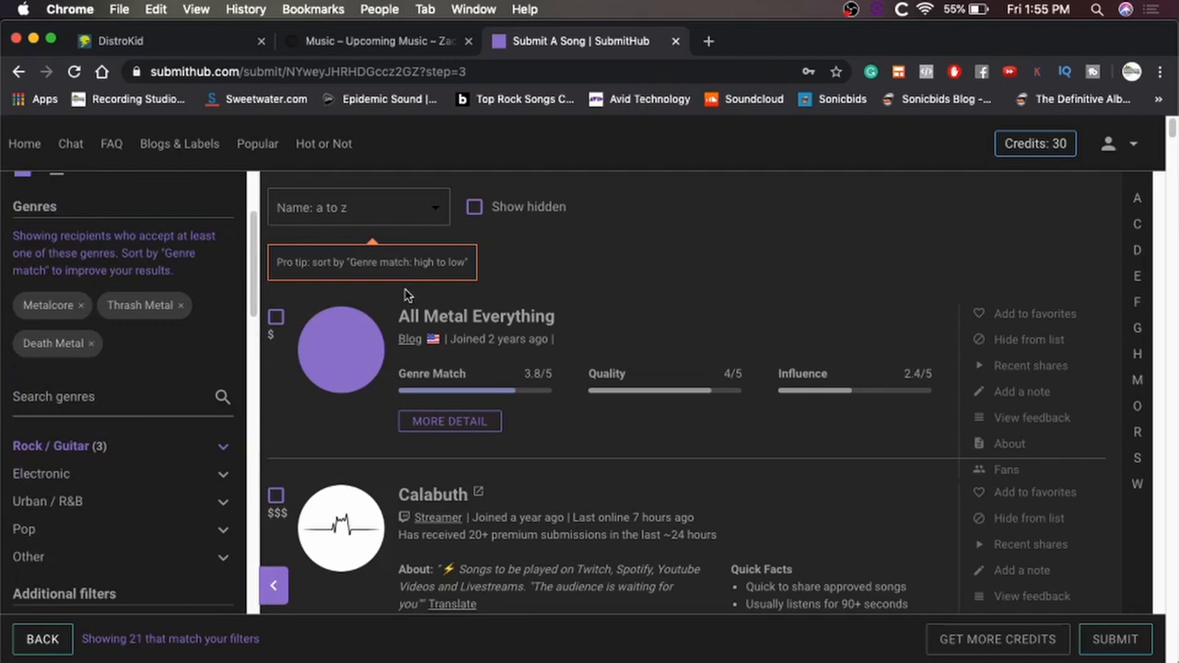
left_click(450, 420)
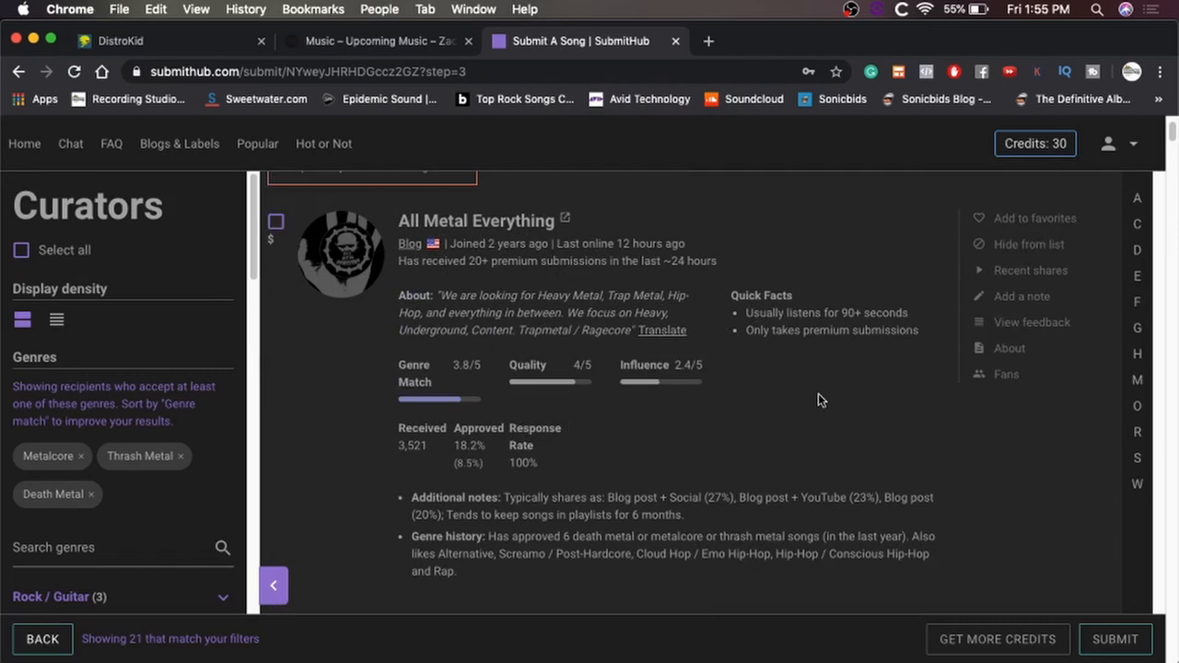
mouse_move(339, 420)
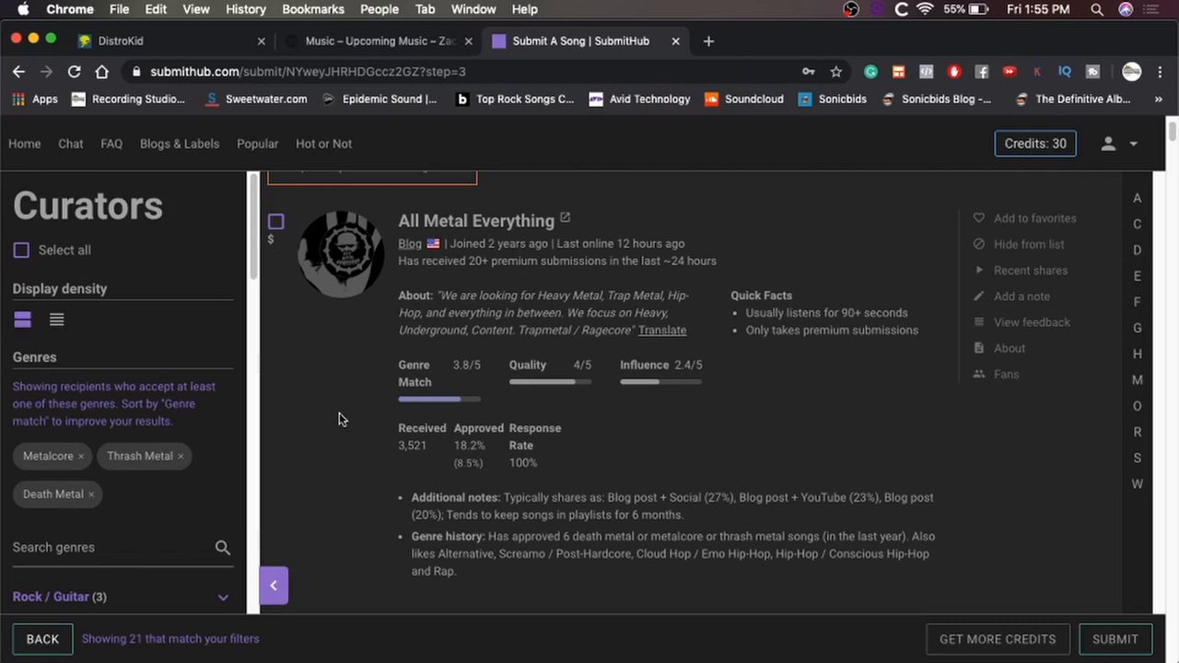
mouse_move(440, 373)
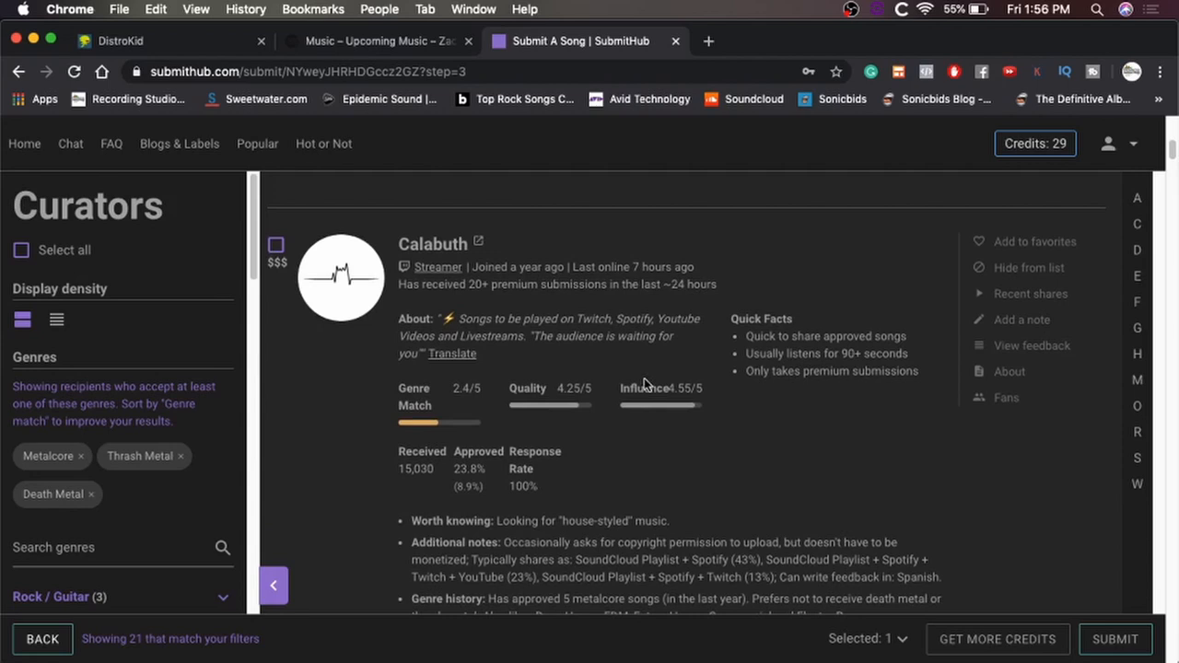
Step: Scroll down the matches list to review Calabuth after selecting All Metal Everything
scroll("down", 3)
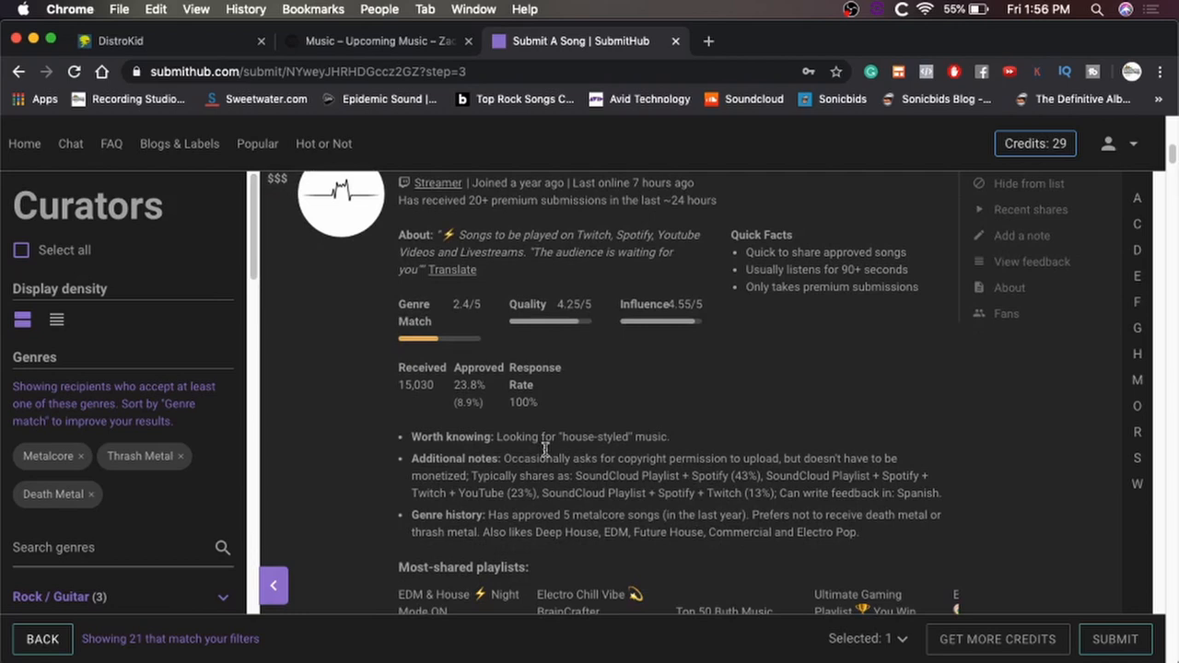
scroll("down", 3)
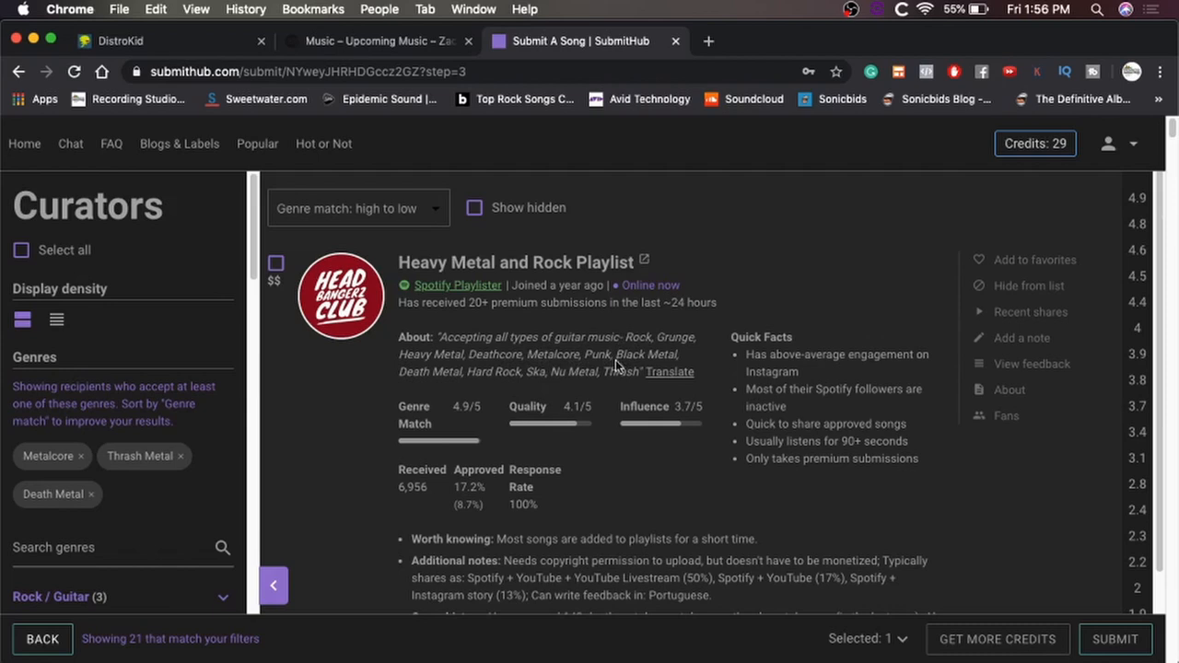
mouse_move(647, 488)
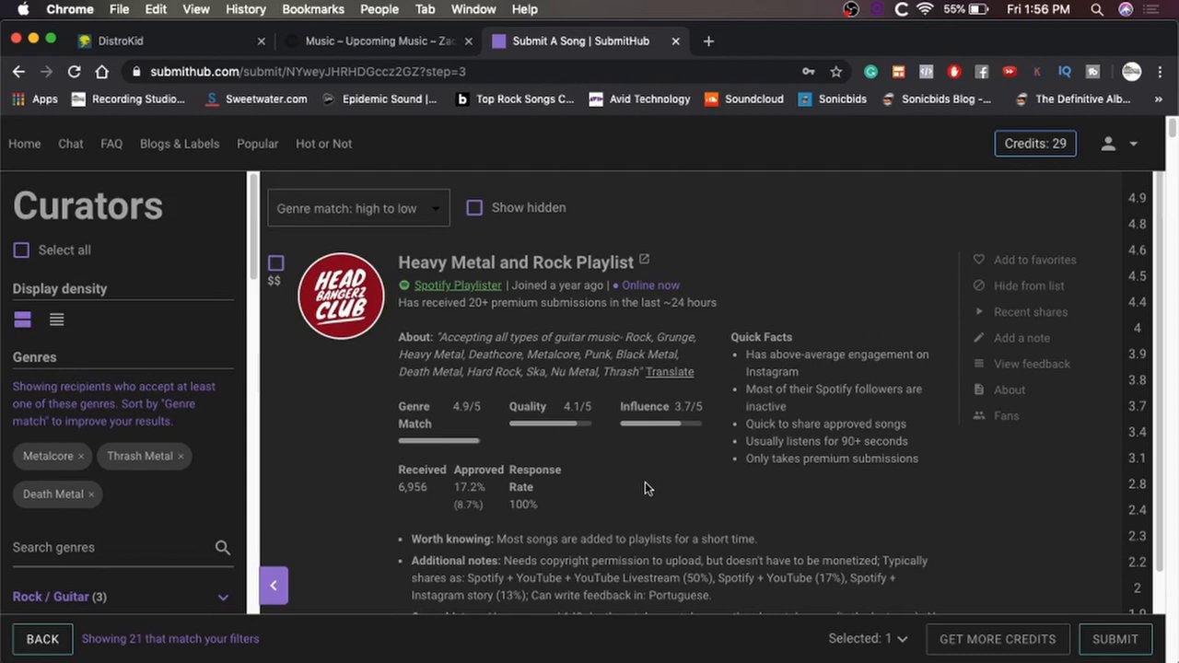
mouse_move(433, 496)
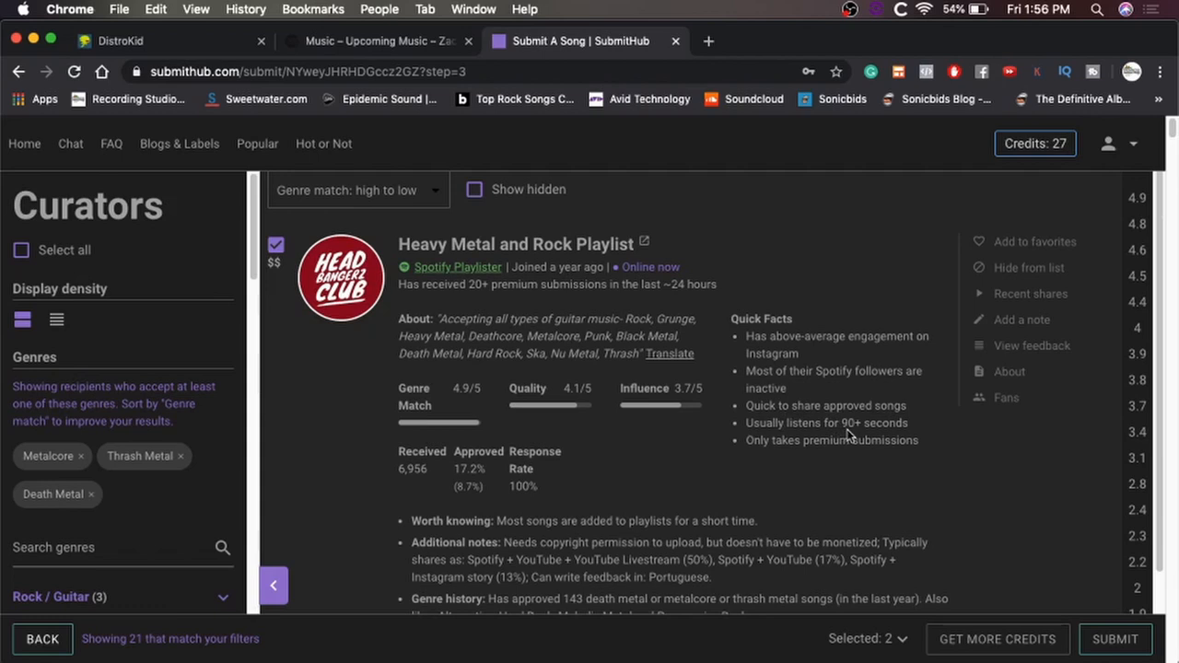
mouse_move(820, 479)
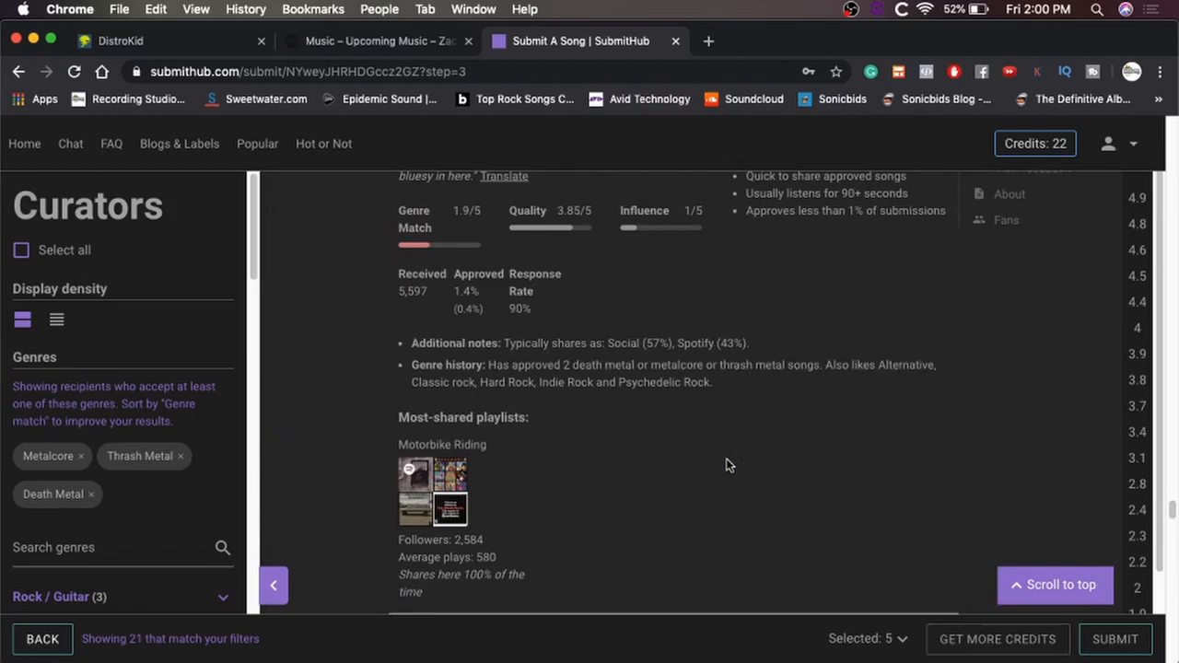
Step: Start submitting My Own to the five selected curators, reaching the confirmation dialog
scroll("down", 3)
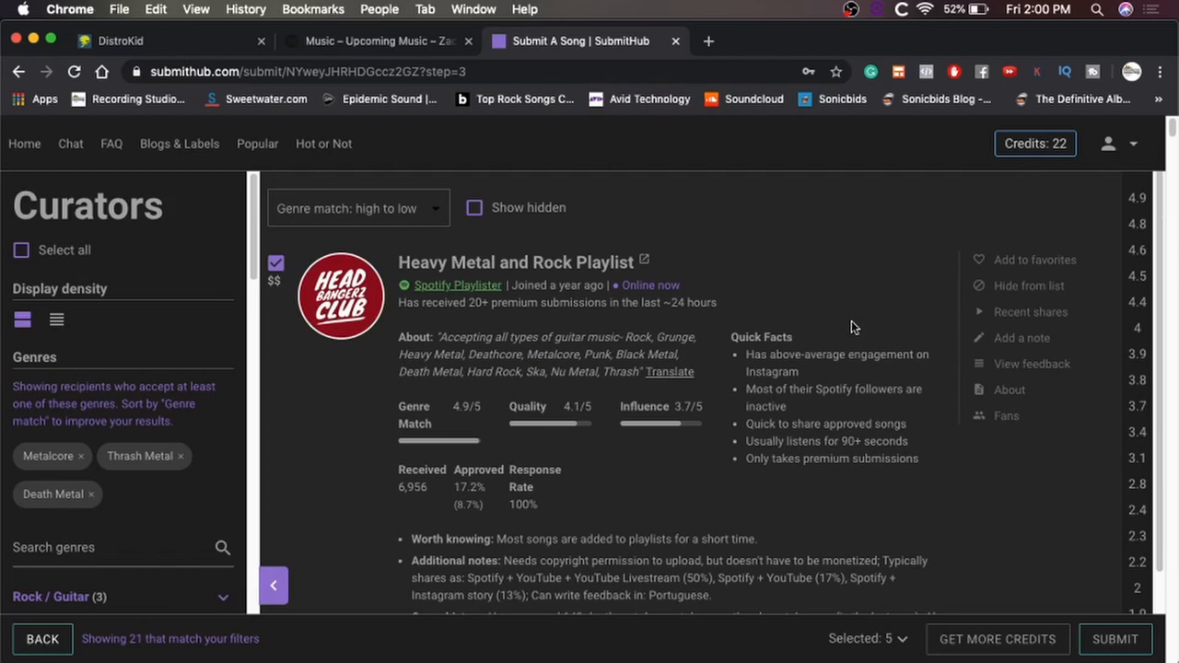
left_click(1036, 143)
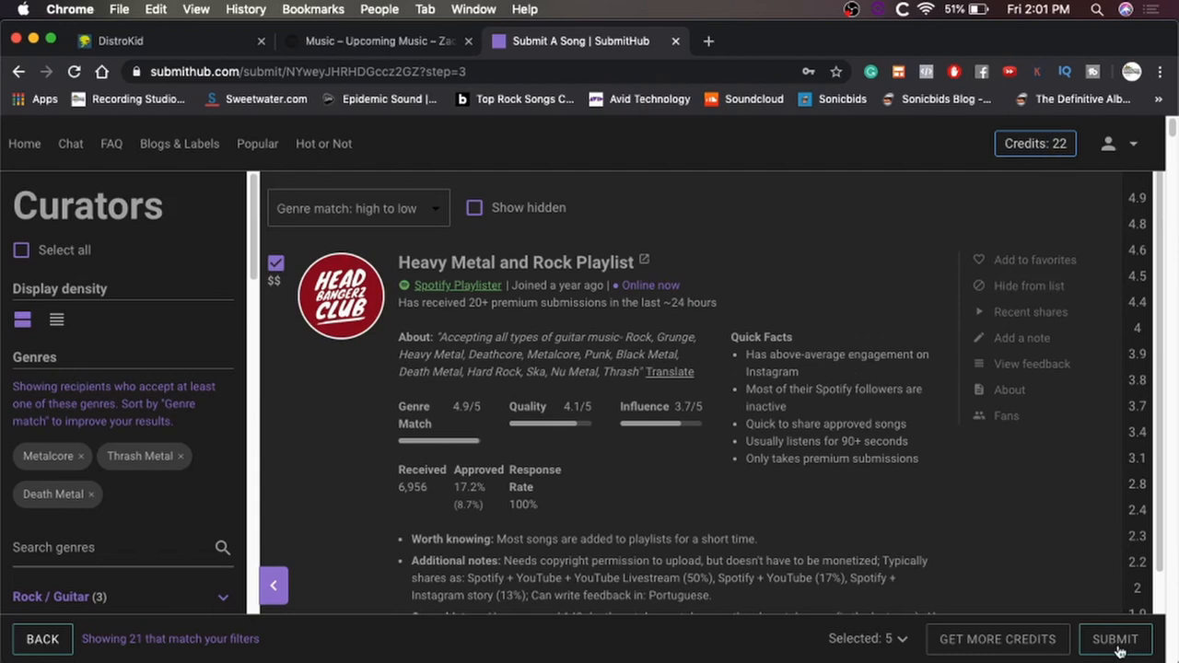
left_click(1115, 640)
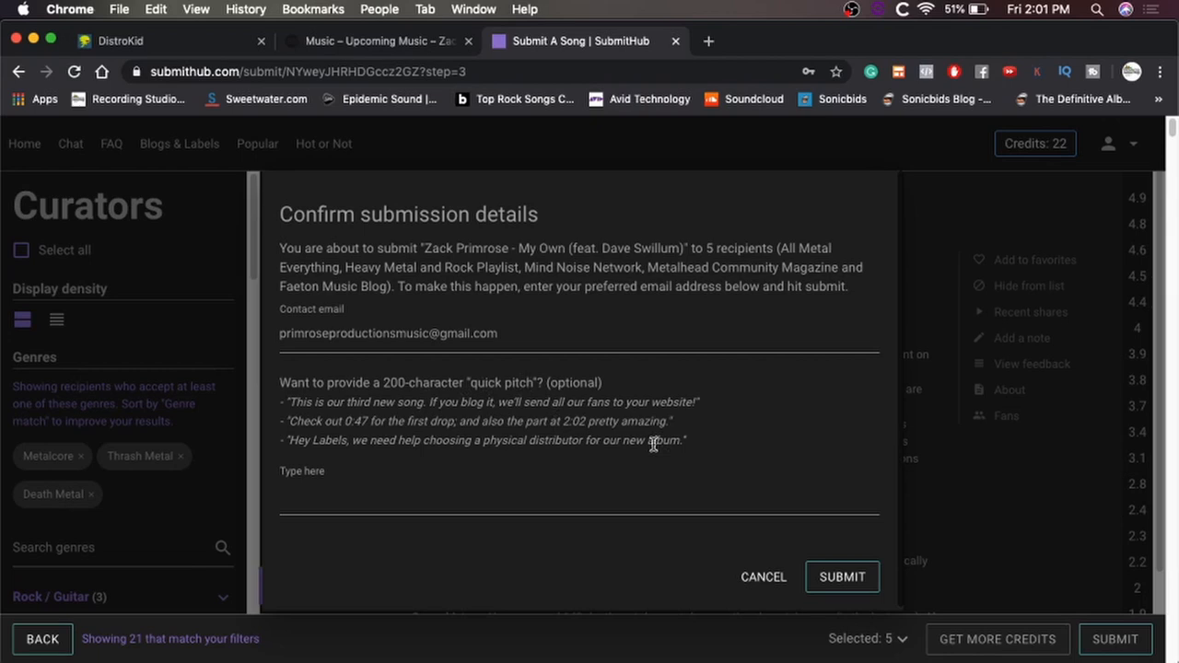
Step: Confirm sending My Own to the five curators and land on its Track info page
left_click(763, 576)
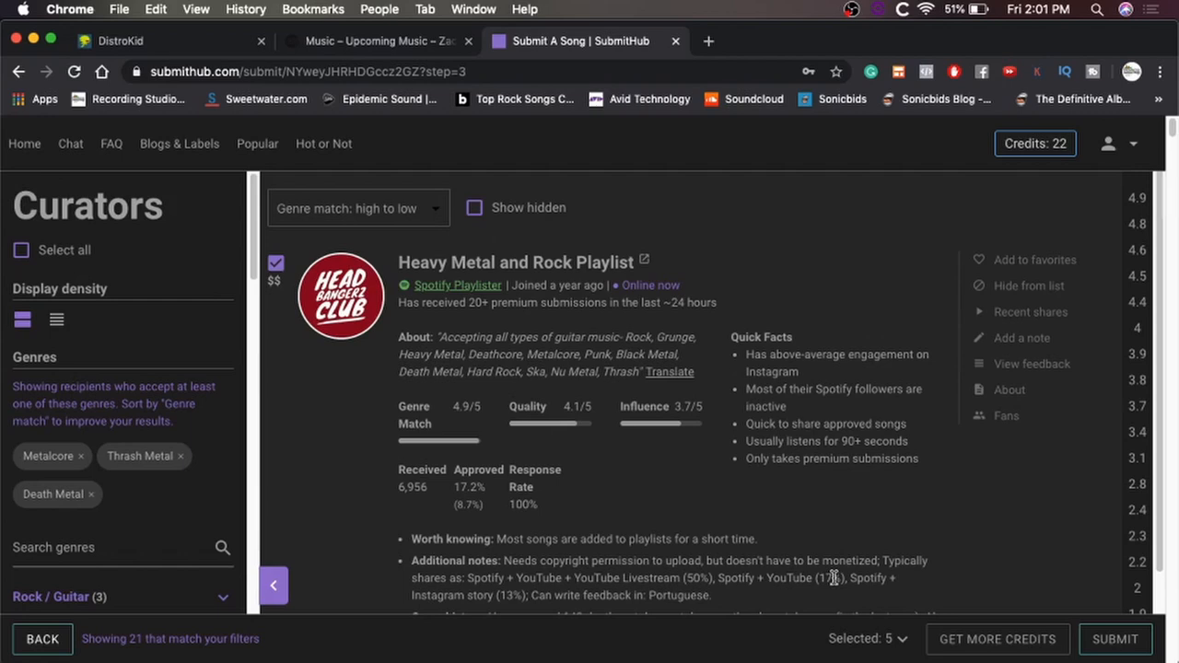
left_click(1115, 637)
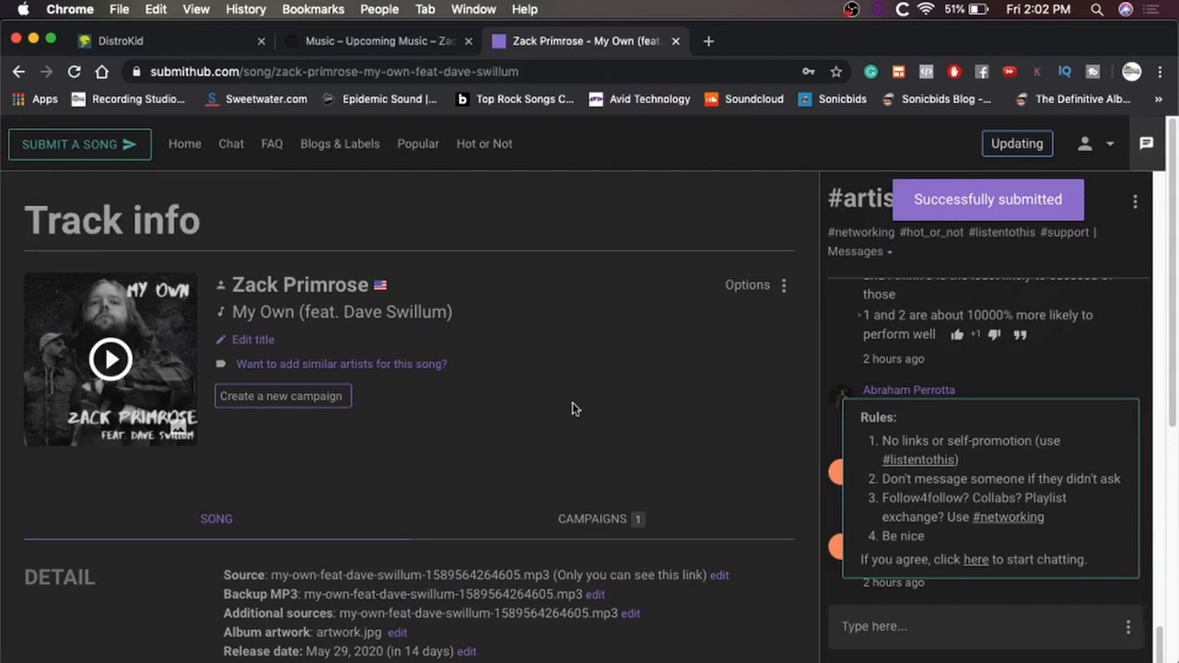
scroll("down", 3)
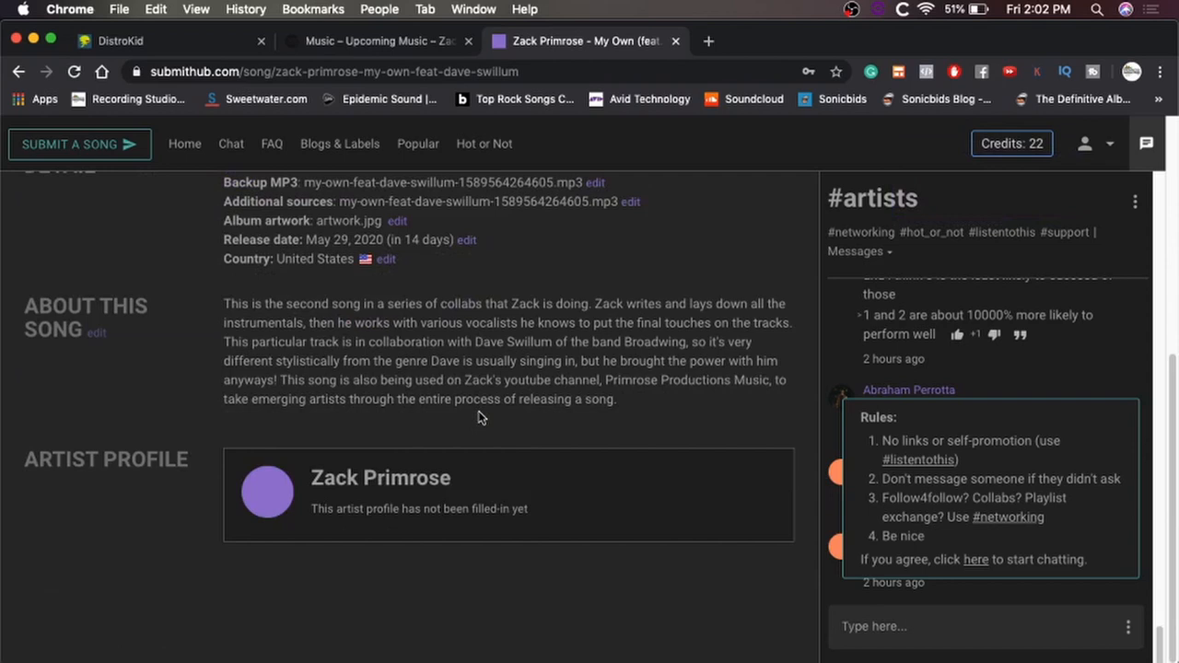
mouse_move(400, 502)
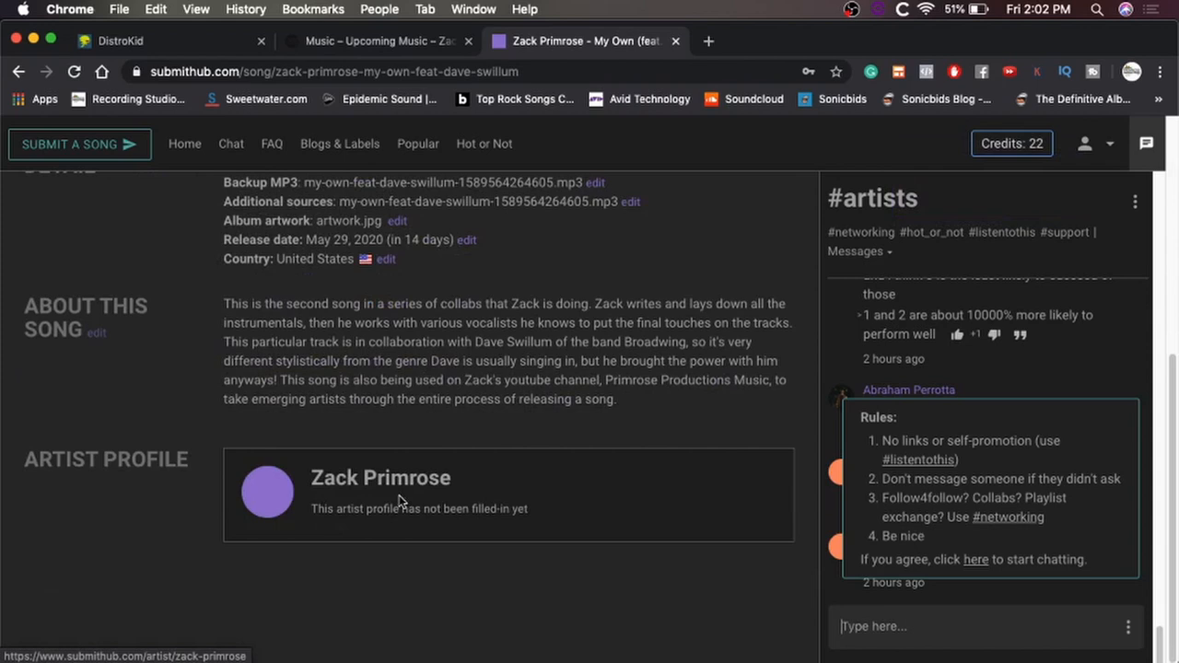